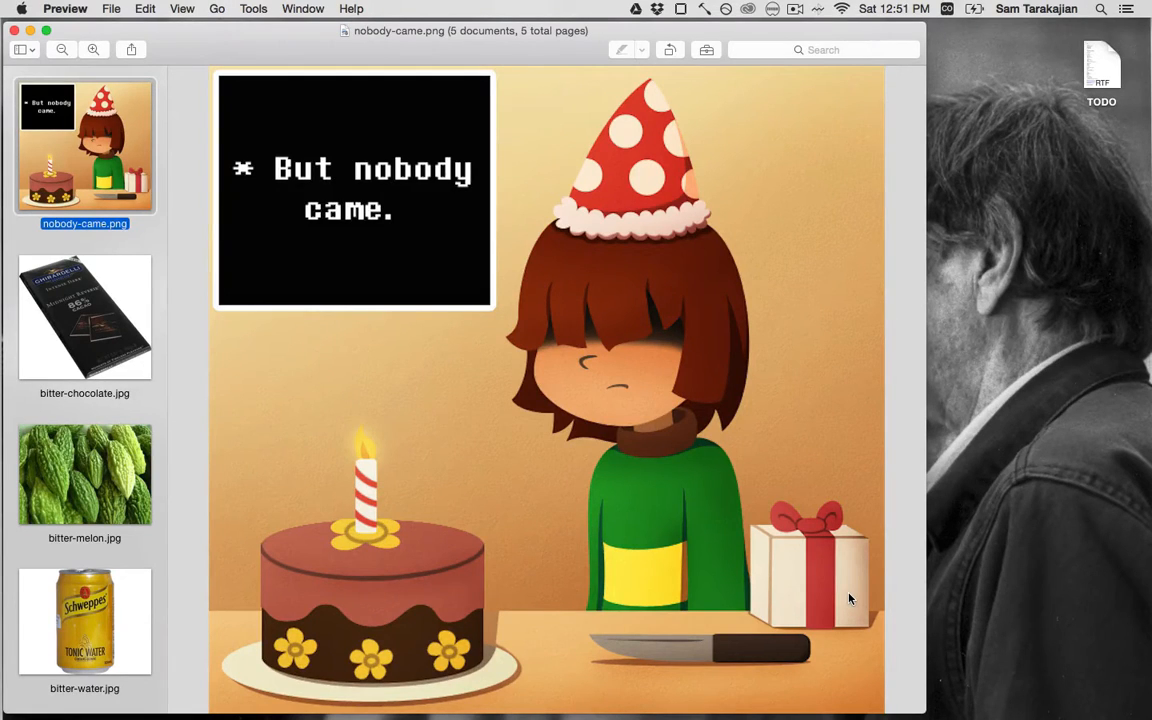
# Step: Step through the bitter-chocolate, bitter-melon and bitter-water thumbnails toward the Campari photo
pyautogui.click(84, 316)
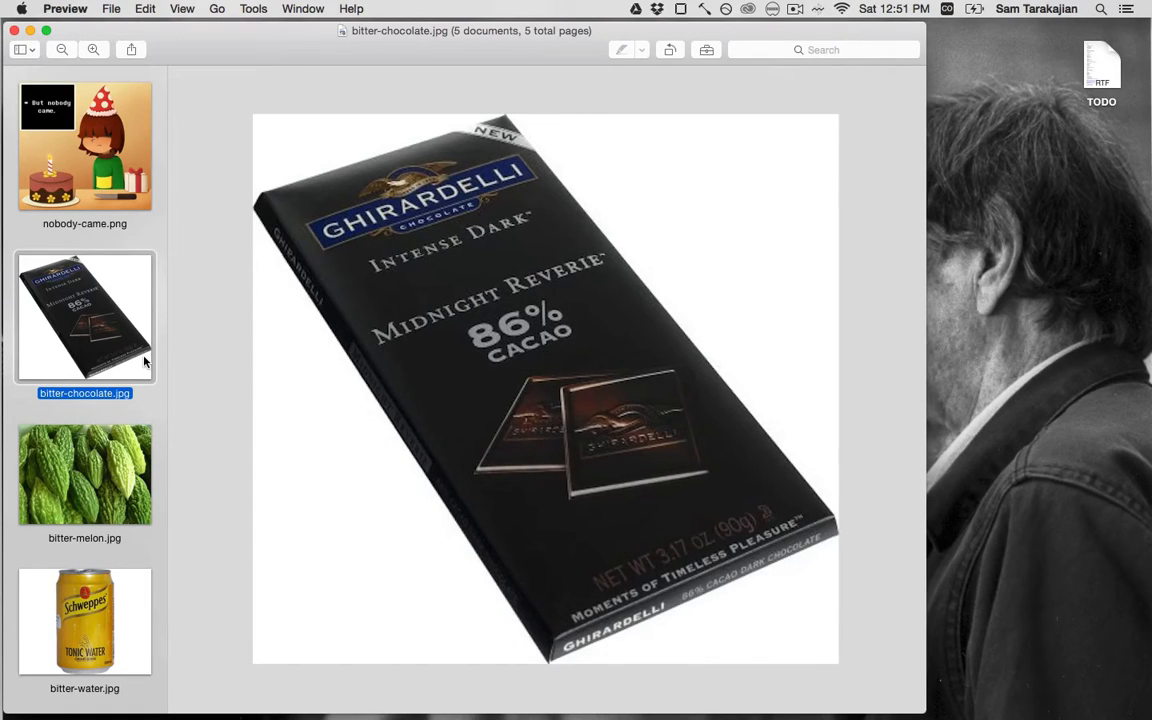
pyautogui.click(84, 476)
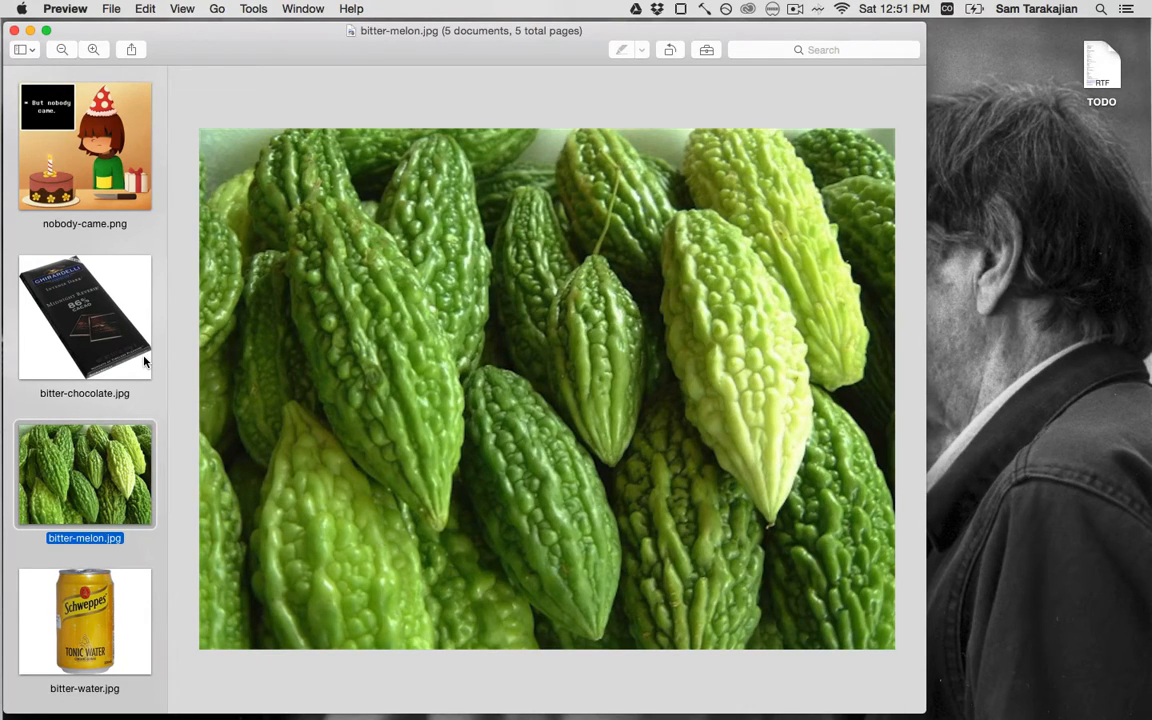
pyautogui.click(84, 620)
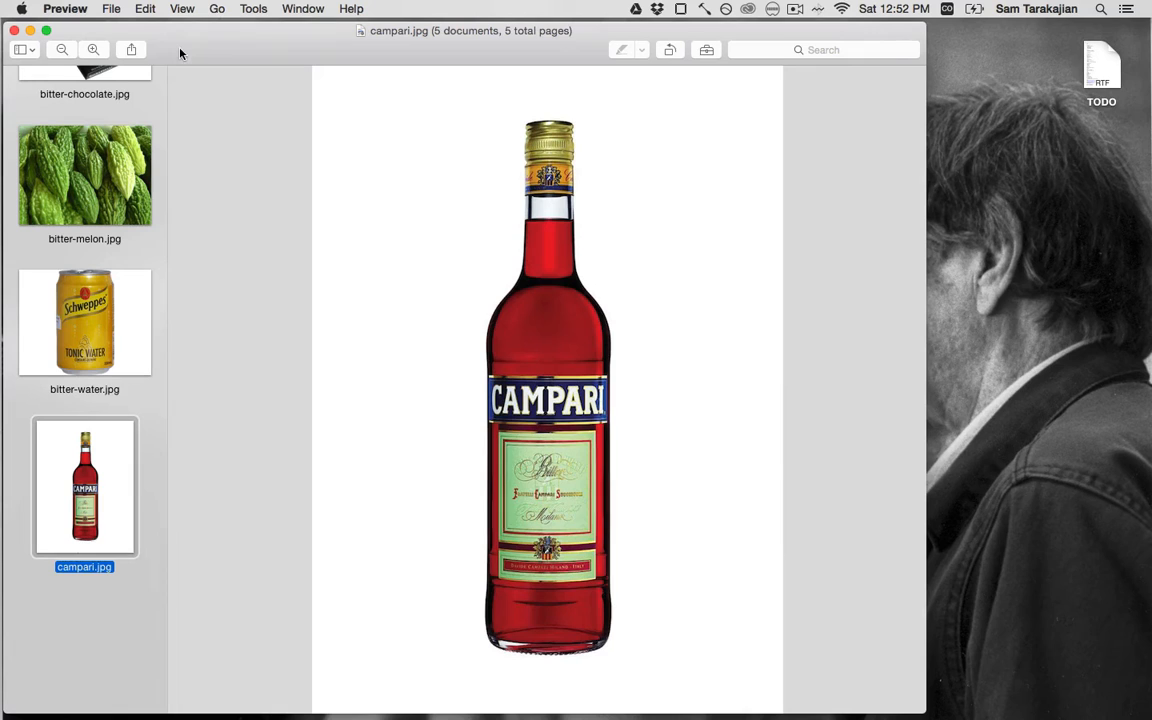
pyautogui.moveTo(214, 56)
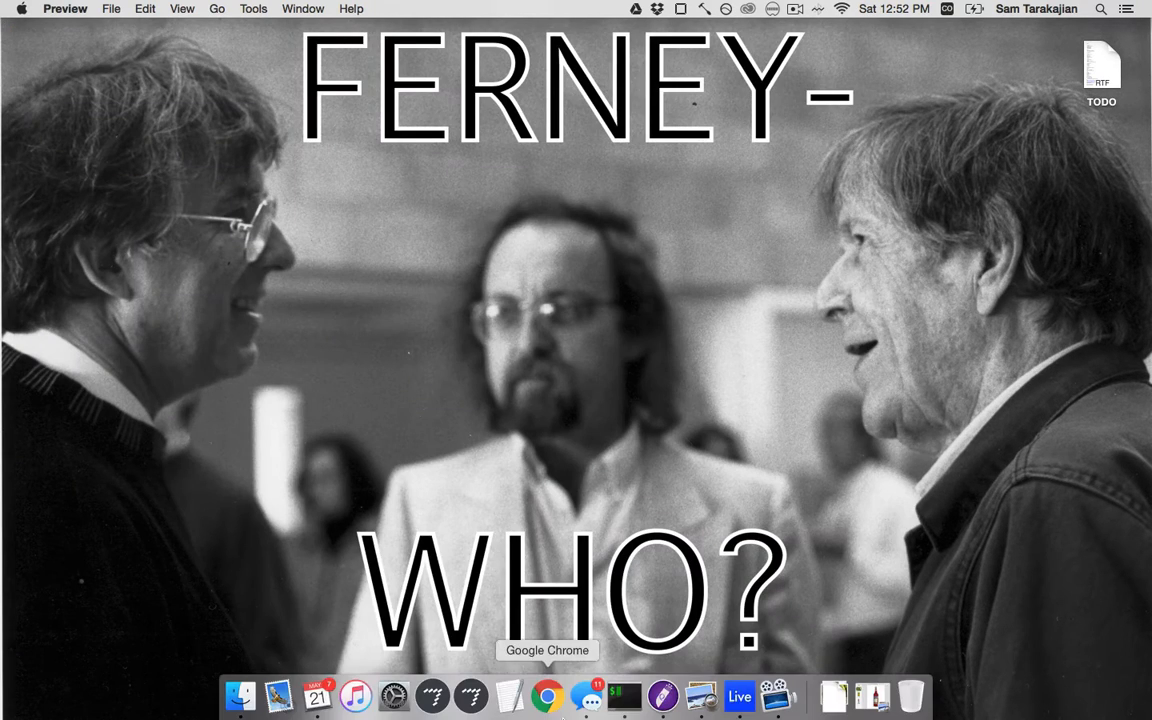
pyautogui.moveTo(776, 696)
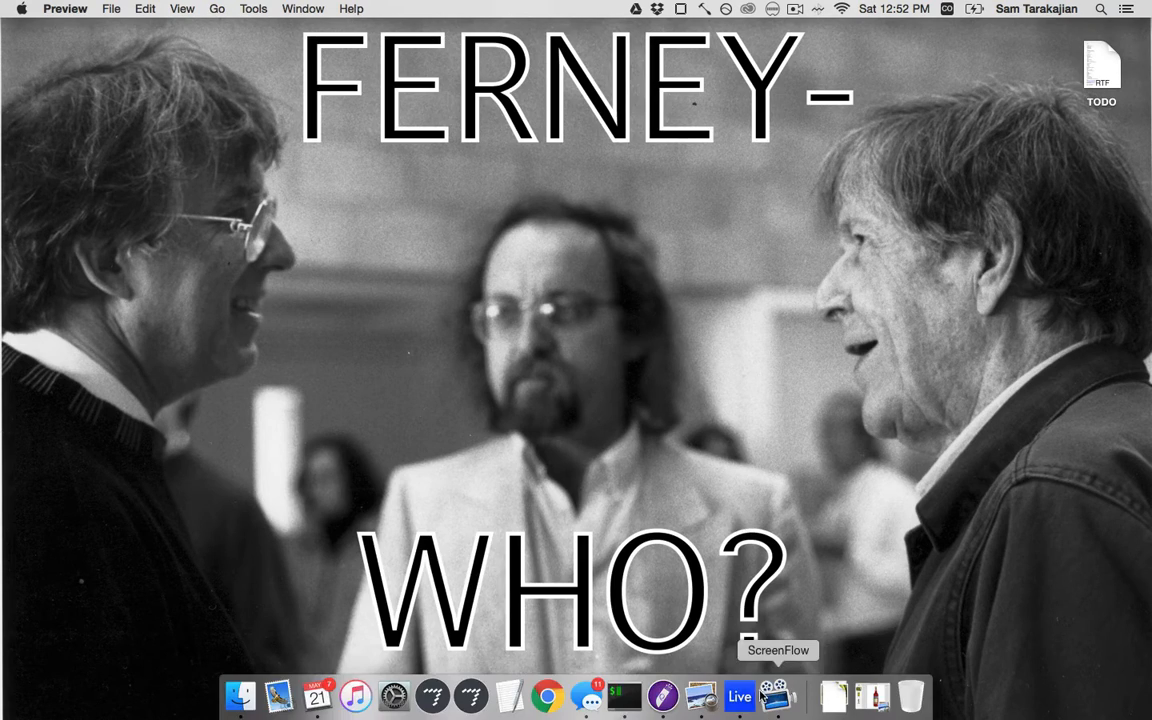
# Step: Launch Ableton Live from the Dock into a new untitled set
pyautogui.click(740, 696)
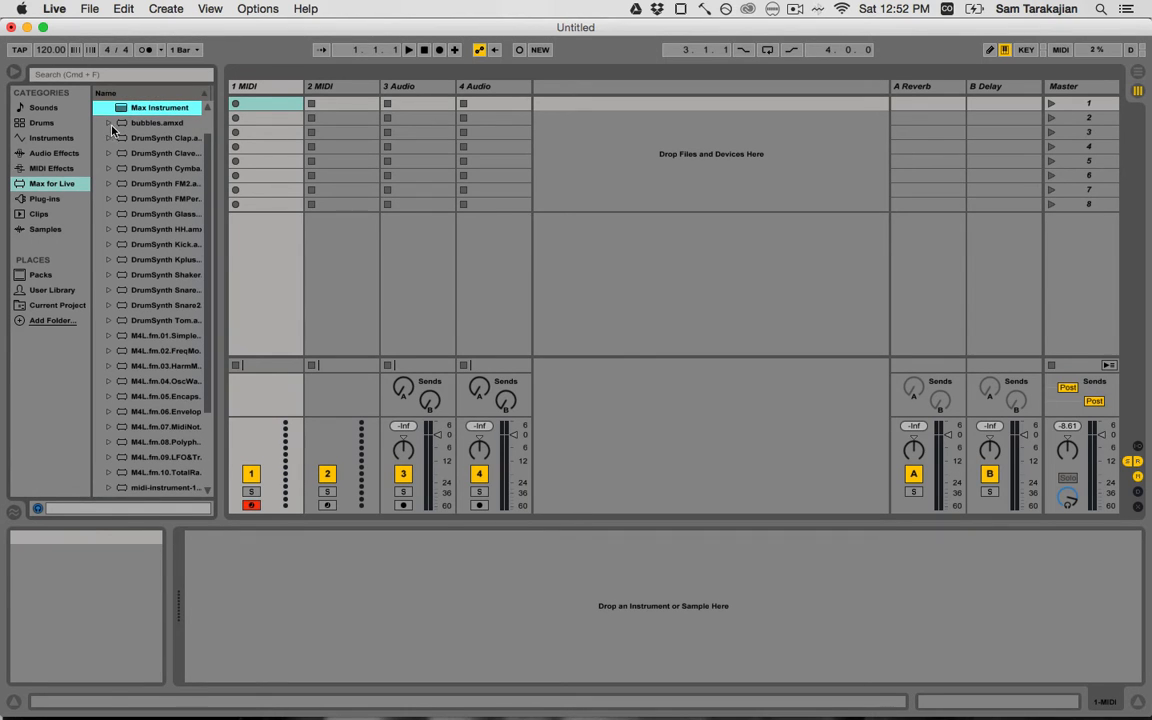
# Step: From the Max for Live browser category, load the empty Max Instrument onto track 1
pyautogui.click(52, 168)
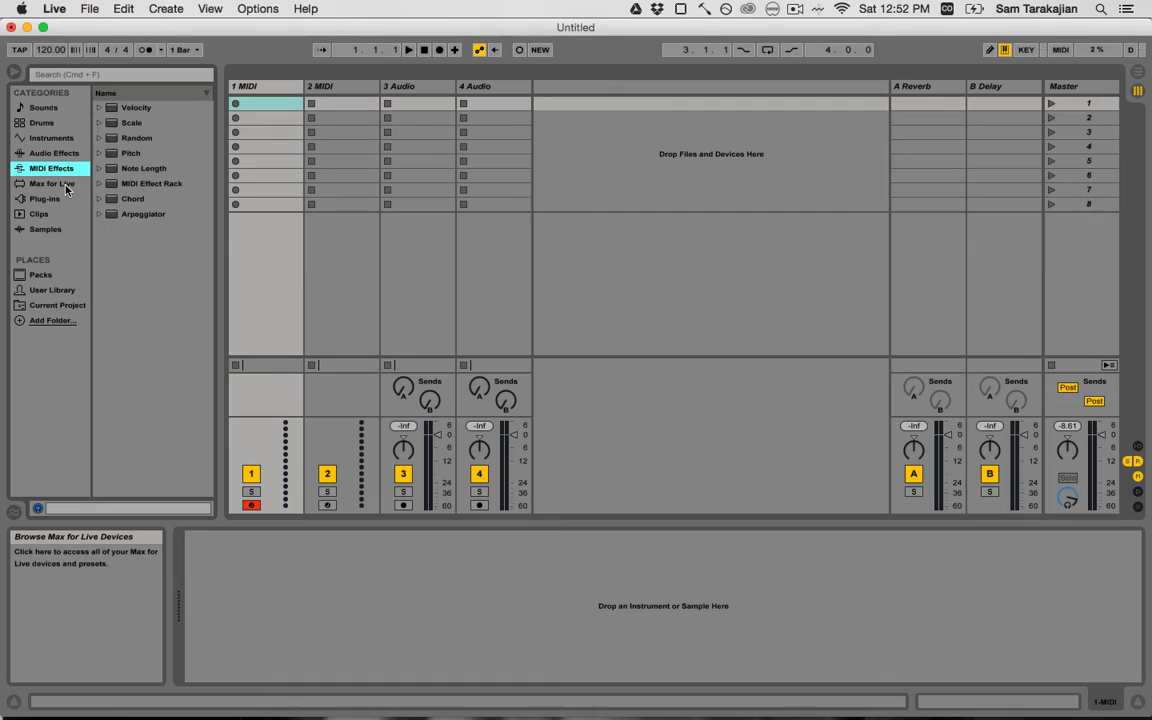
pyautogui.click(52, 184)
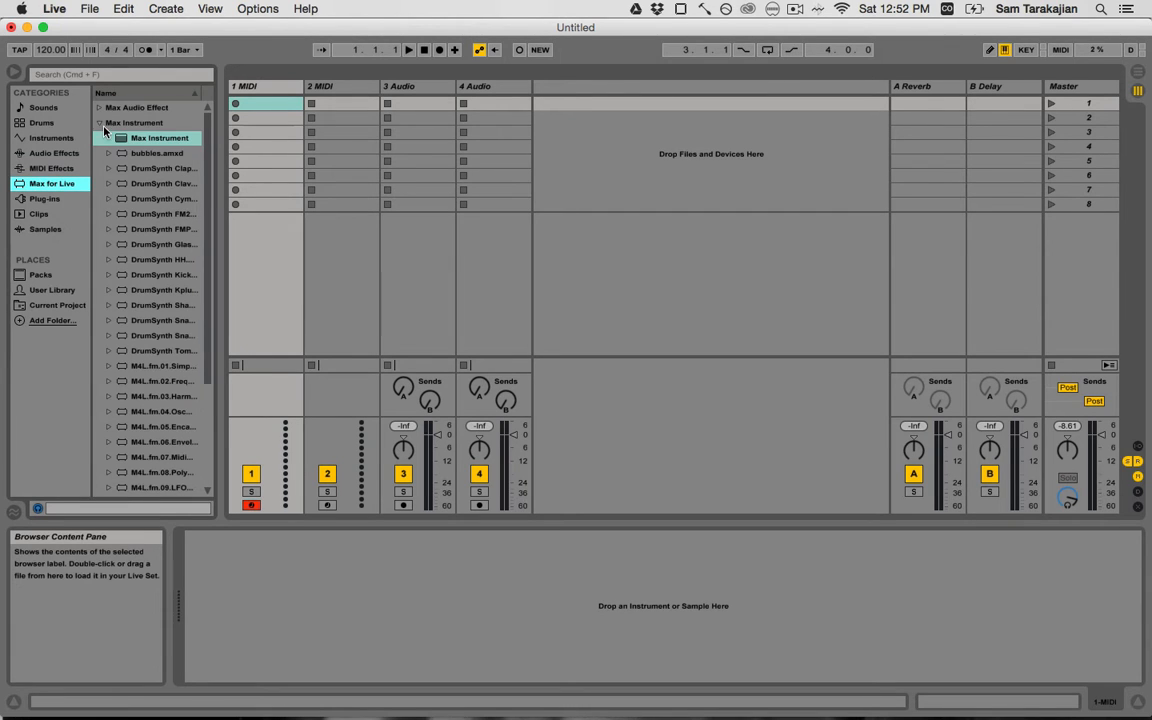
pyautogui.click(136, 122)
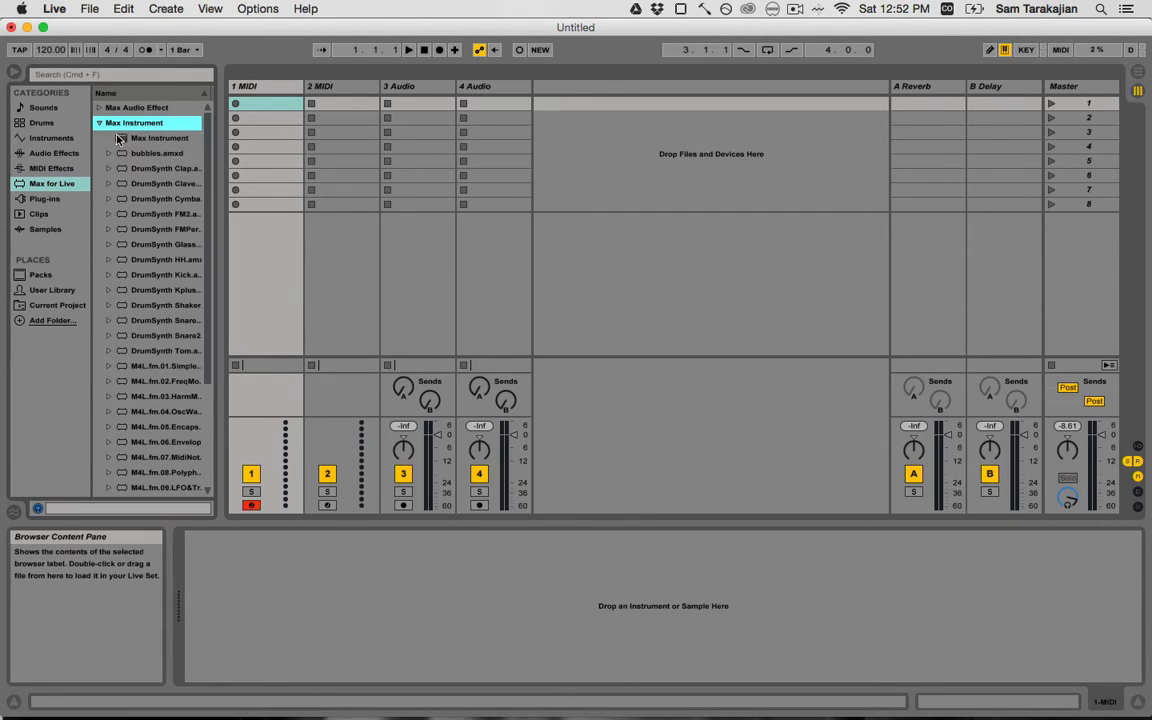
pyautogui.click(160, 138)
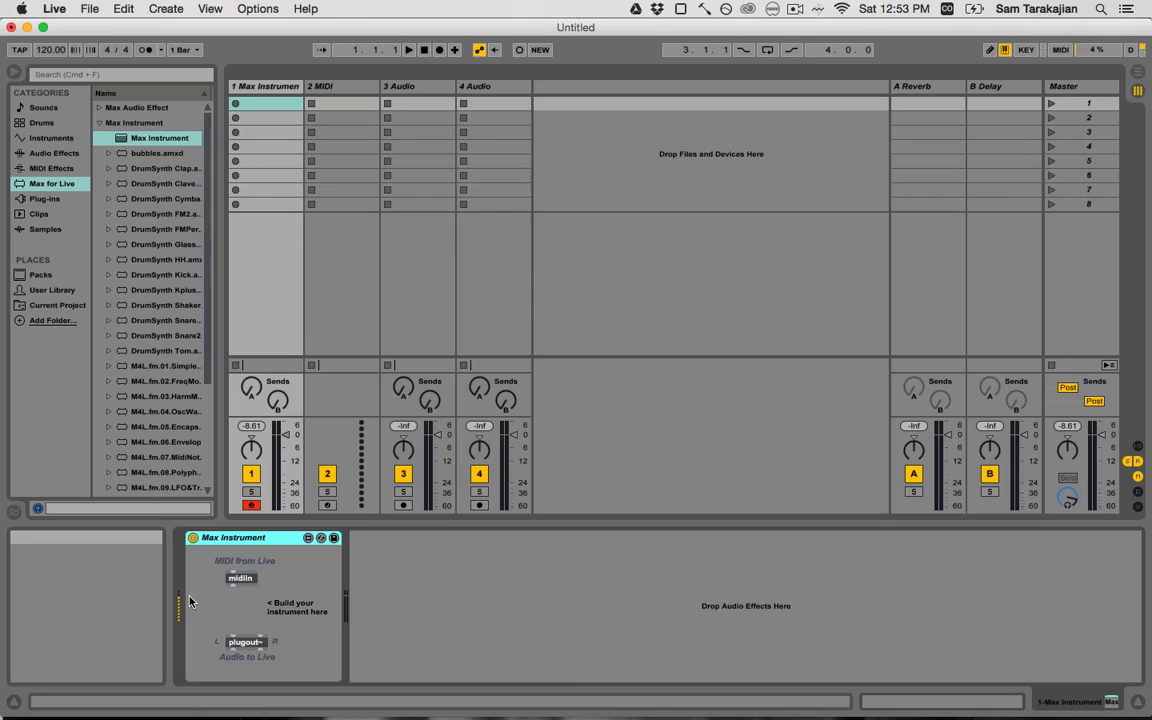
pyautogui.moveTo(270, 570)
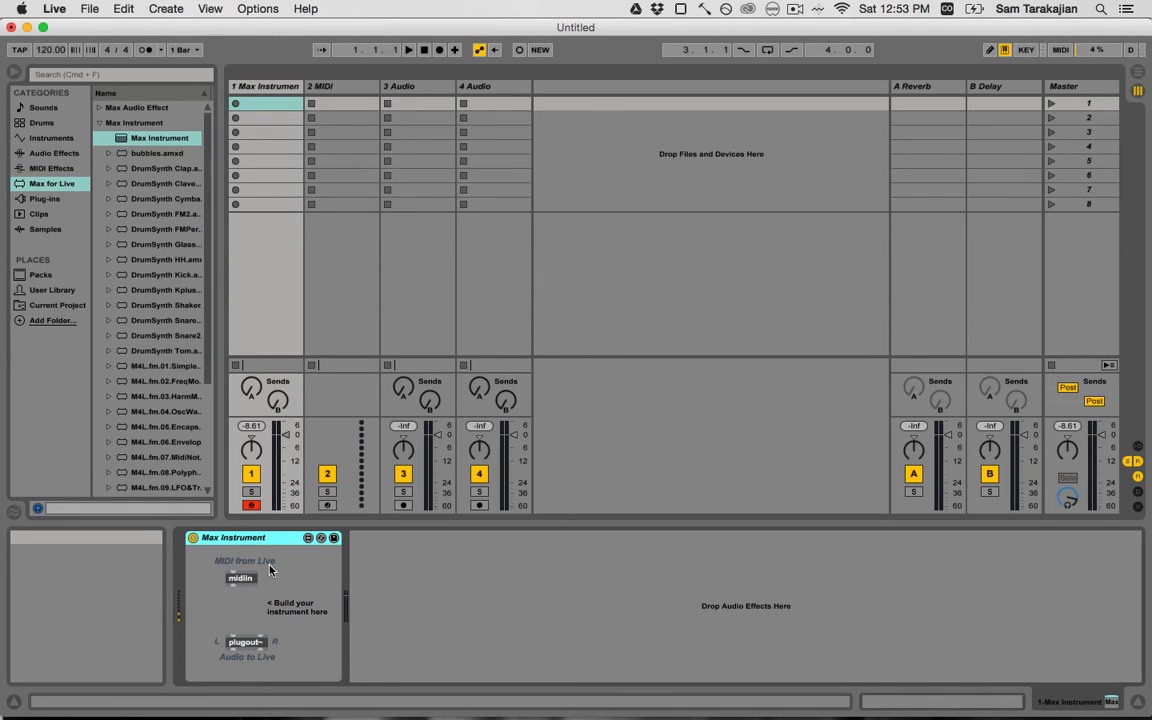
pyautogui.moveTo(434, 580)
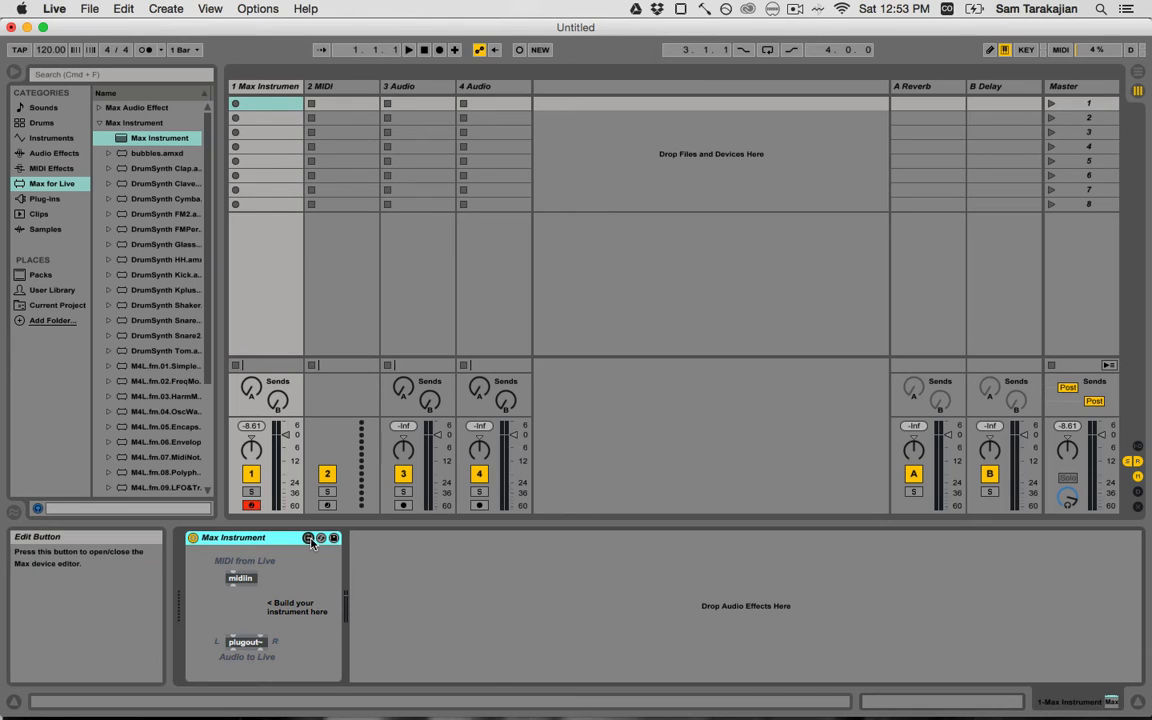
# Step: Edit the device in Max and drag plugout~ with its comment well below midiin
pyautogui.click(308, 538)
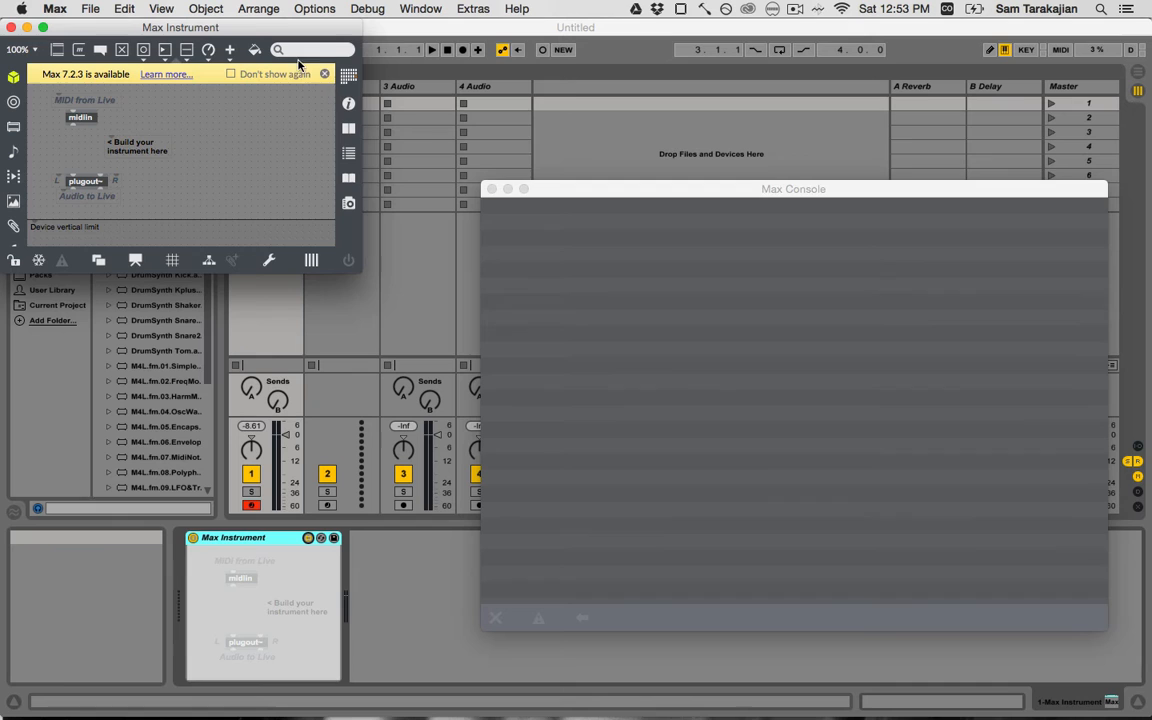
pyautogui.click(324, 72)
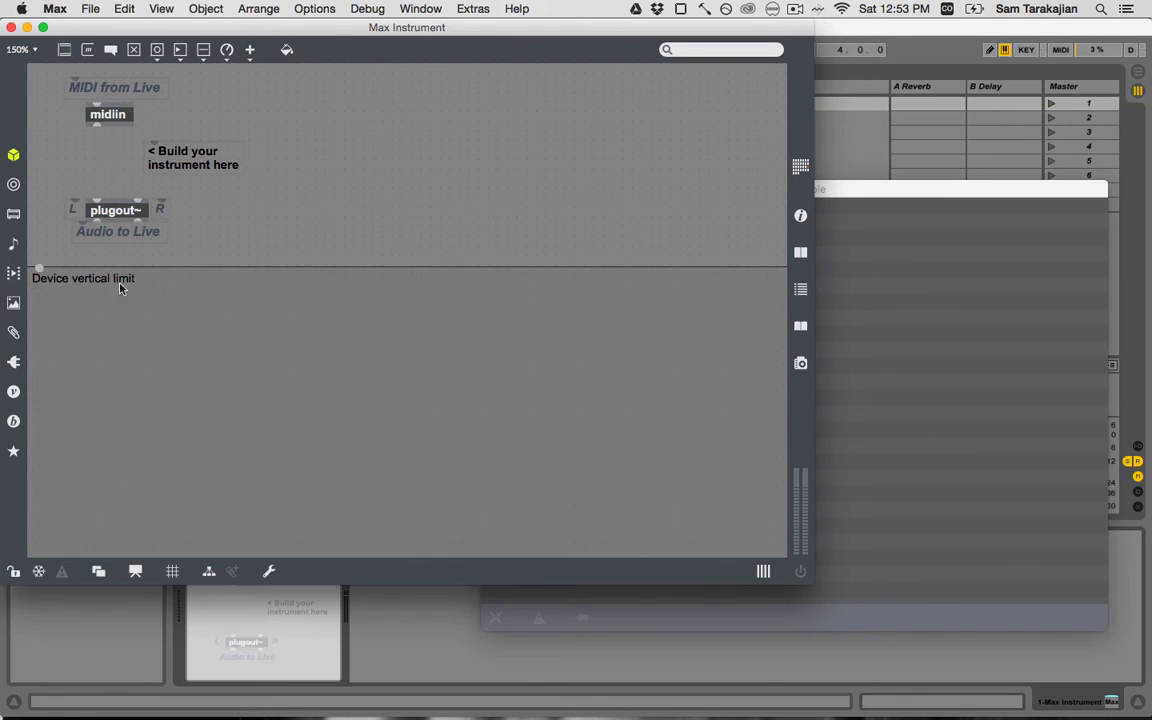
pyautogui.click(84, 278)
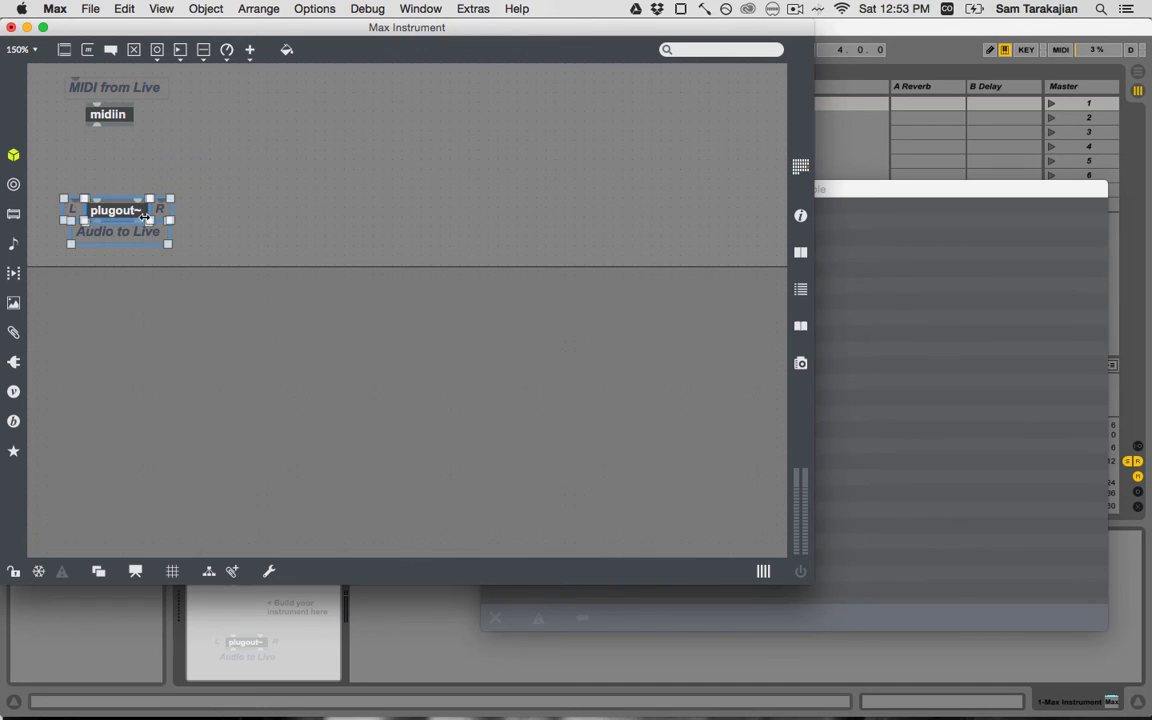
pyautogui.moveTo(116, 210); pyautogui.dragTo(116, 488)
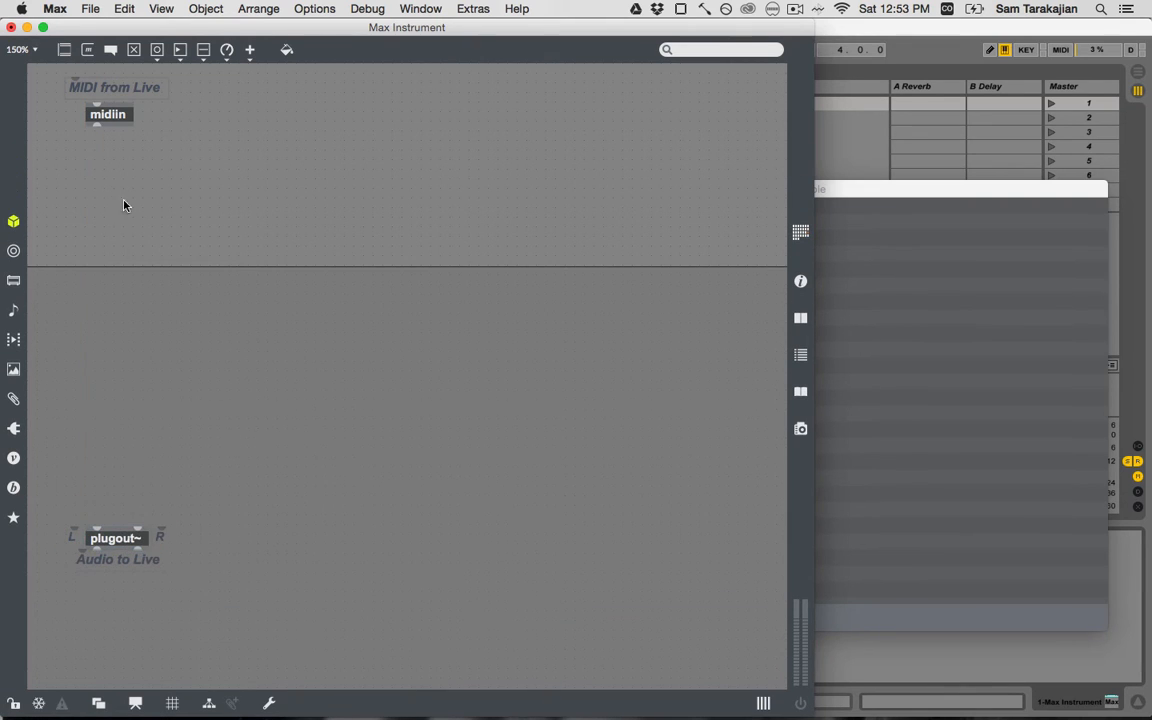
pyautogui.moveTo(112, 184)
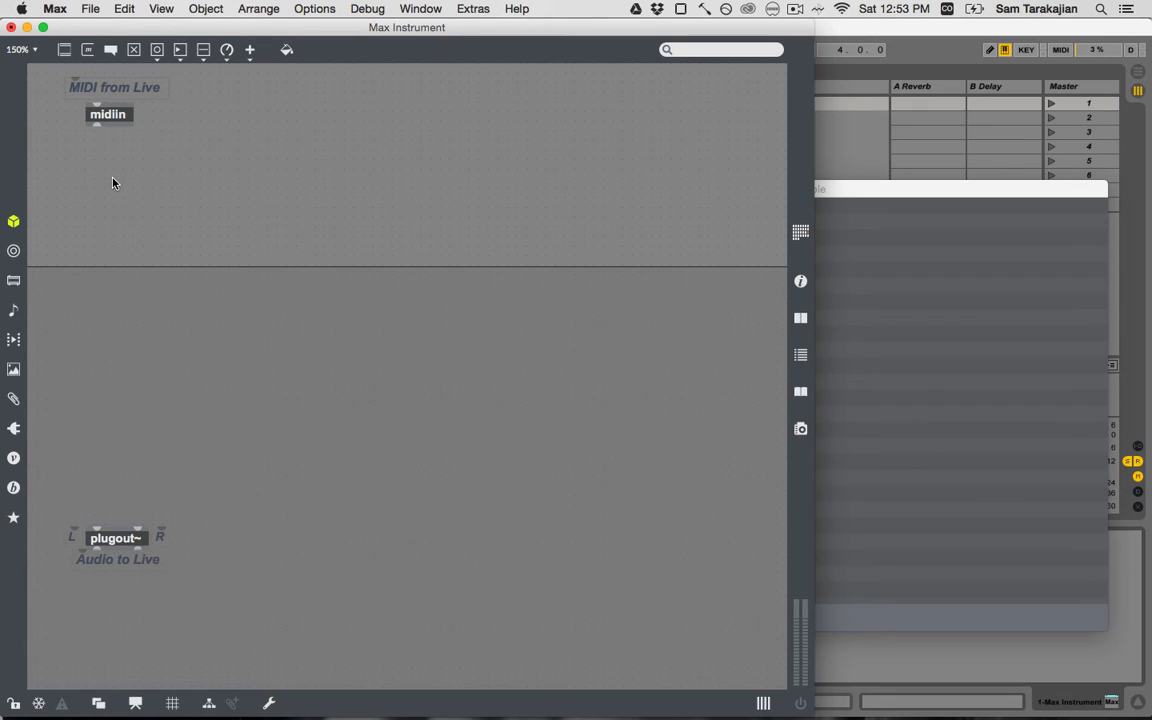
# Step: Create saw~ and adsr~ 5 5 0.8 400 and place the envelope beside the oscillator
pyautogui.write('saw~')
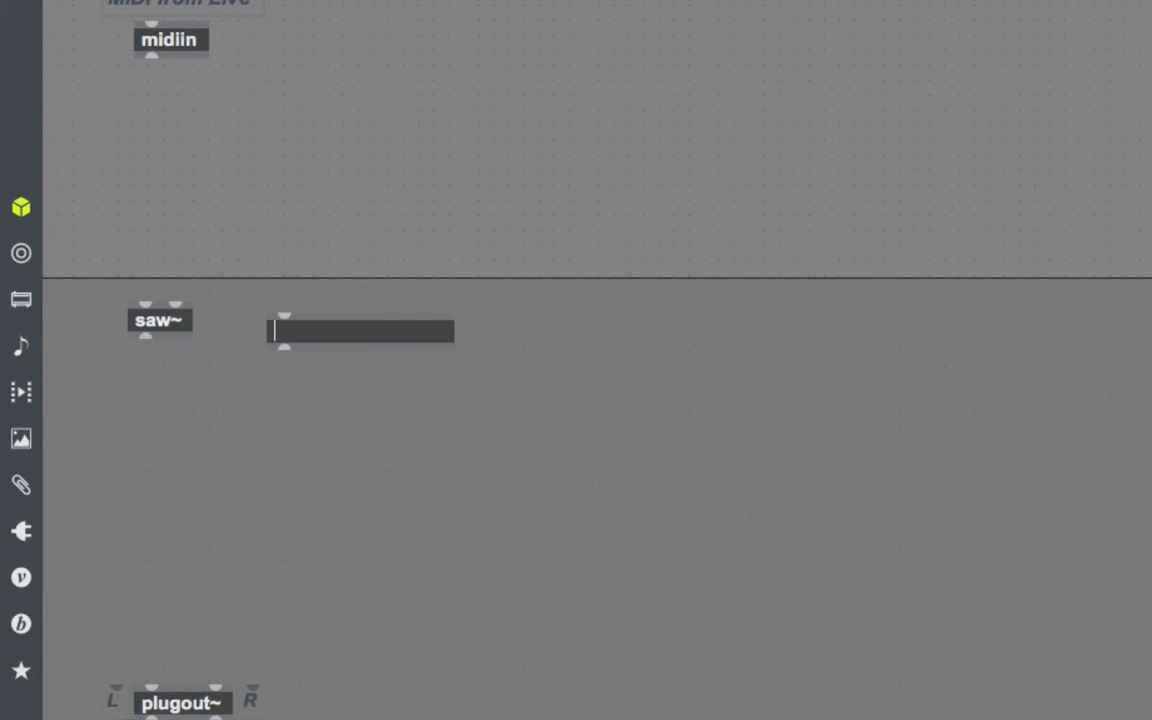
pyautogui.write('adsr~')
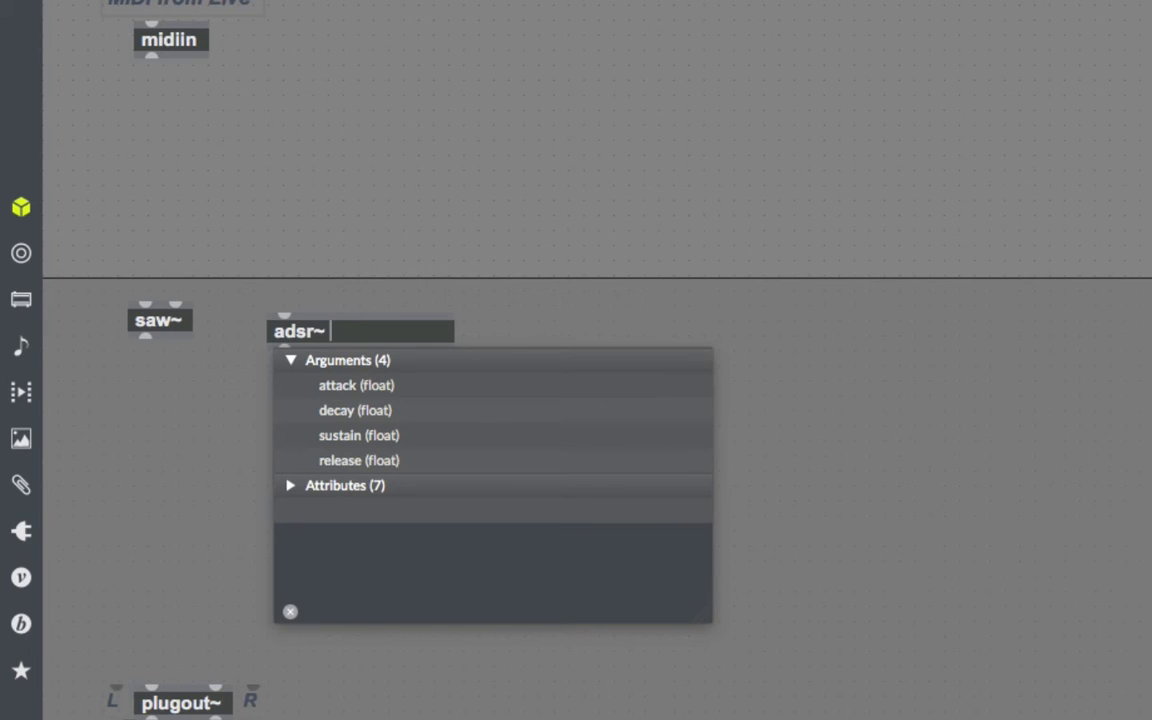
pyautogui.write('5 5')
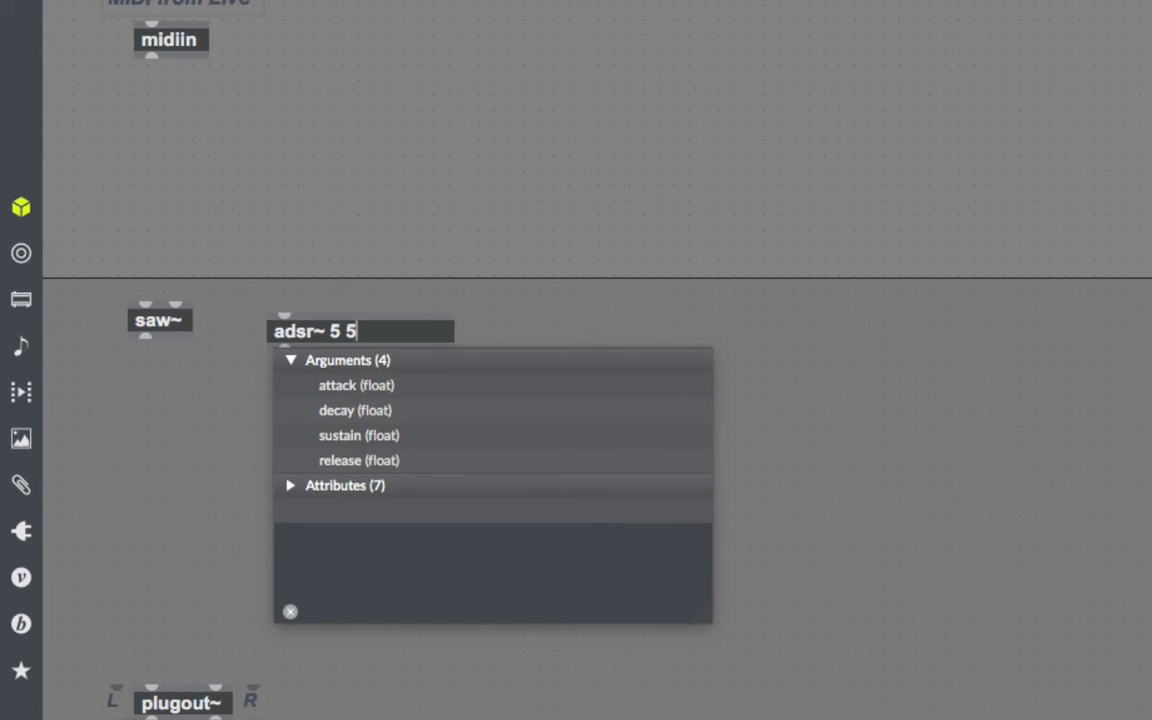
pyautogui.write('0.8')
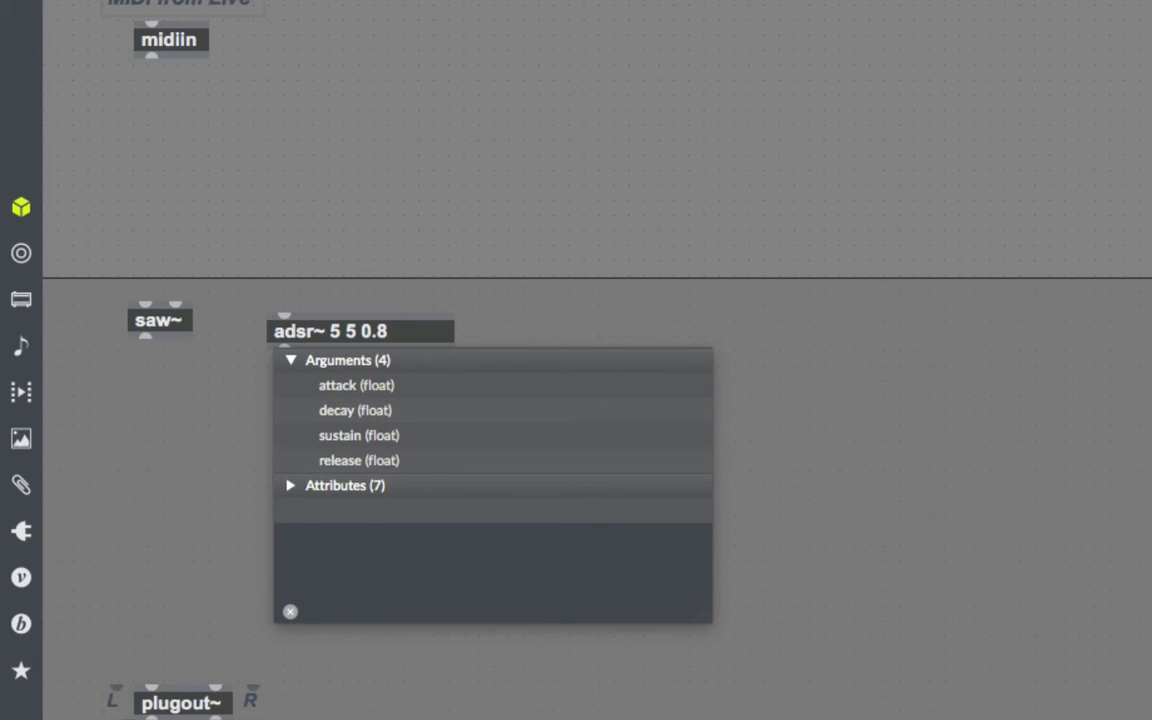
pyautogui.write('400')
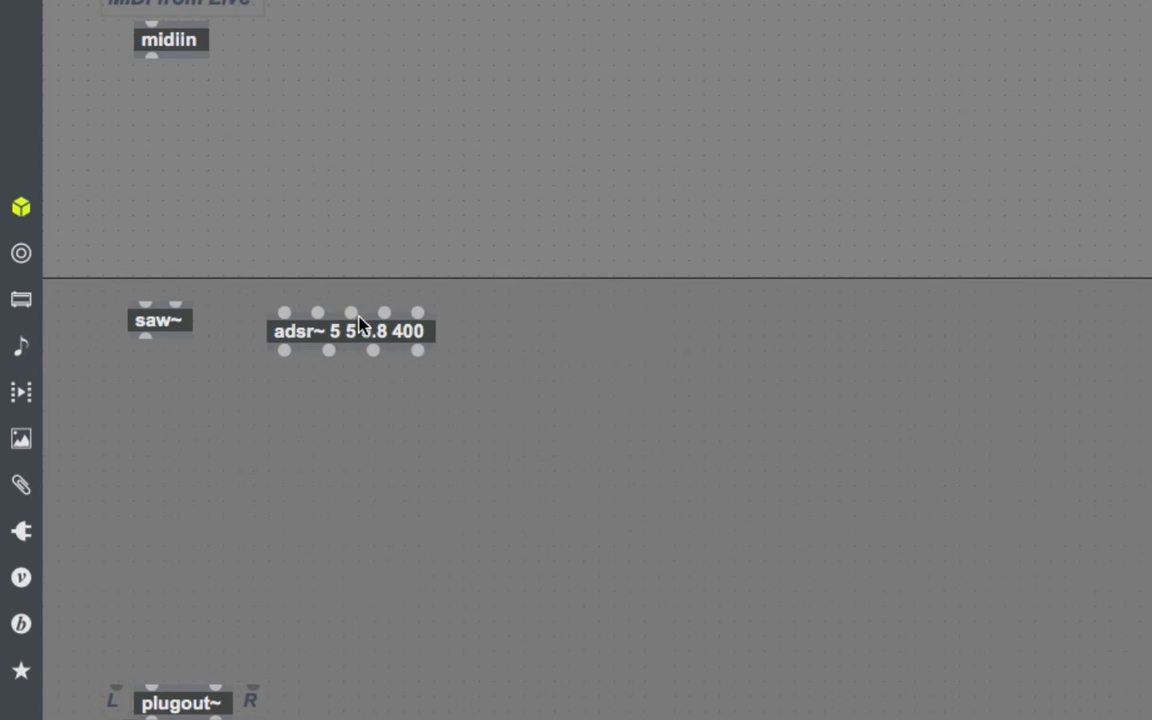
pyautogui.moveTo(350, 332); pyautogui.dragTo(310, 248)
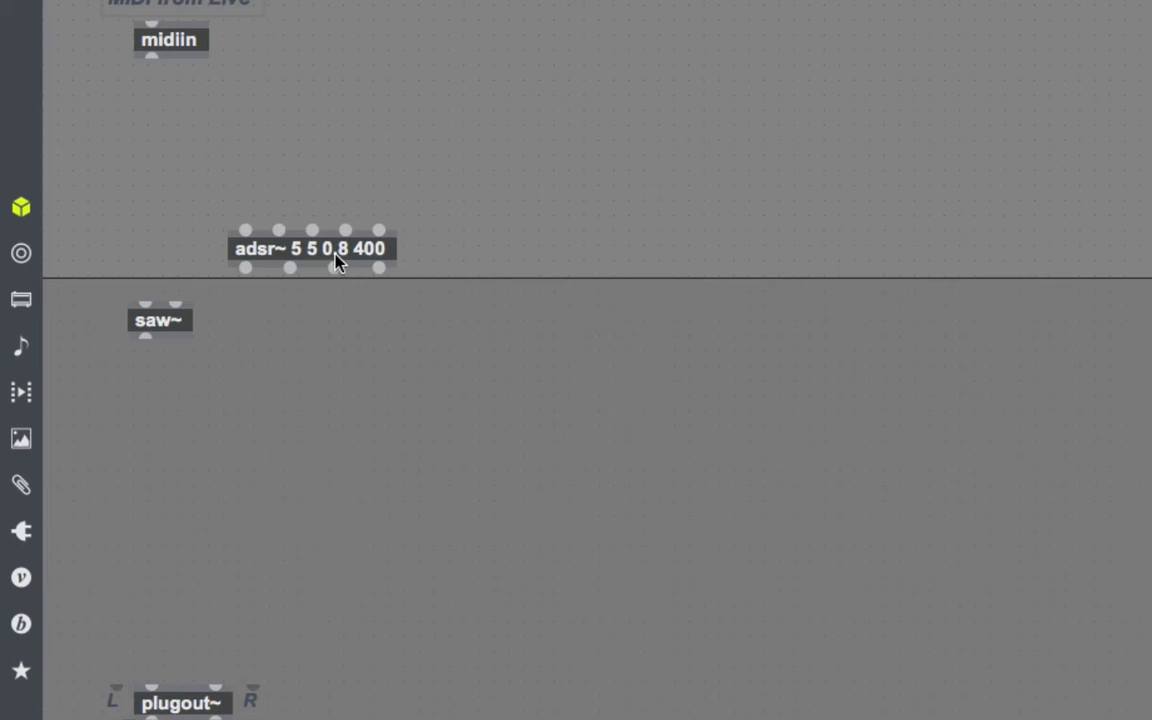
pyautogui.moveTo(310, 248); pyautogui.dragTo(308, 320)
pyautogui.write('midiparse')
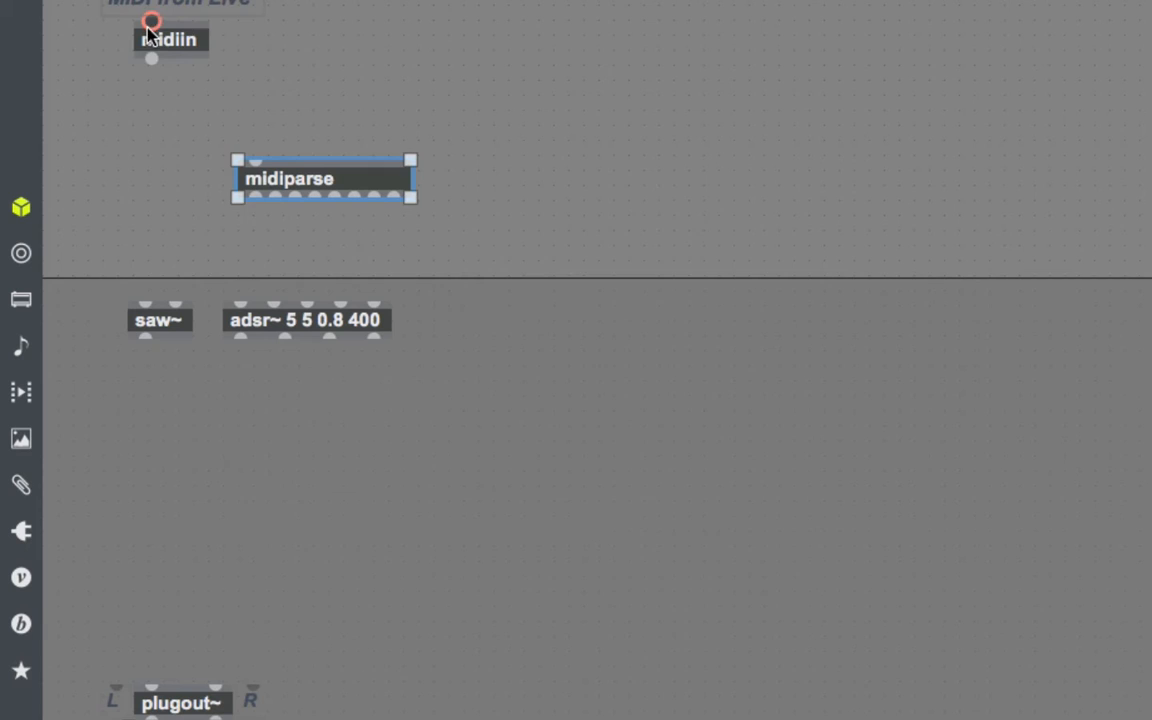
# Step: Wire midiin into midiparse and feed its note list into a new t l l trigger
pyautogui.moveTo(152, 58); pyautogui.dragTo(252, 148)
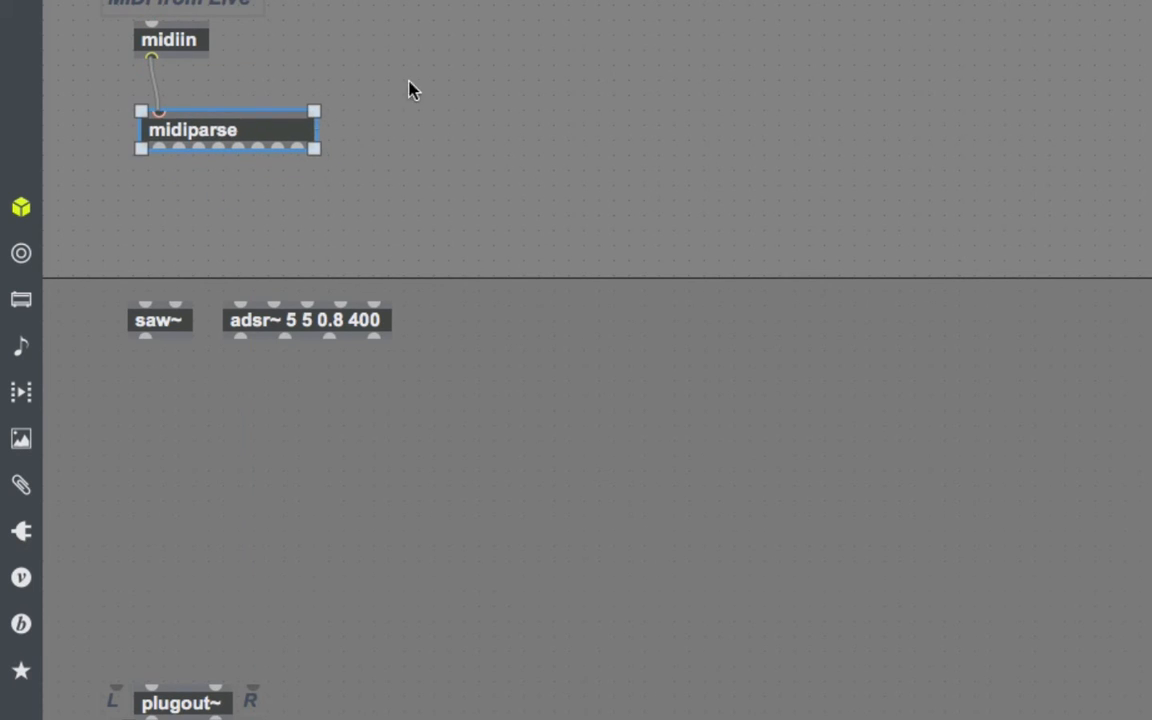
pyautogui.write('notein')
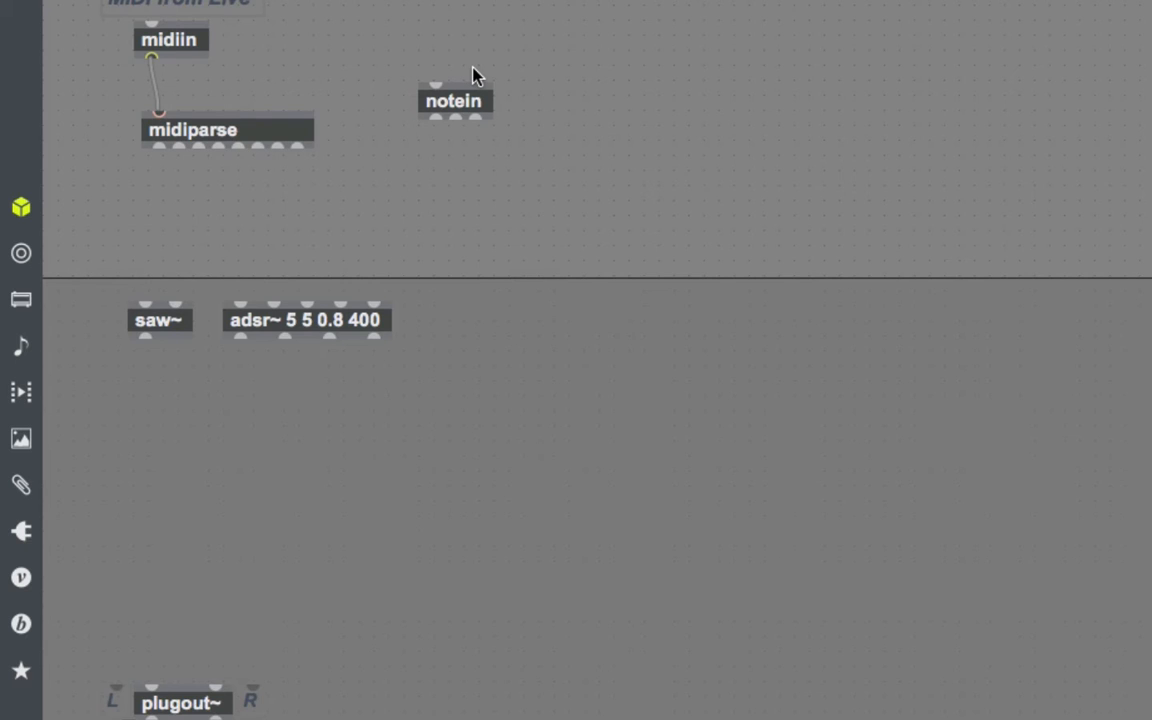
pyautogui.moveTo(178, 148)
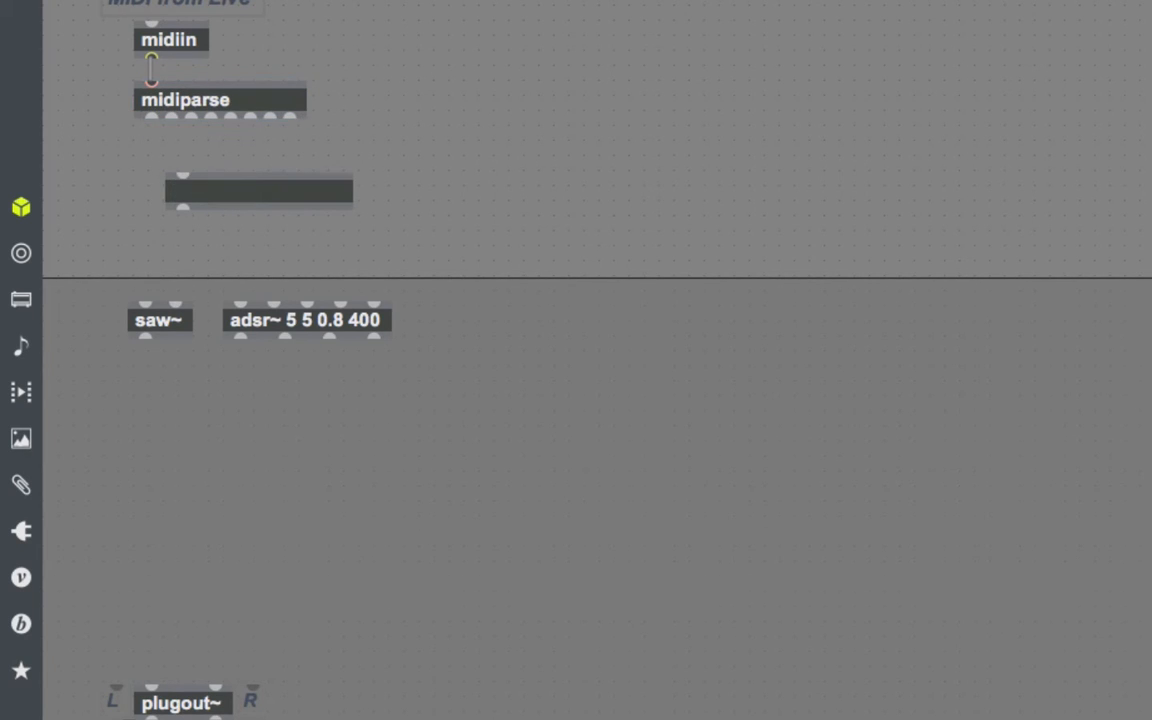
pyautogui.moveTo(150, 120)
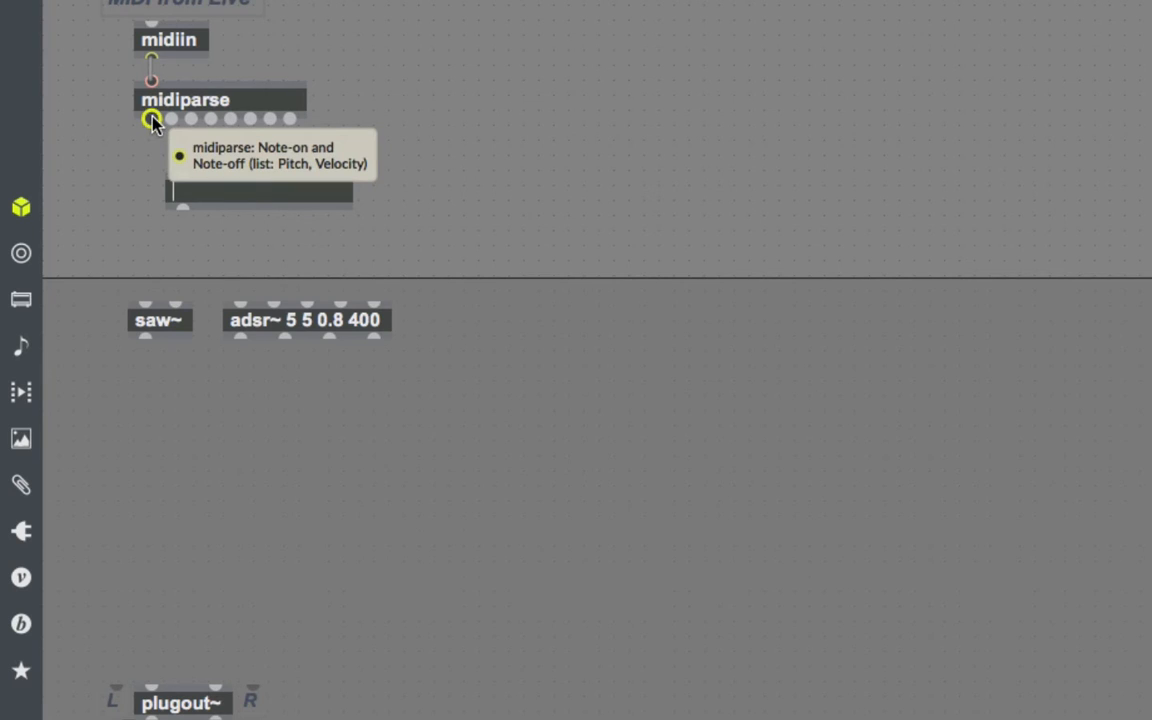
pyautogui.write('t l l')
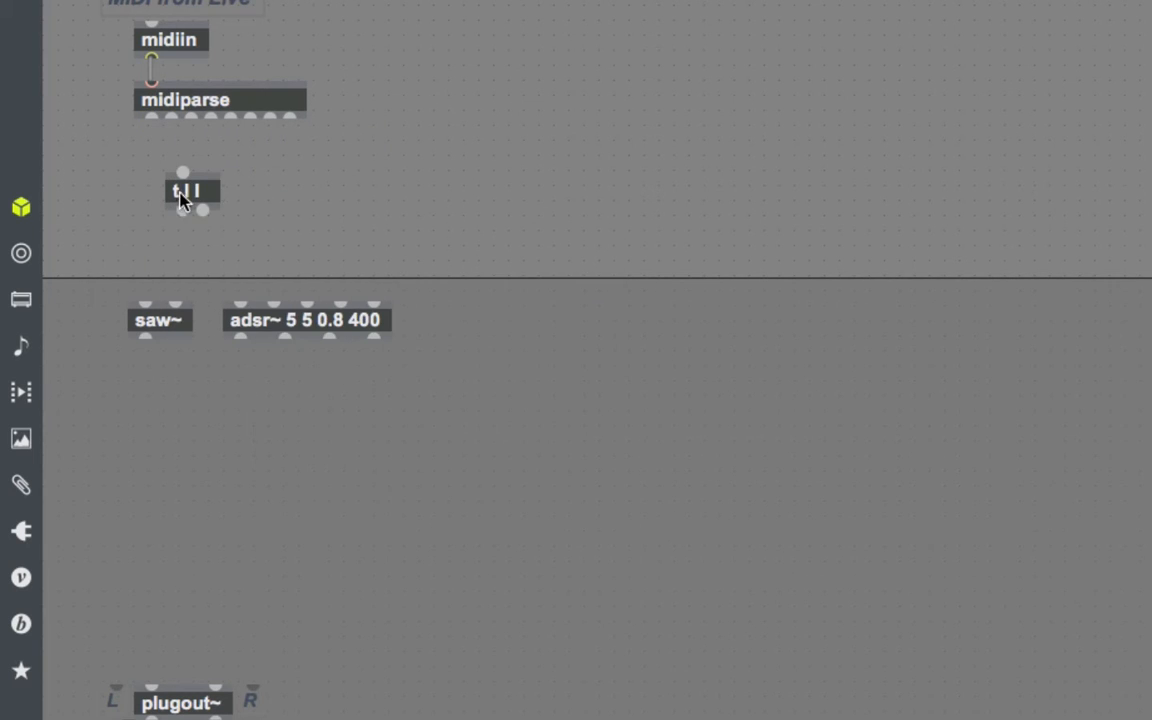
pyautogui.moveTo(190, 190); pyautogui.dragTo(180, 190)
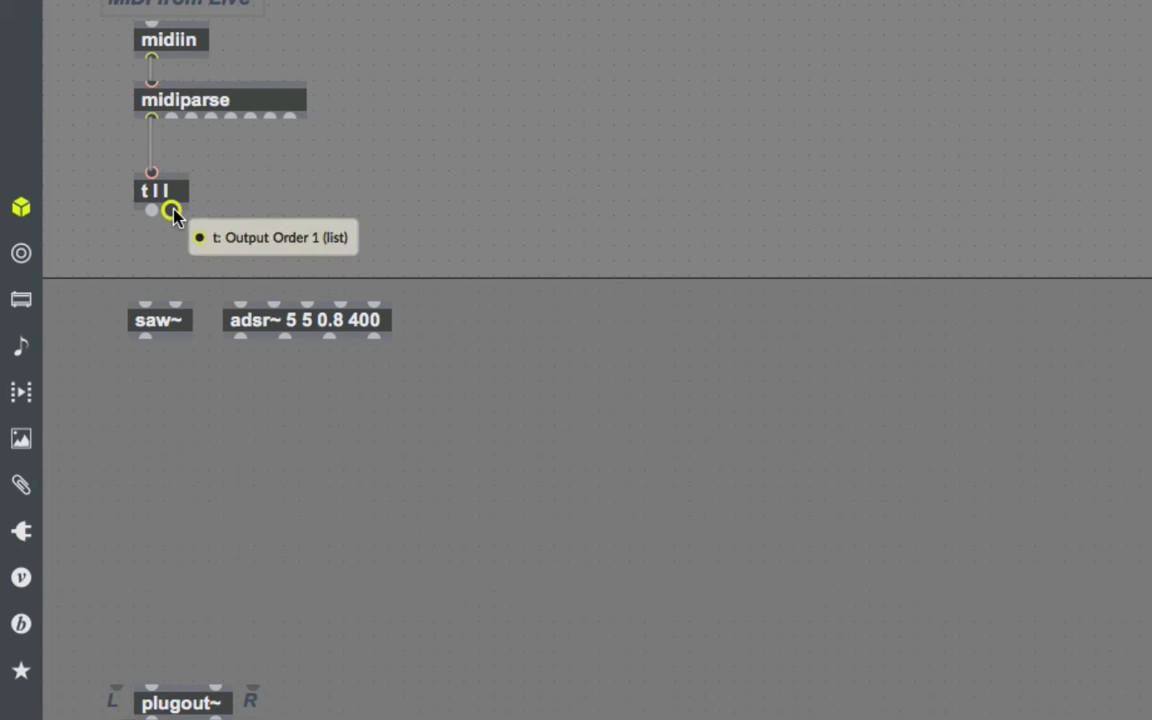
pyautogui.moveTo(240, 230)
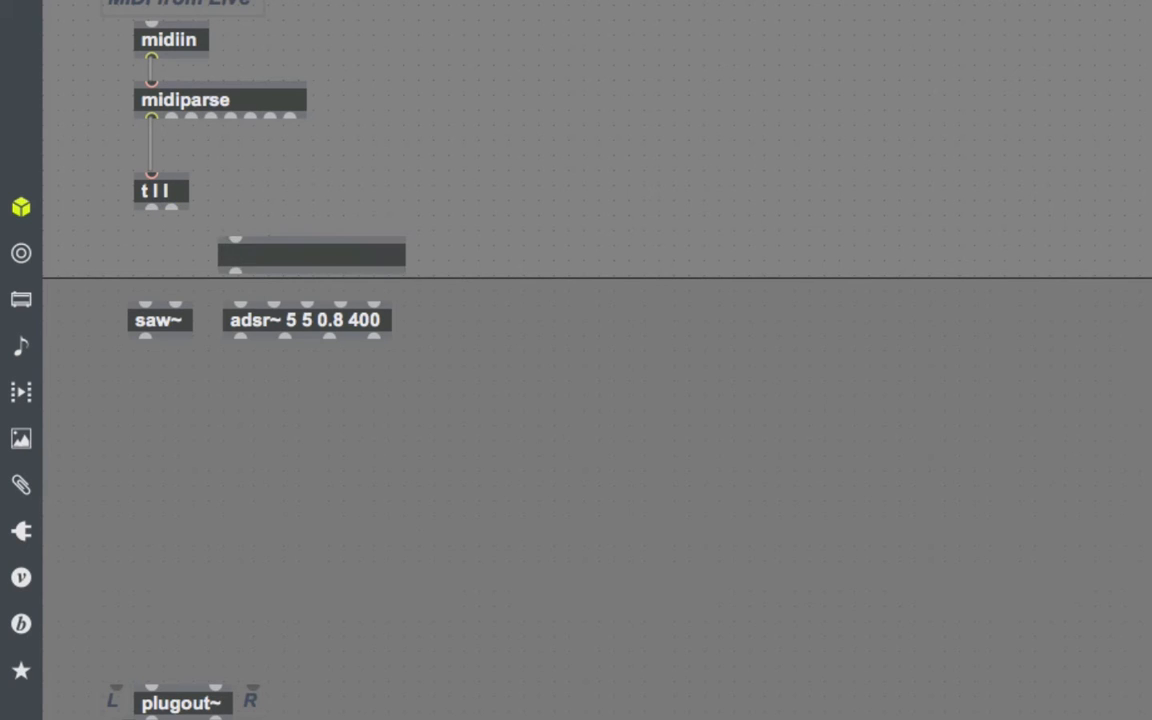
# Step: Add a $2 message box below t l l fed from its right outlet to extract velocity
pyautogui.moveTo(312, 252); pyautogui.dragTo(318, 280)
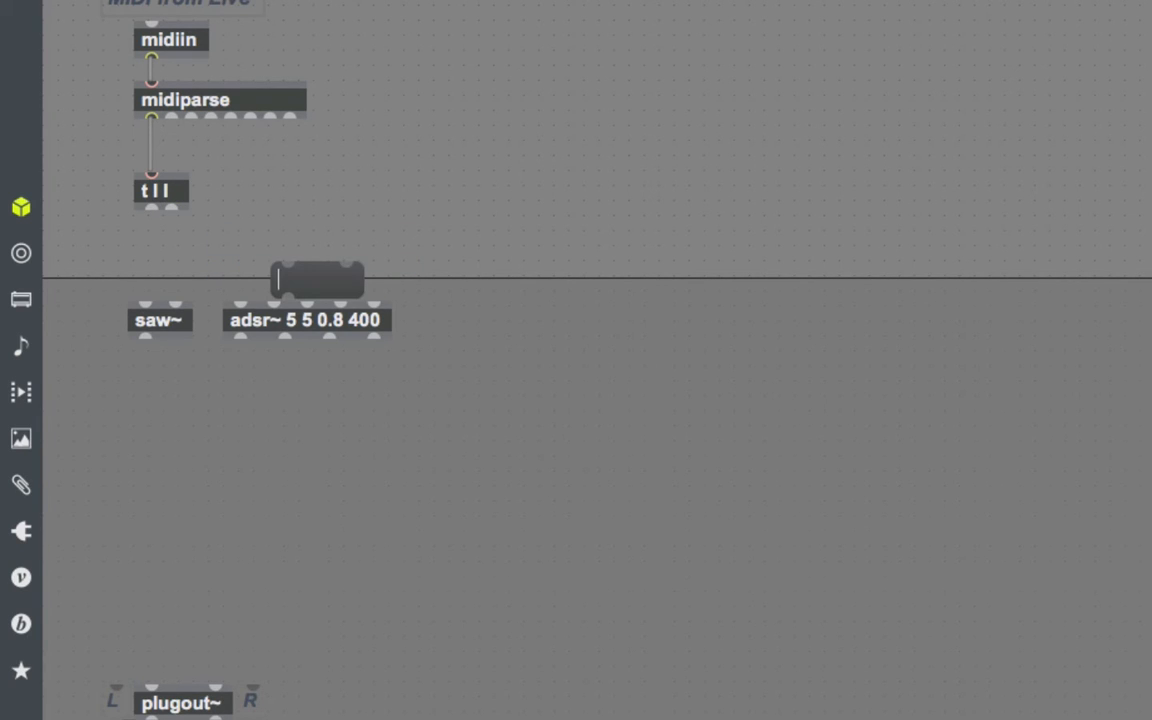
pyautogui.moveTo(150, 206); pyautogui.dragTo(288, 264)
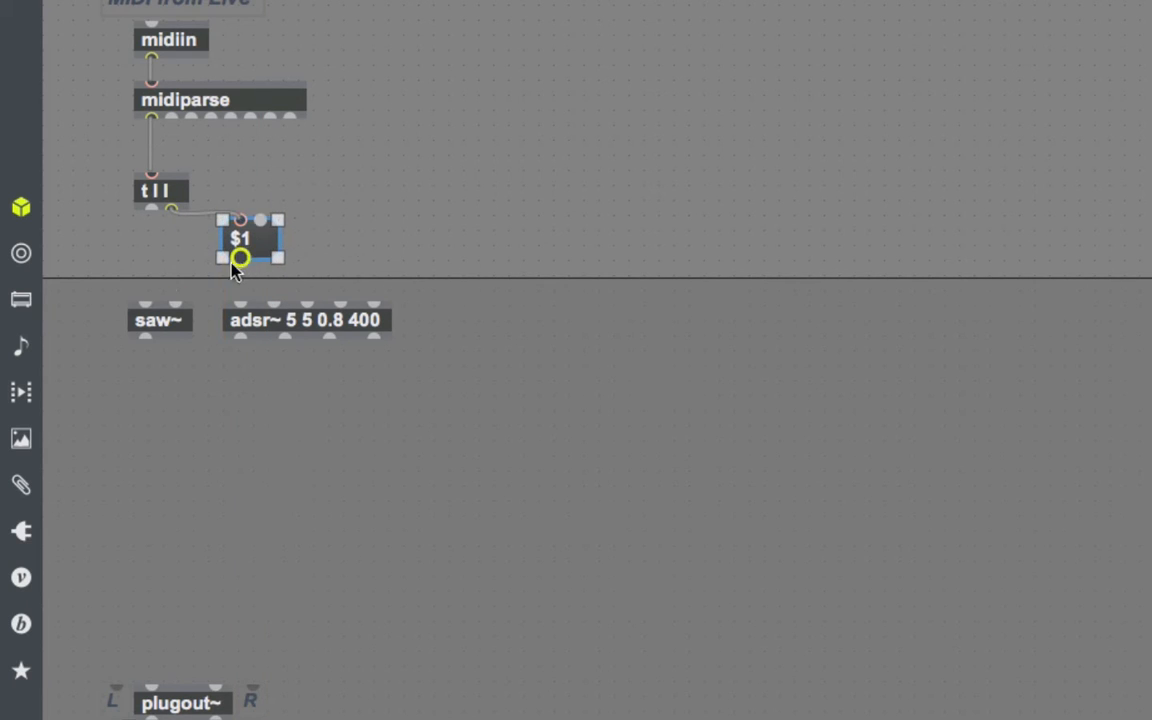
pyautogui.moveTo(240, 238); pyautogui.dragTo(240, 248)
pyautogui.write('2')
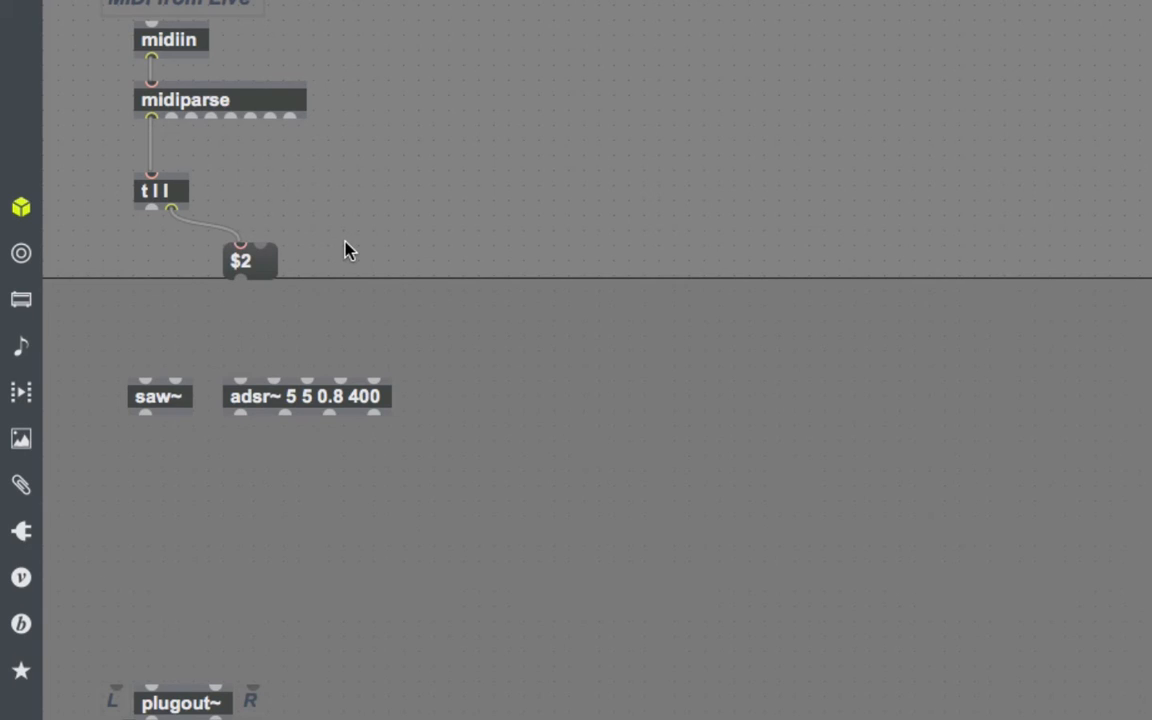
pyautogui.moveTo(300, 244)
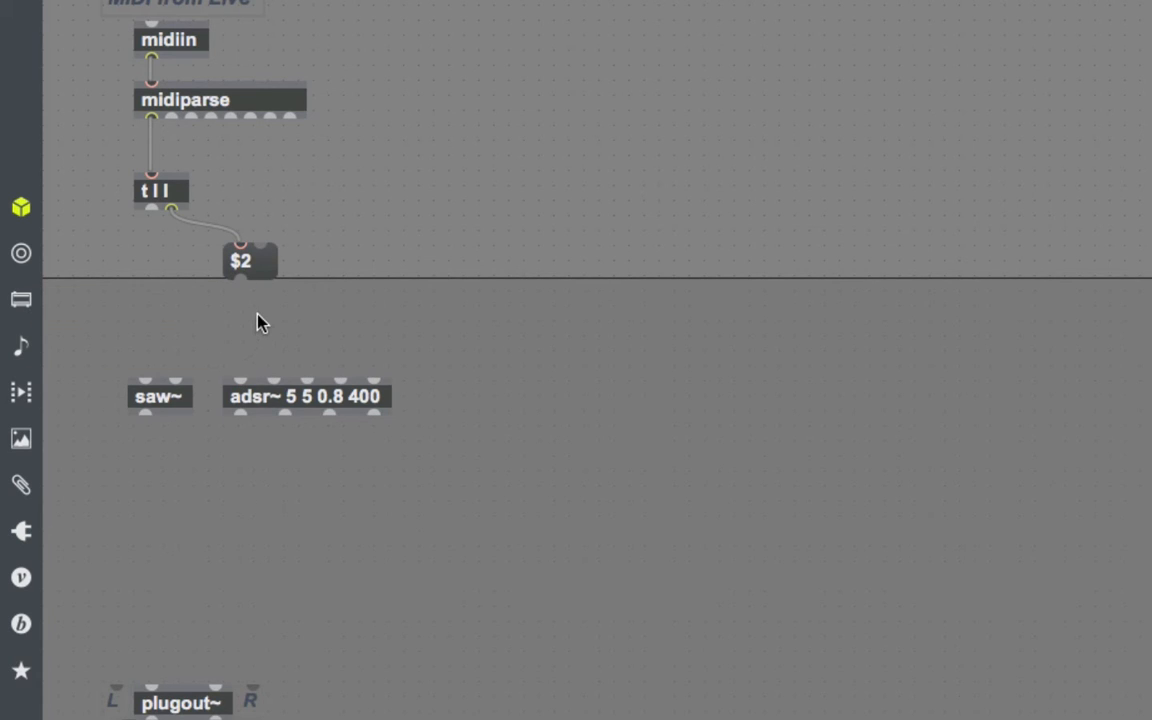
# Step: Create a scale 0 127 0. 1. object under the $2 message
pyautogui.write('scale 0')
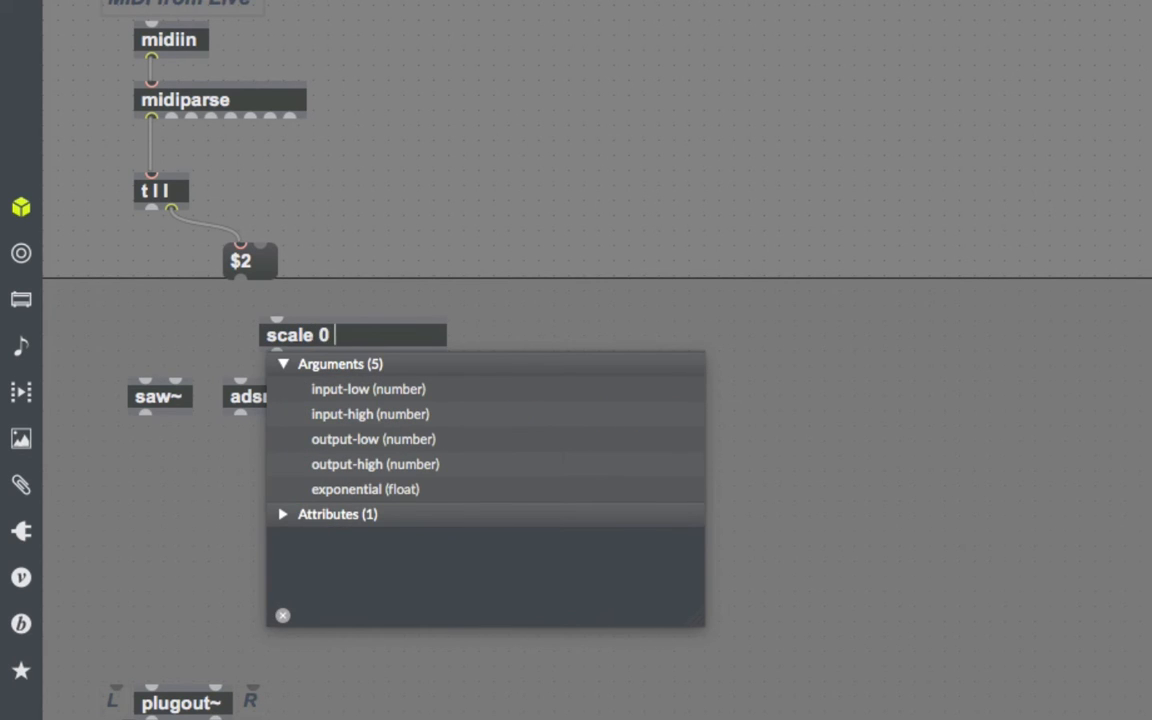
pyautogui.write('127 0. 1.')
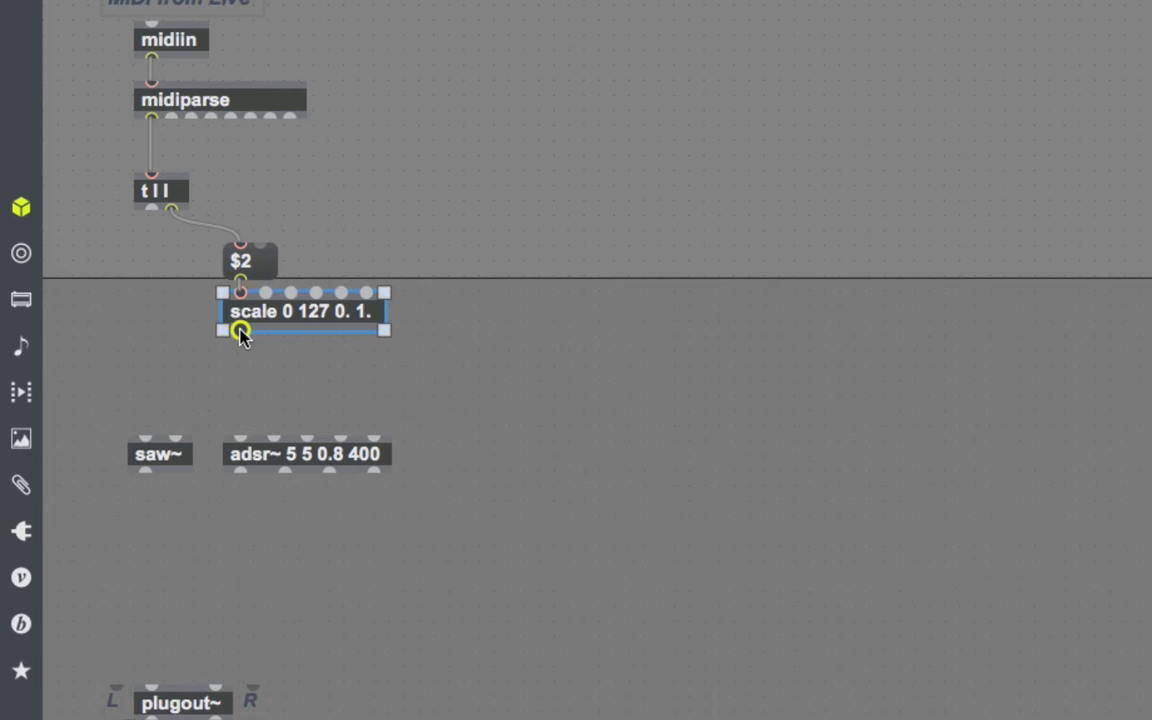
pyautogui.click(240, 378)
pyautogui.write('* 0.')
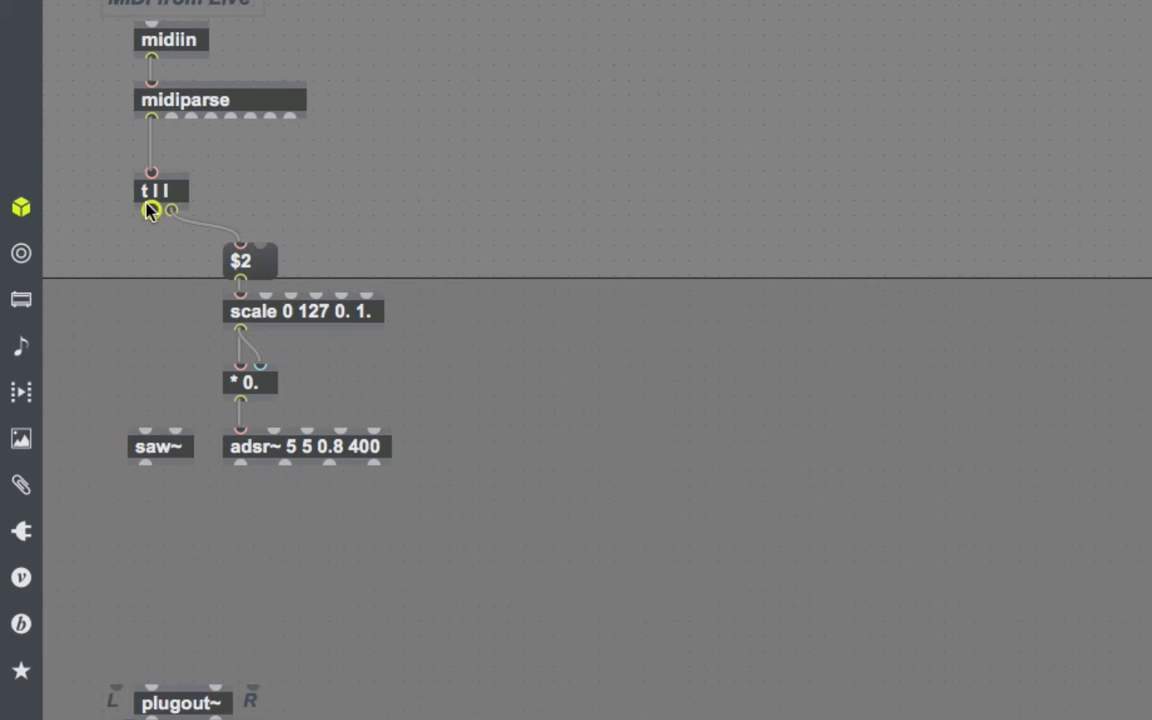
pyautogui.moveTo(140, 392)
pyautogui.write('stripnote')
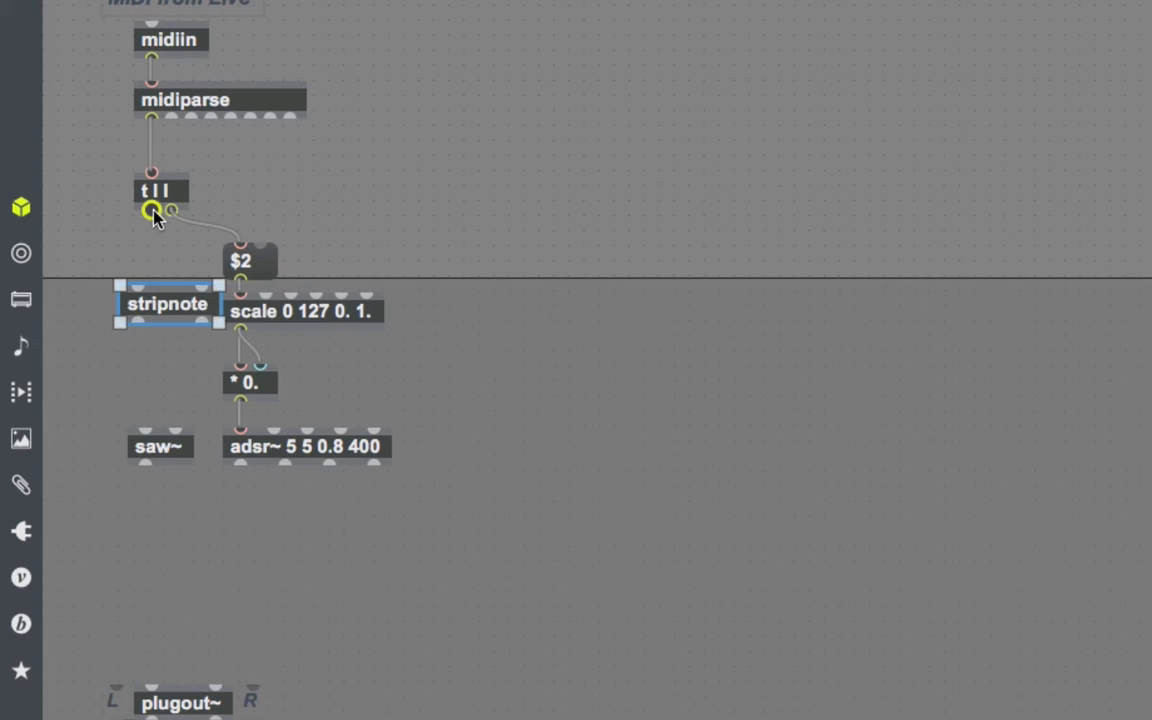
# Step: Feed t l l's left outlet into stripnote and route saw~ through *~ into plugout~
pyautogui.moveTo(168, 304); pyautogui.dragTo(148, 312)
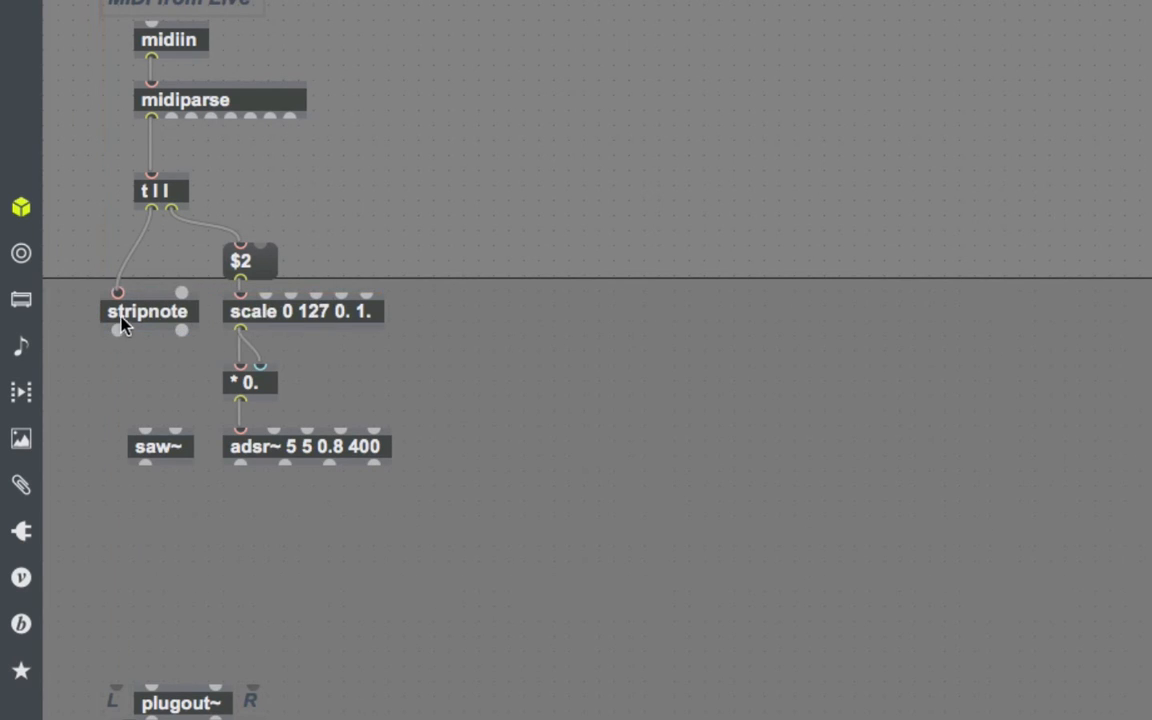
pyautogui.moveTo(118, 330)
pyautogui.write('mtof')
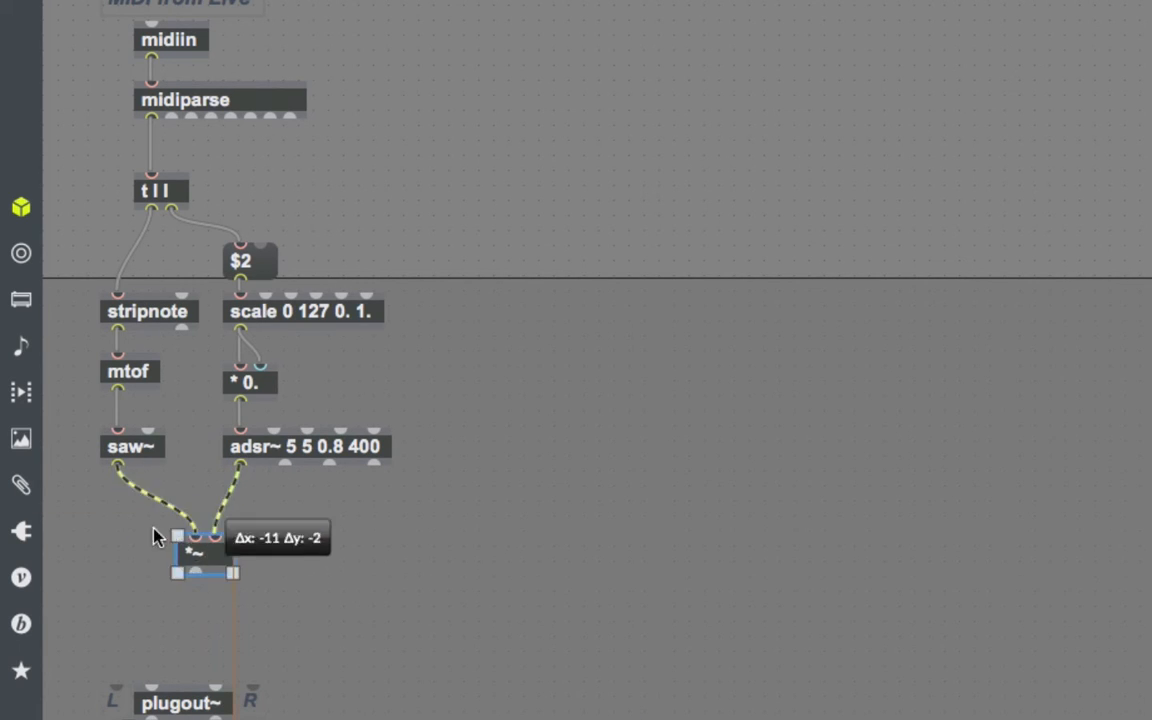
pyautogui.moveTo(196, 556); pyautogui.dragTo(128, 528)
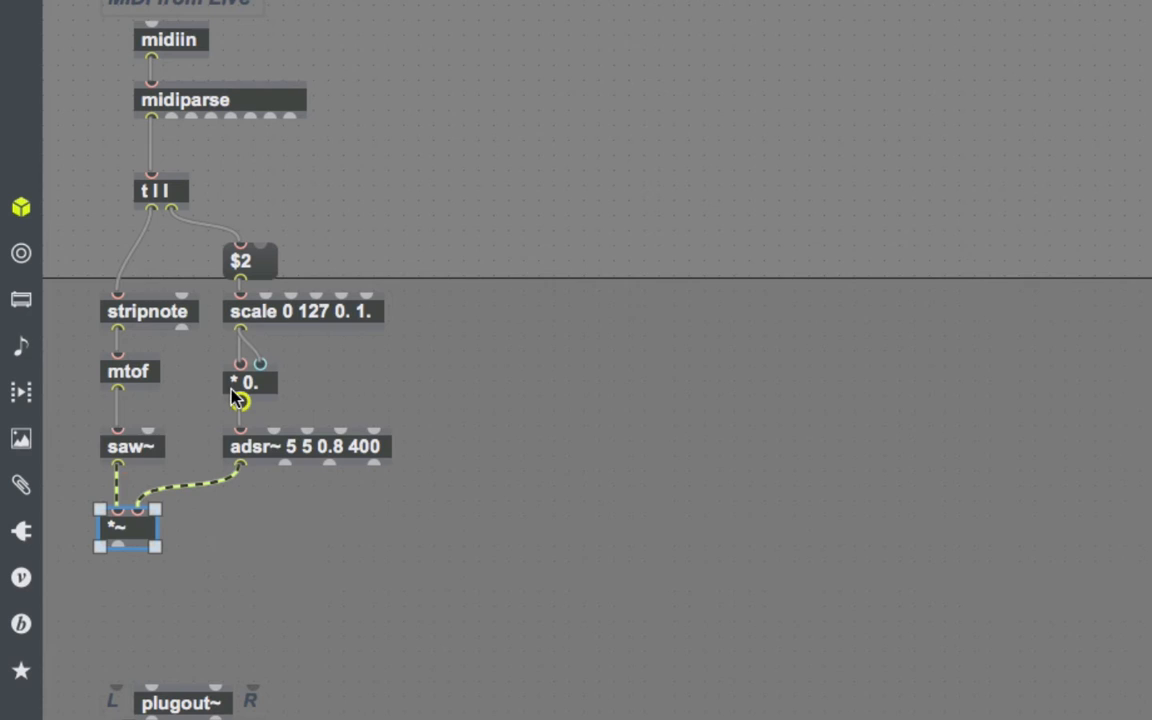
pyautogui.moveTo(116, 544); pyautogui.dragTo(216, 684)
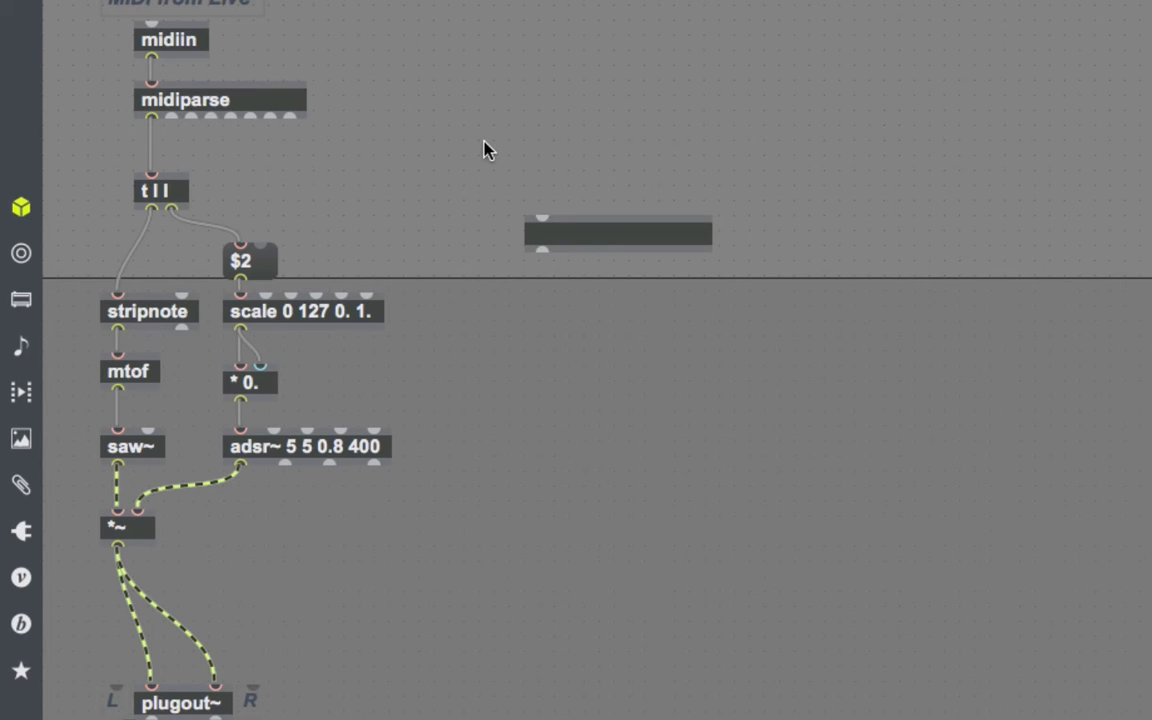
# Step: Create a poly 1 1 object in the empty patch area
pyautogui.click(532, 232)
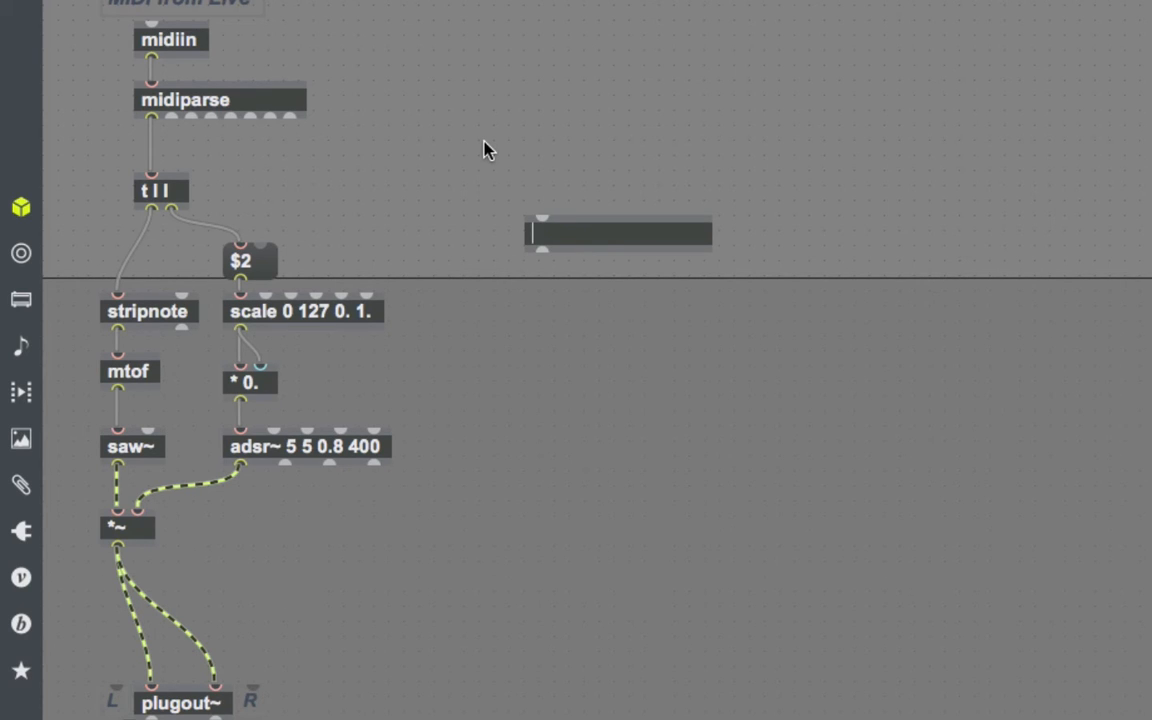
pyautogui.write('poly')
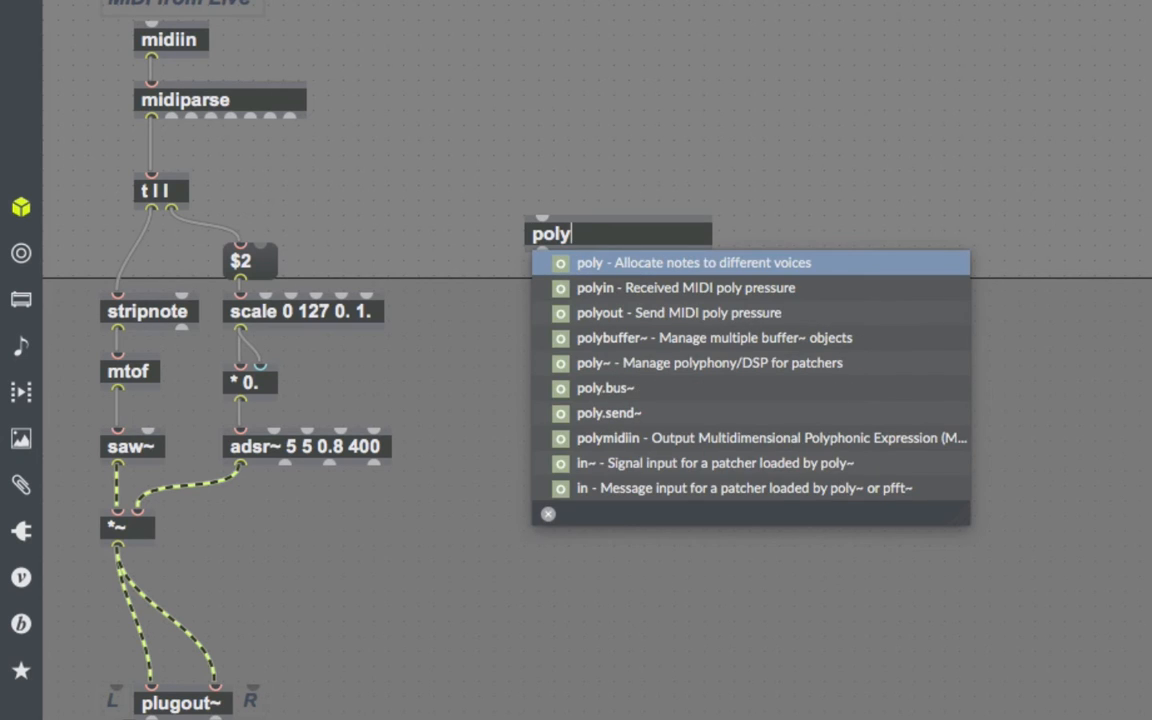
pyautogui.write('1 1')
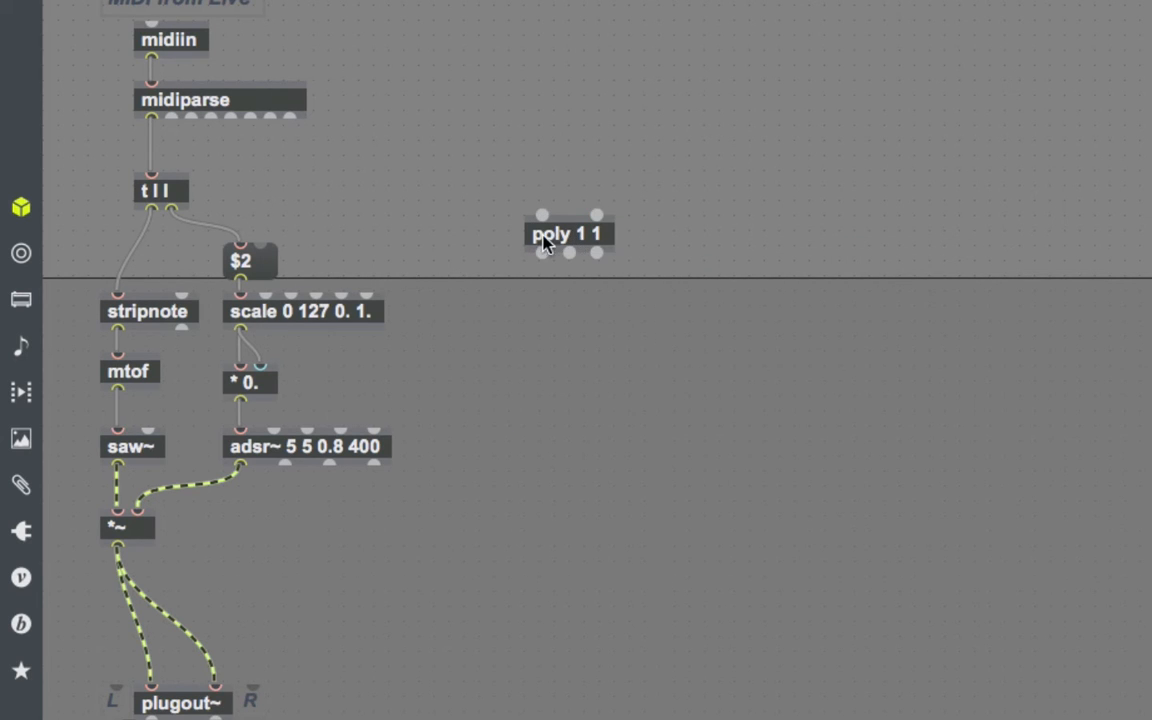
pyautogui.moveTo(590, 240)
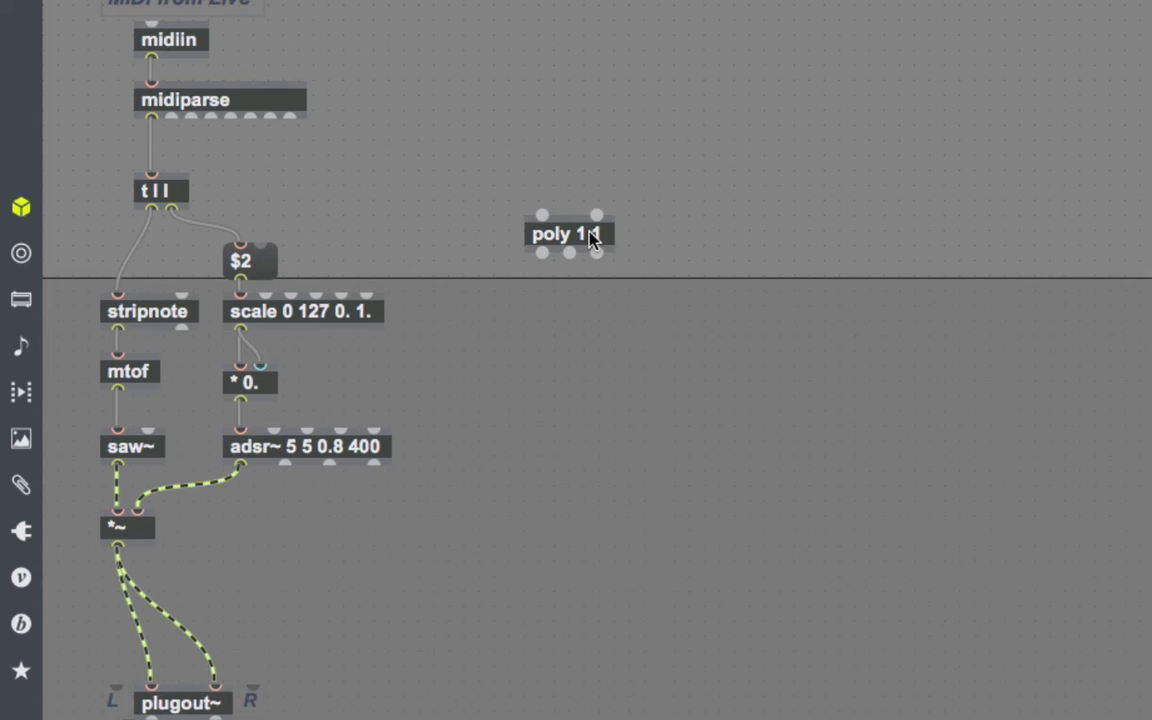
pyautogui.write('1')
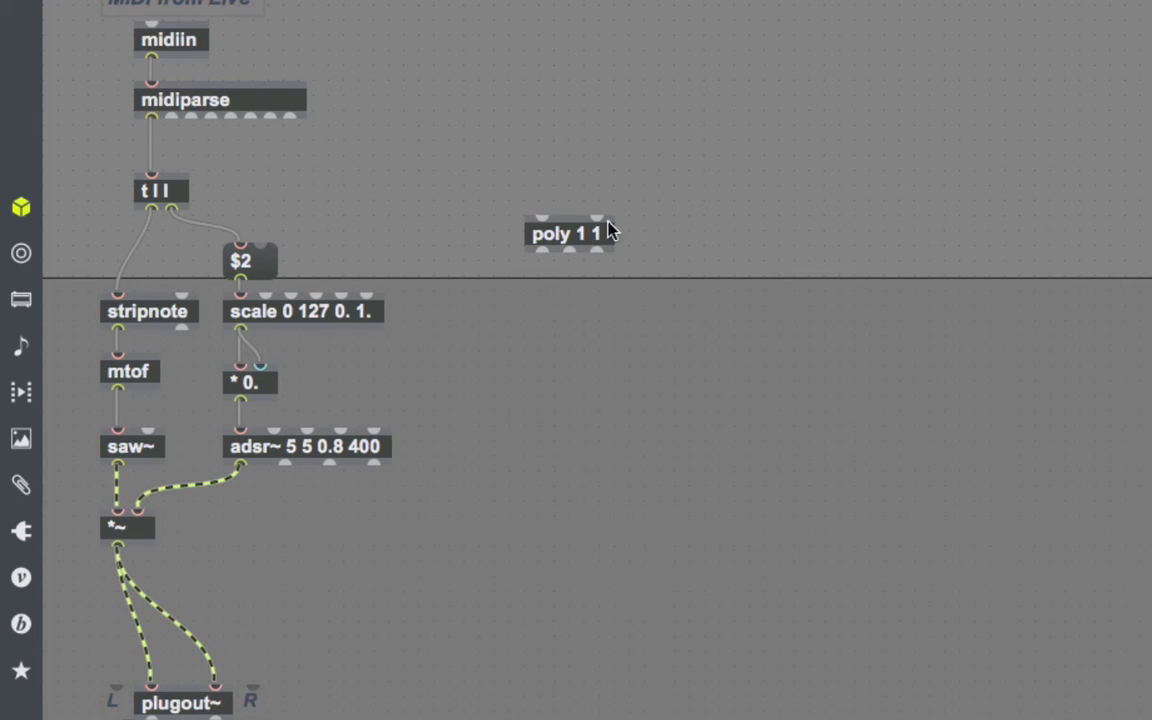
pyautogui.click(568, 232)
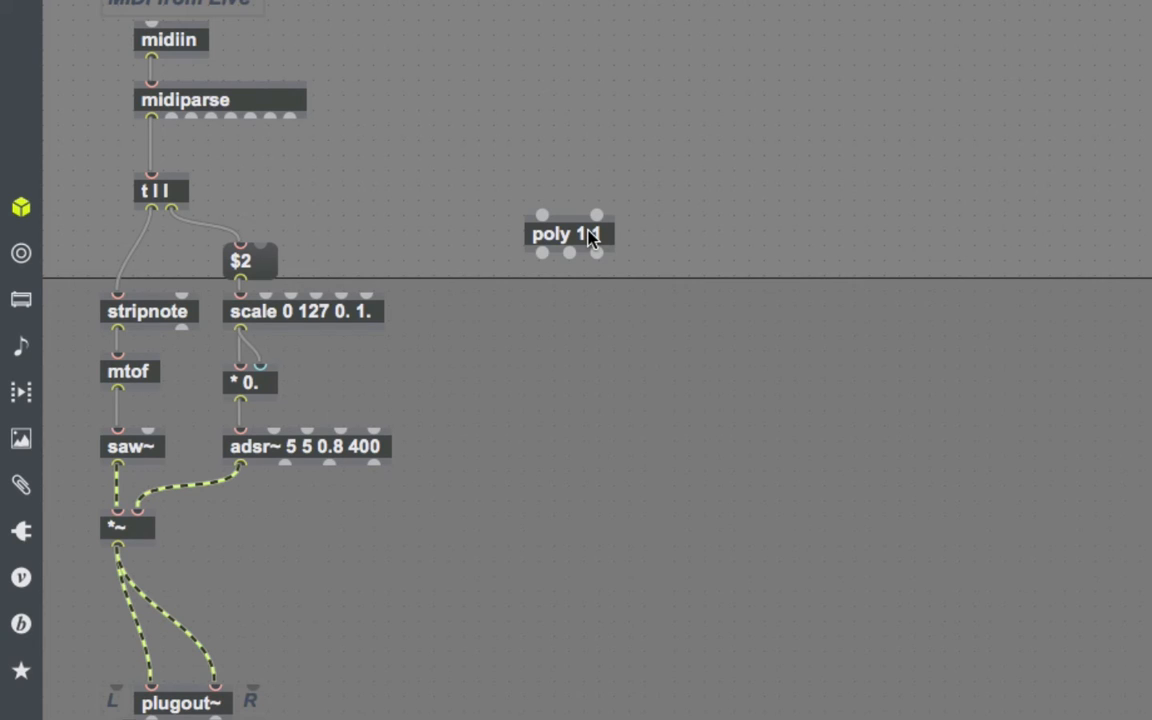
pyautogui.moveTo(584, 228)
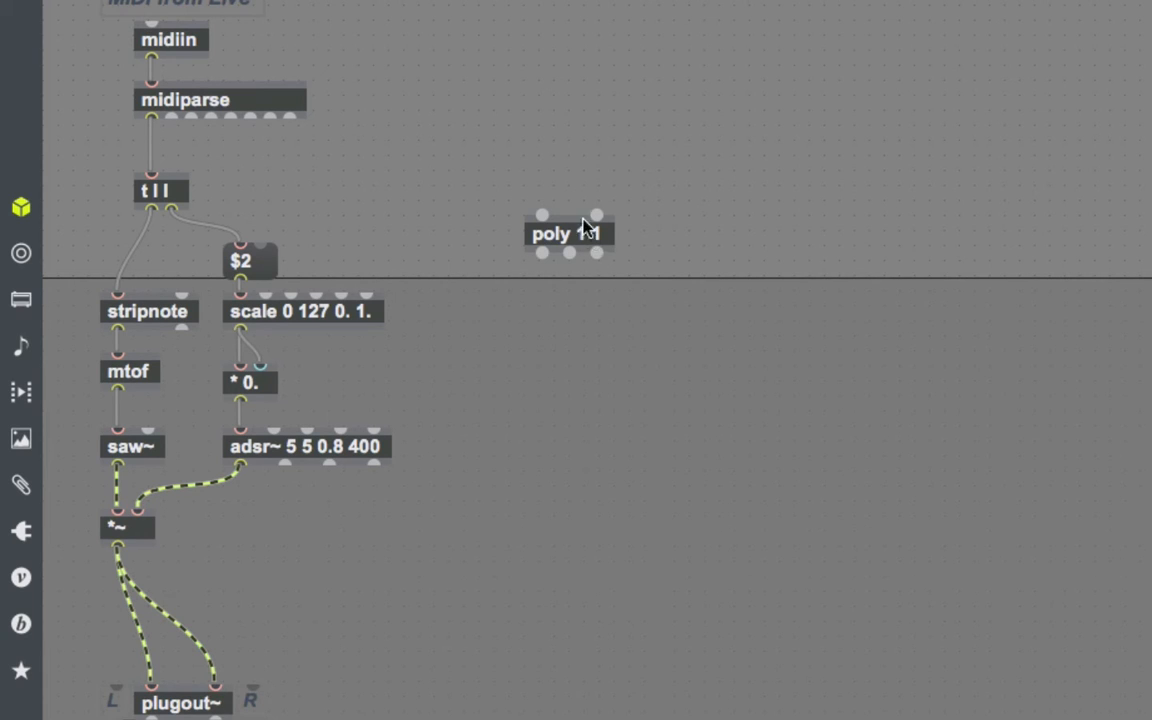
pyautogui.moveTo(152, 120)
pyautogui.write('pack i i')
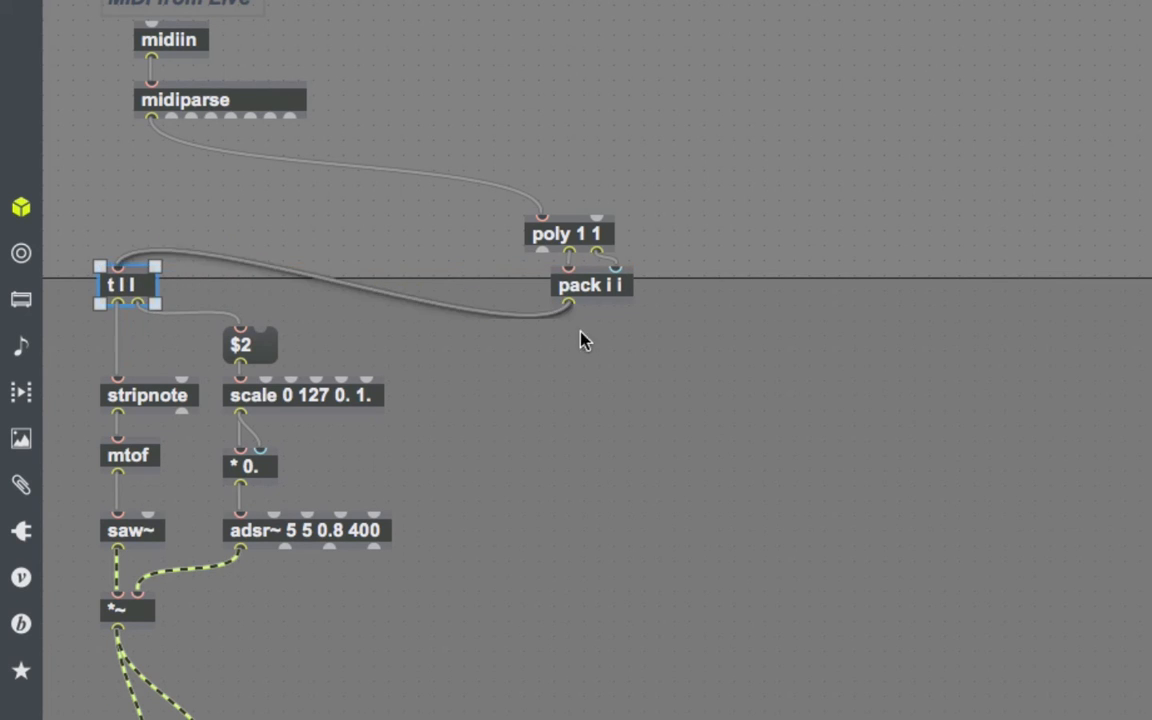
pyautogui.moveTo(580, 258); pyautogui.dragTo(340, 232)
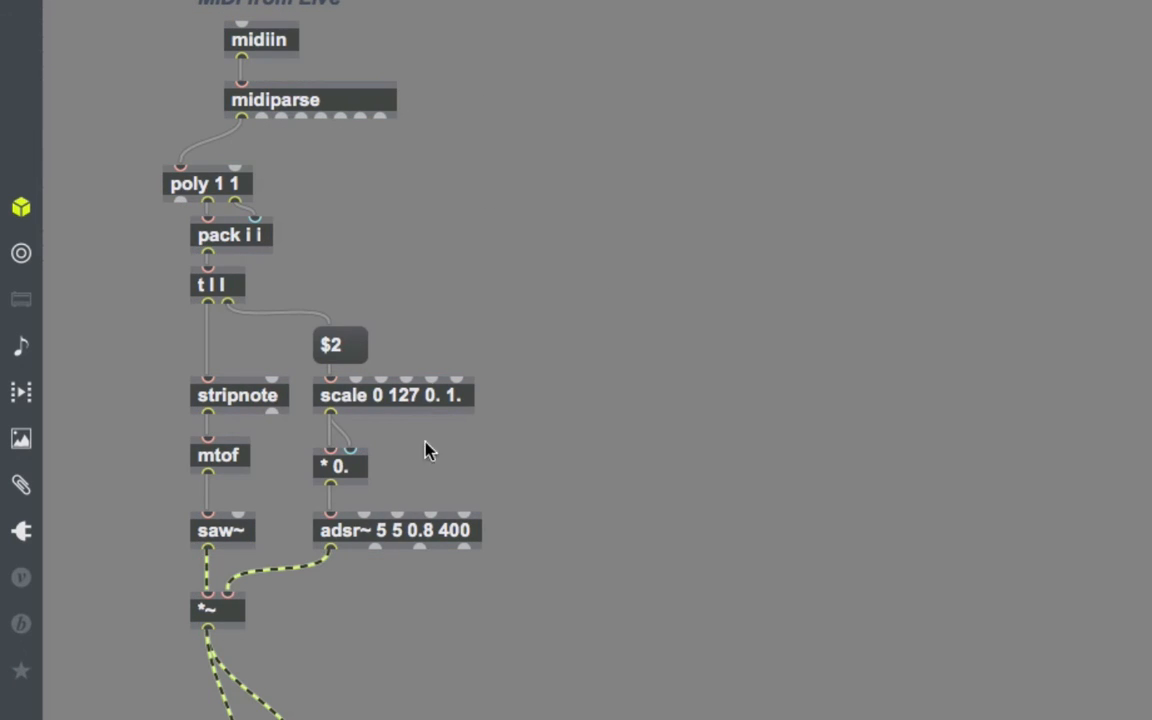
pyautogui.moveTo(484, 510)
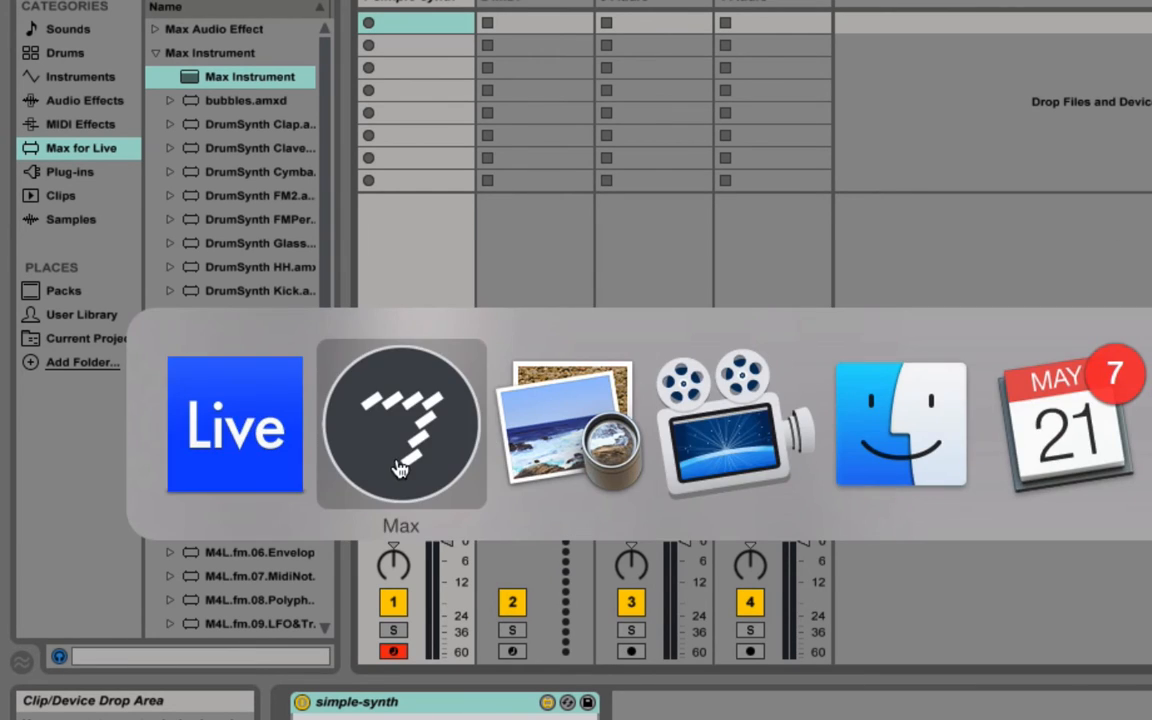
pyautogui.click(400, 424)
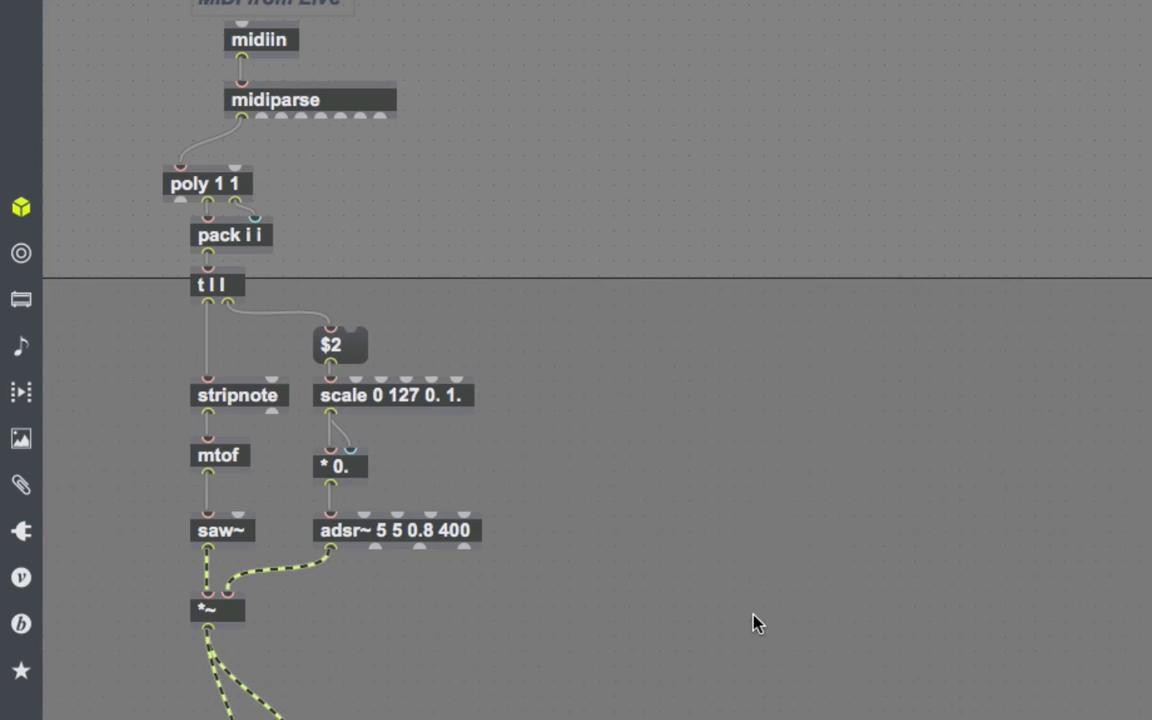
# Step: Select every object to shift the chain down and make room for borax
pyautogui.press('ctrl+a')
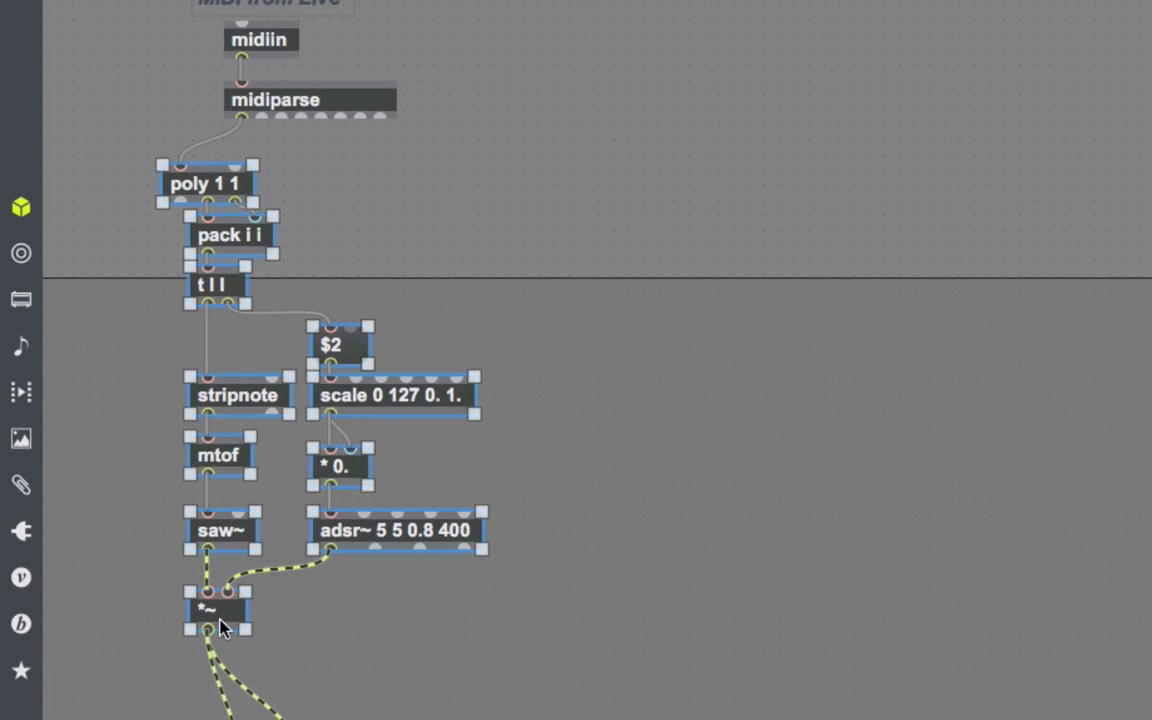
pyautogui.scroll(-3)
pyautogui.write('borax')
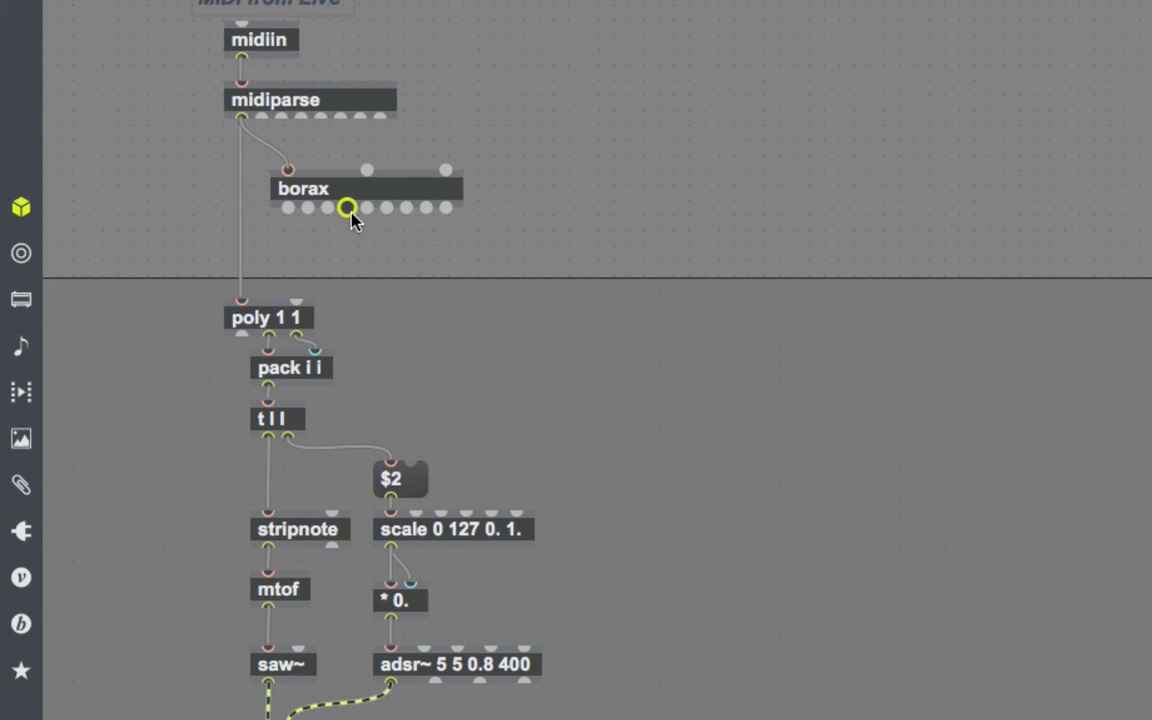
pyautogui.moveTo(330, 210)
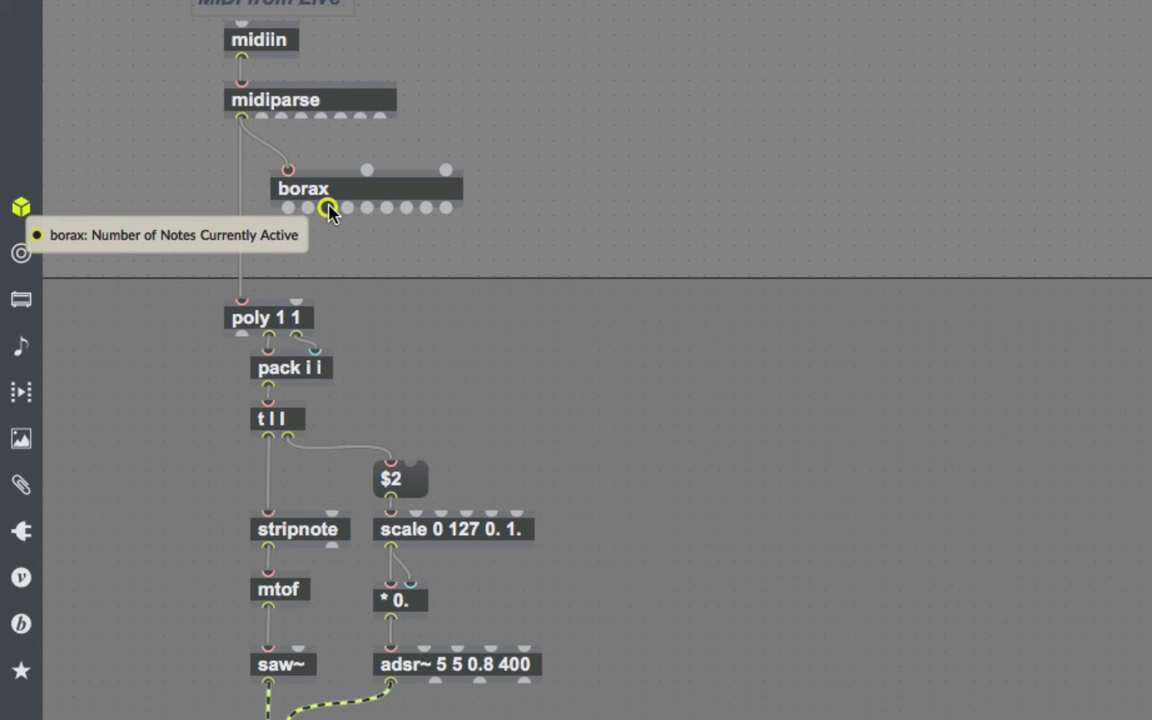
pyautogui.moveTo(332, 220)
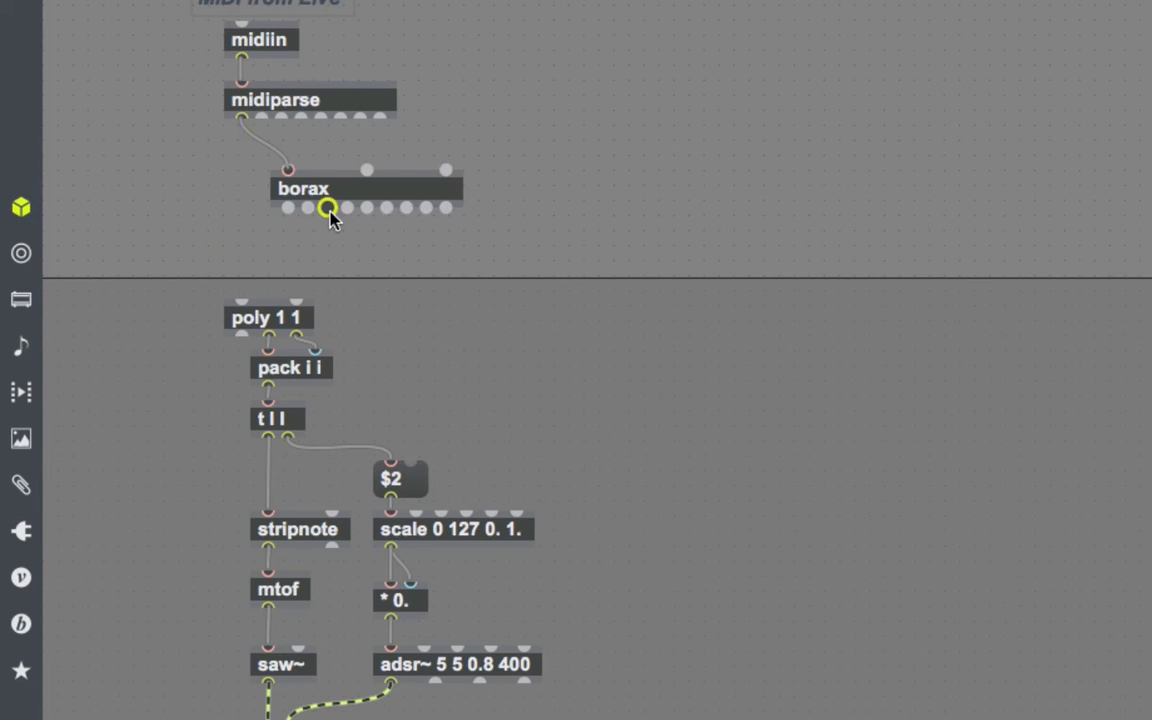
pyautogui.moveTo(328, 208)
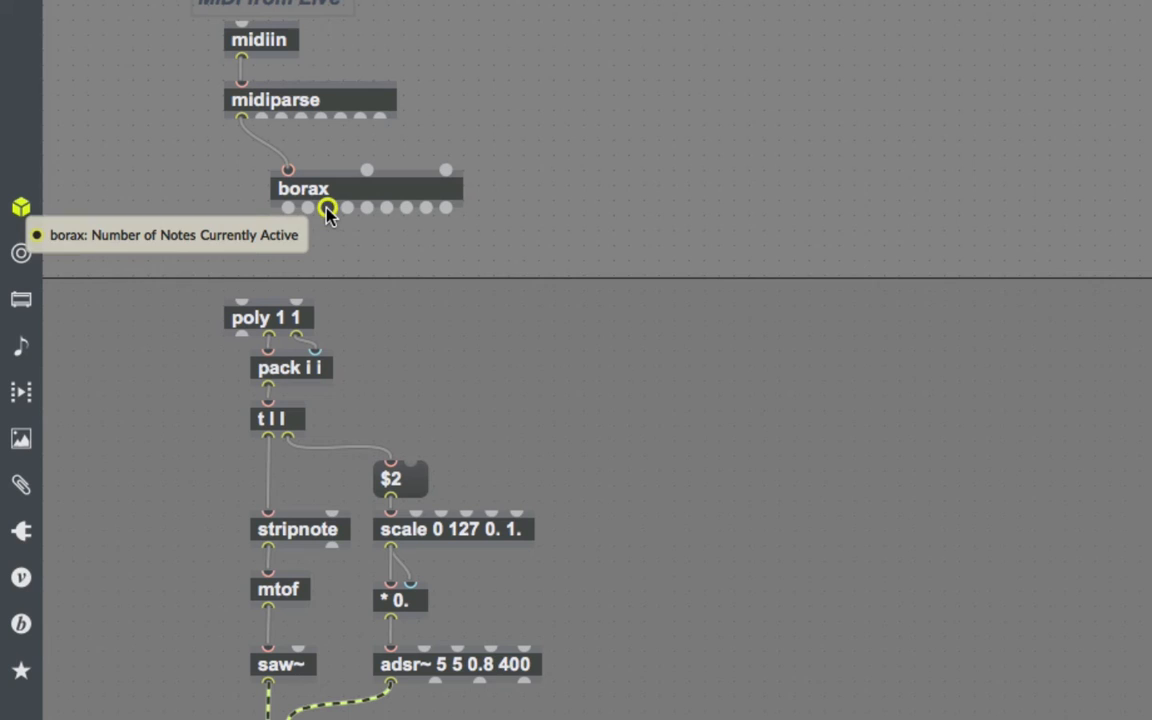
pyautogui.moveTo(348, 210)
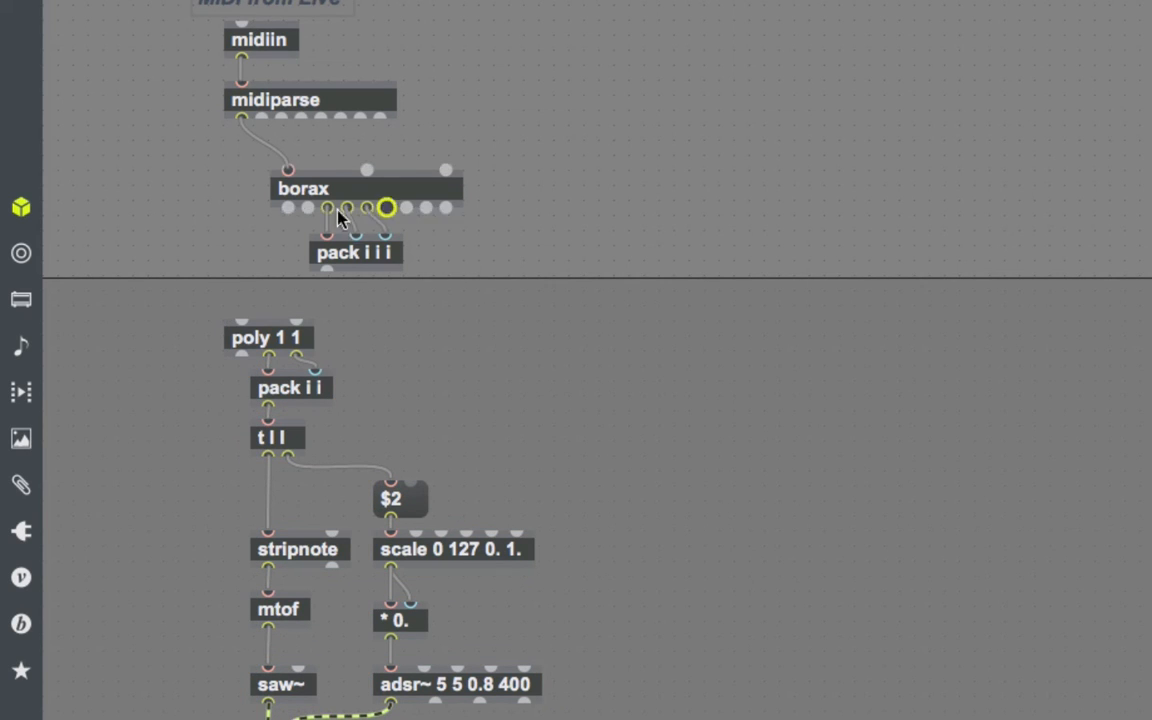
# Step: Reposition borax's pack i i i and t l l before poly and start the > 1 comparison branch
pyautogui.moveTo(340, 216); pyautogui.dragTo(316, 200)
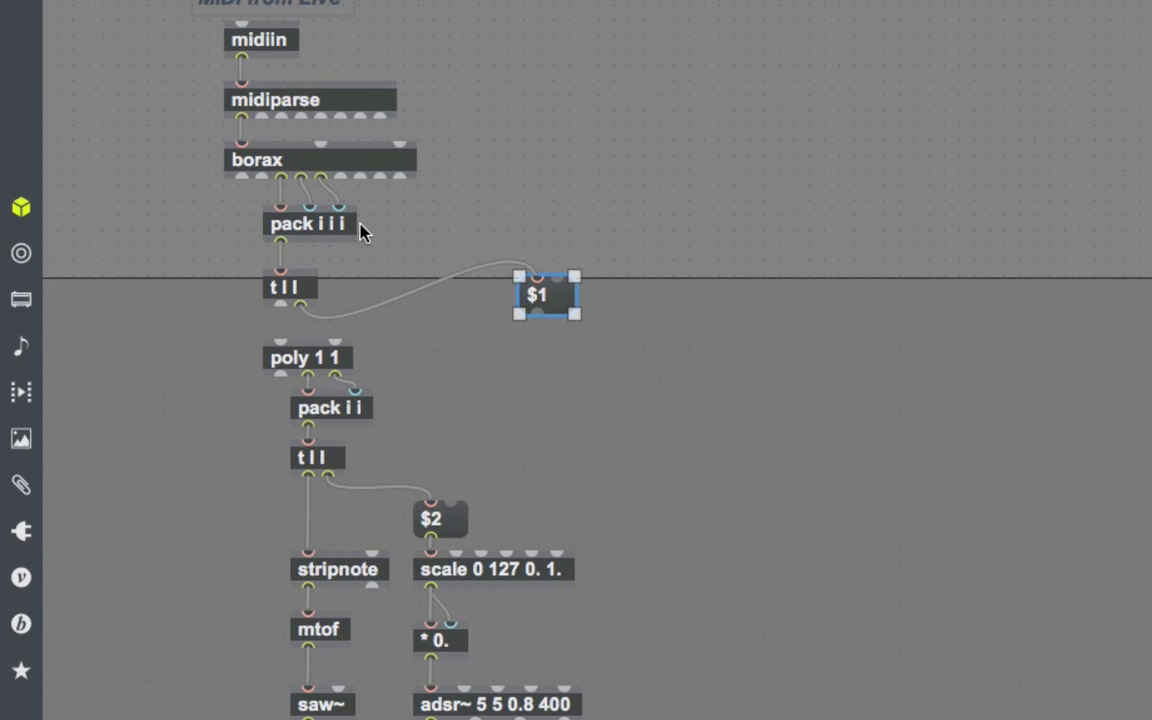
pyautogui.moveTo(284, 180)
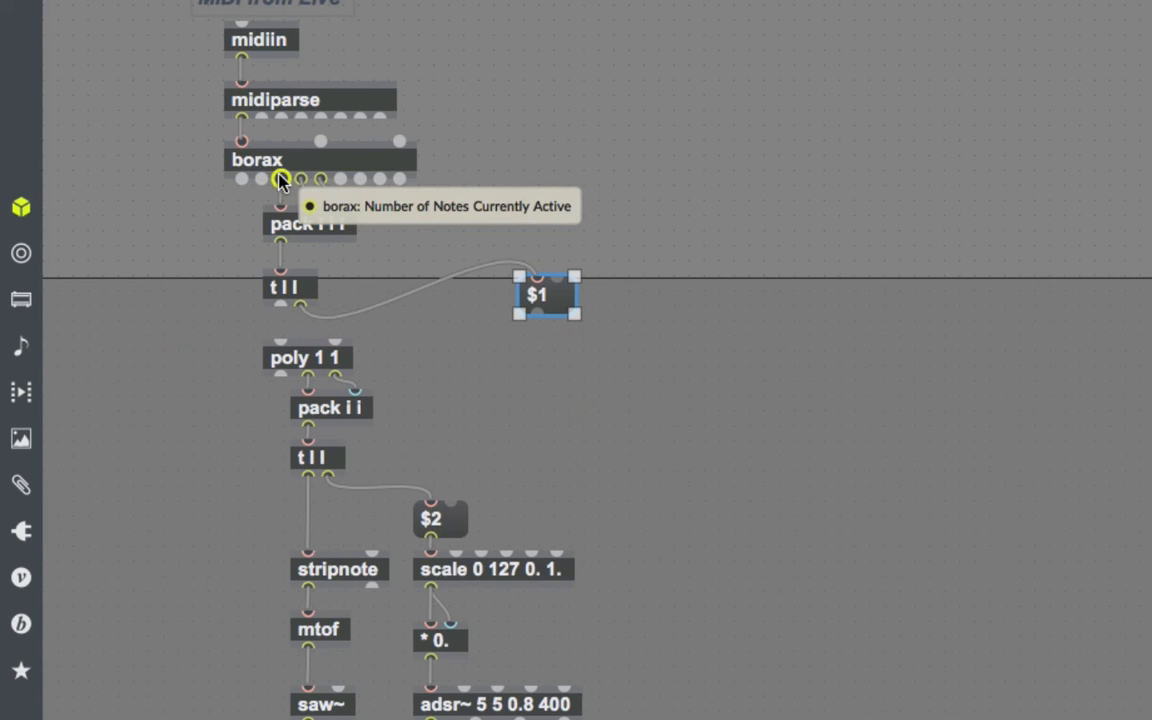
pyautogui.write('> 1')
pyautogui.write('pack')
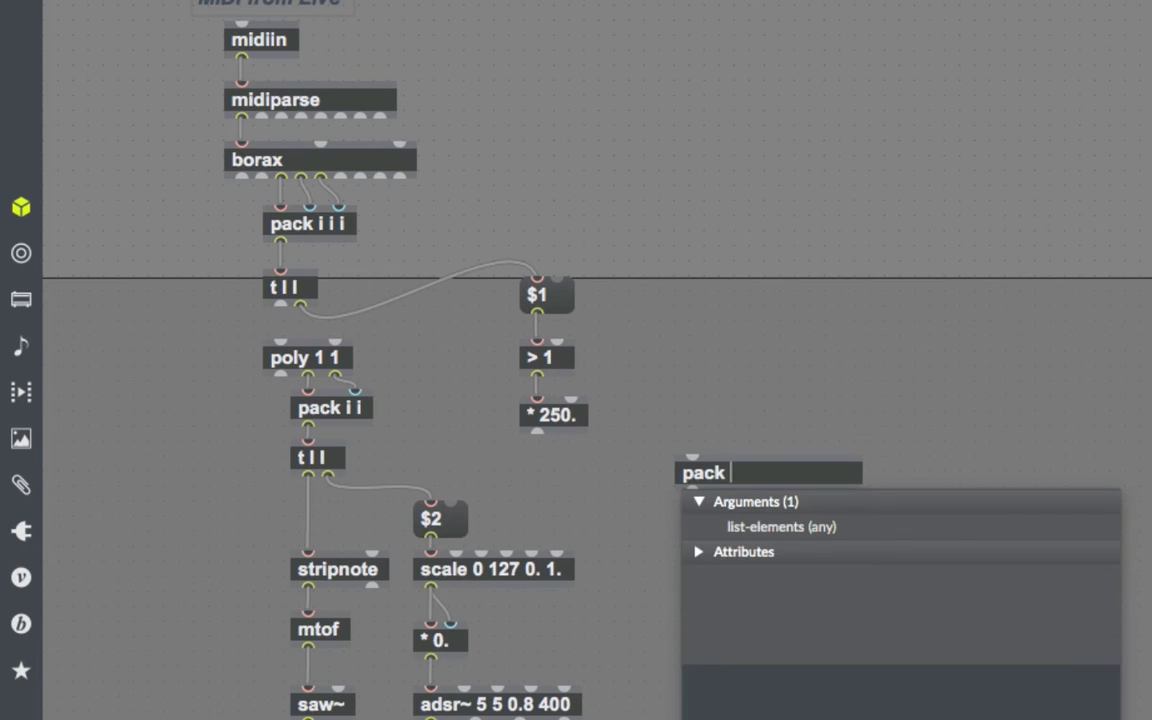
# Step: Finish the object as pack i f under * 250. and select the $1, > 1, * 250. branch
pyautogui.write('i if')
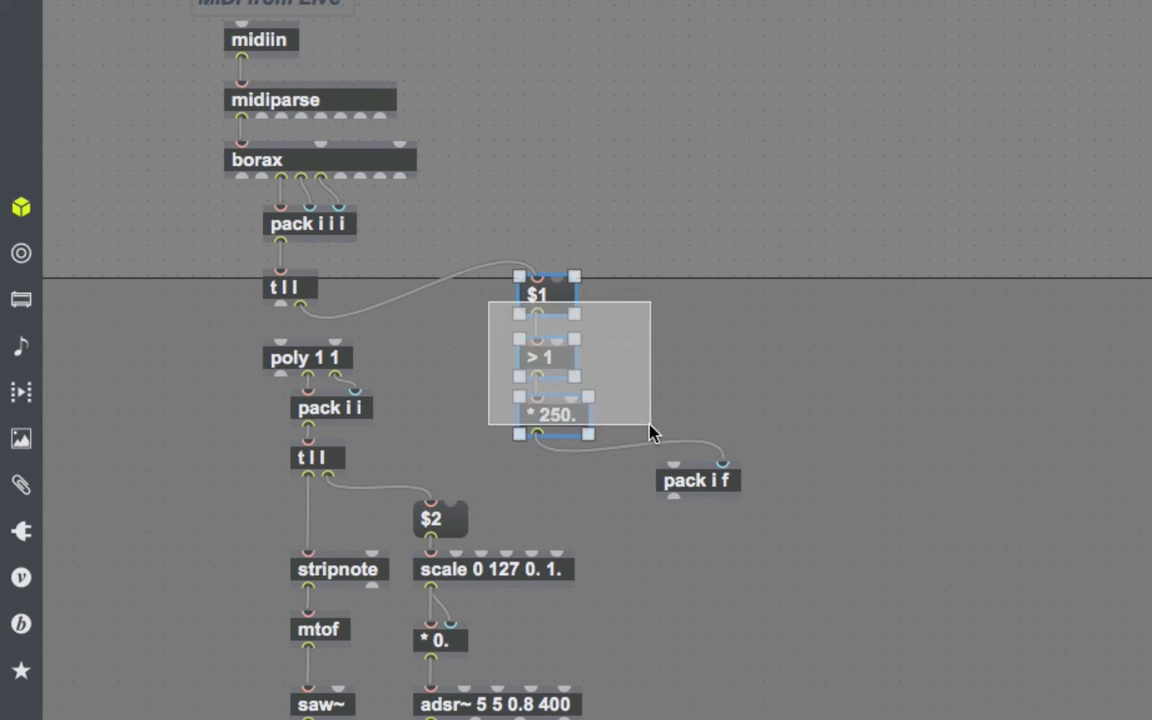
pyautogui.moveTo(544, 364); pyautogui.dragTo(736, 364)
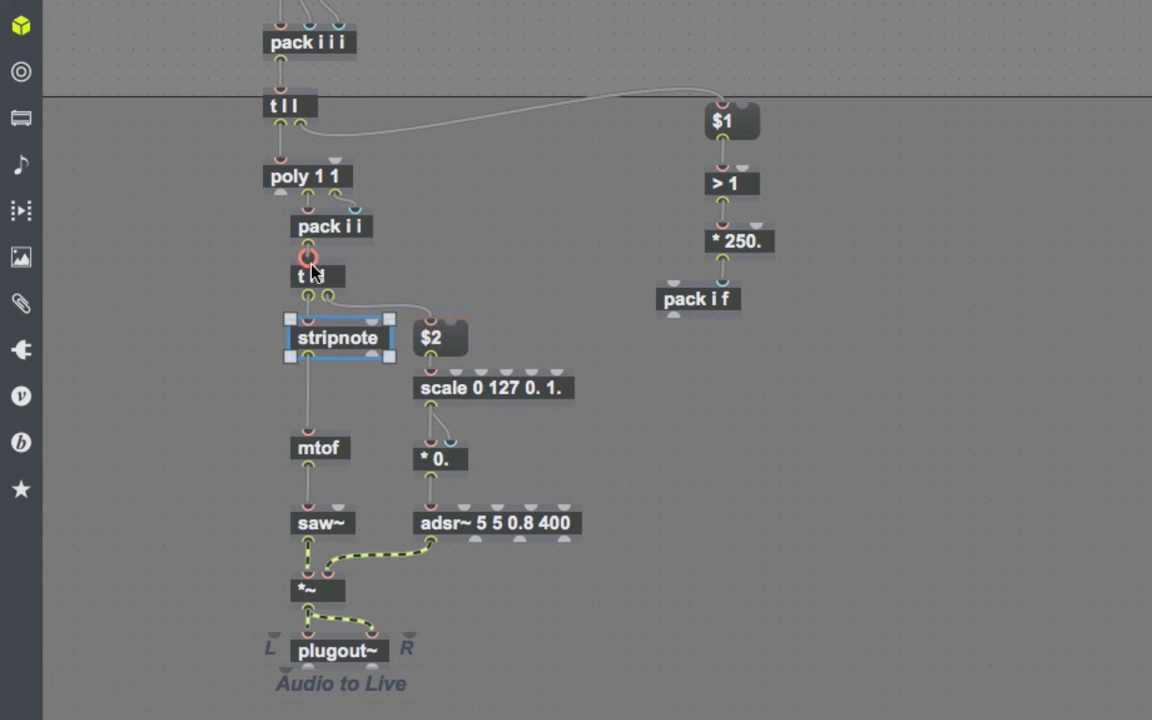
pyautogui.moveTo(310, 504)
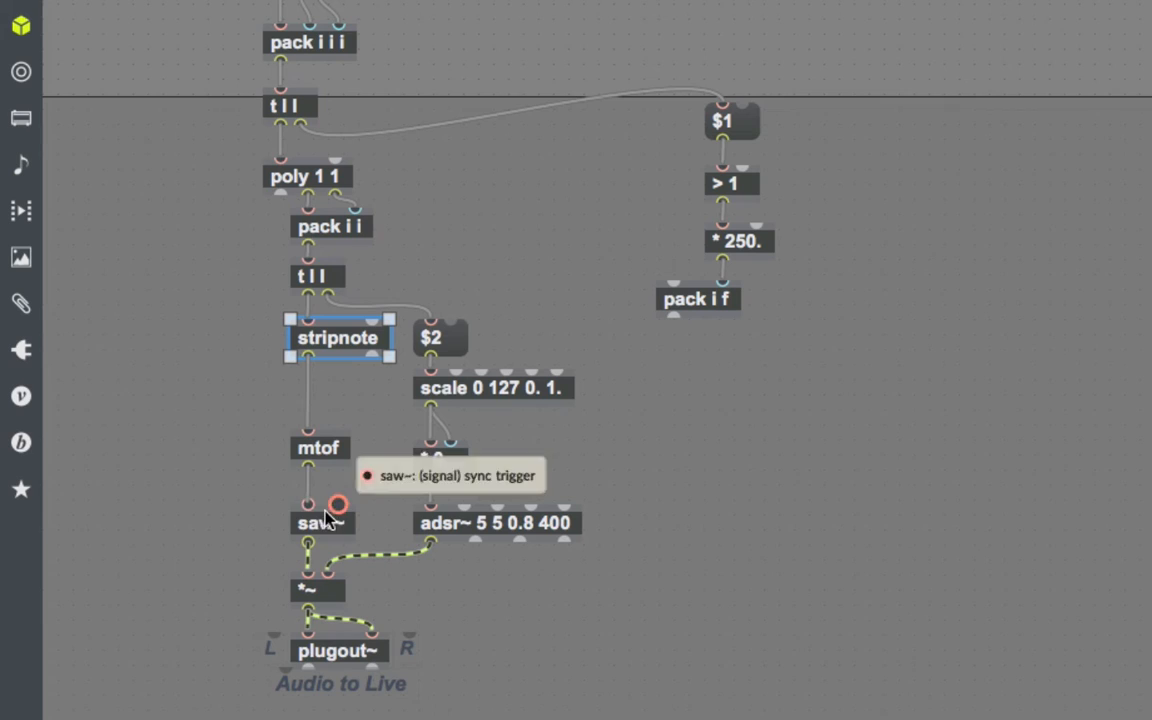
pyautogui.moveTo(252, 446)
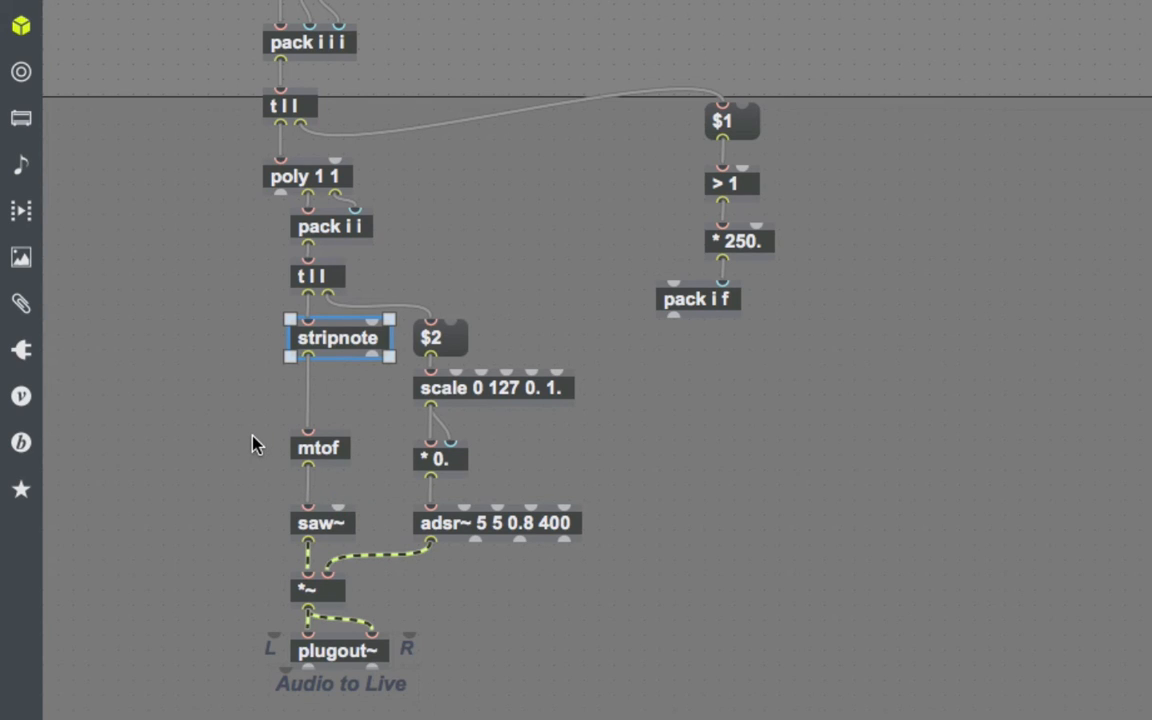
pyautogui.moveTo(336, 456)
pyautogui.write('~')
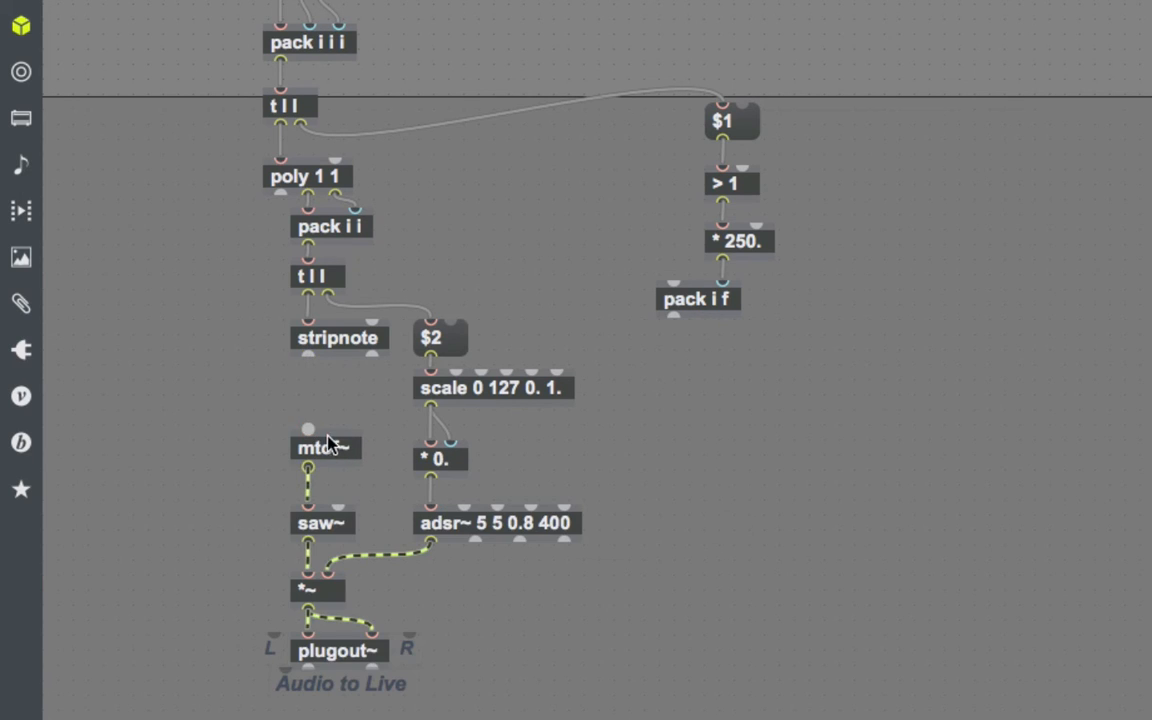
pyautogui.moveTo(308, 358)
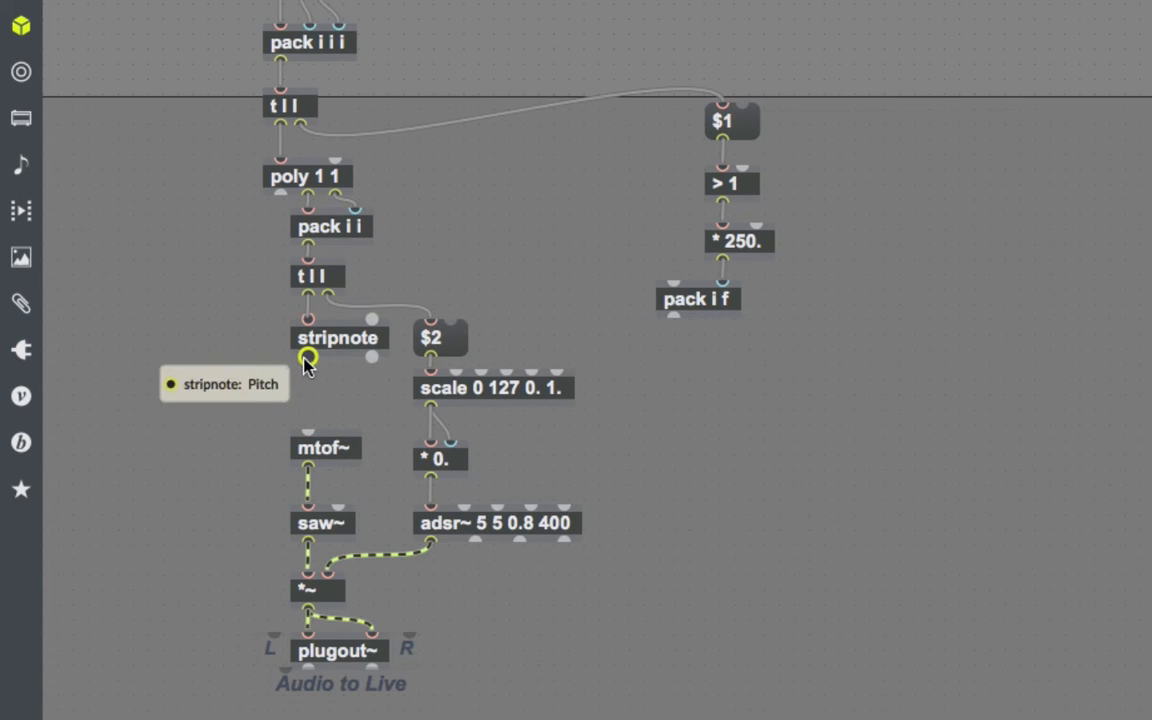
# Step: Insert a line~ between stripnote and mtof~ and connect its output into mtof~
pyautogui.write('line~')
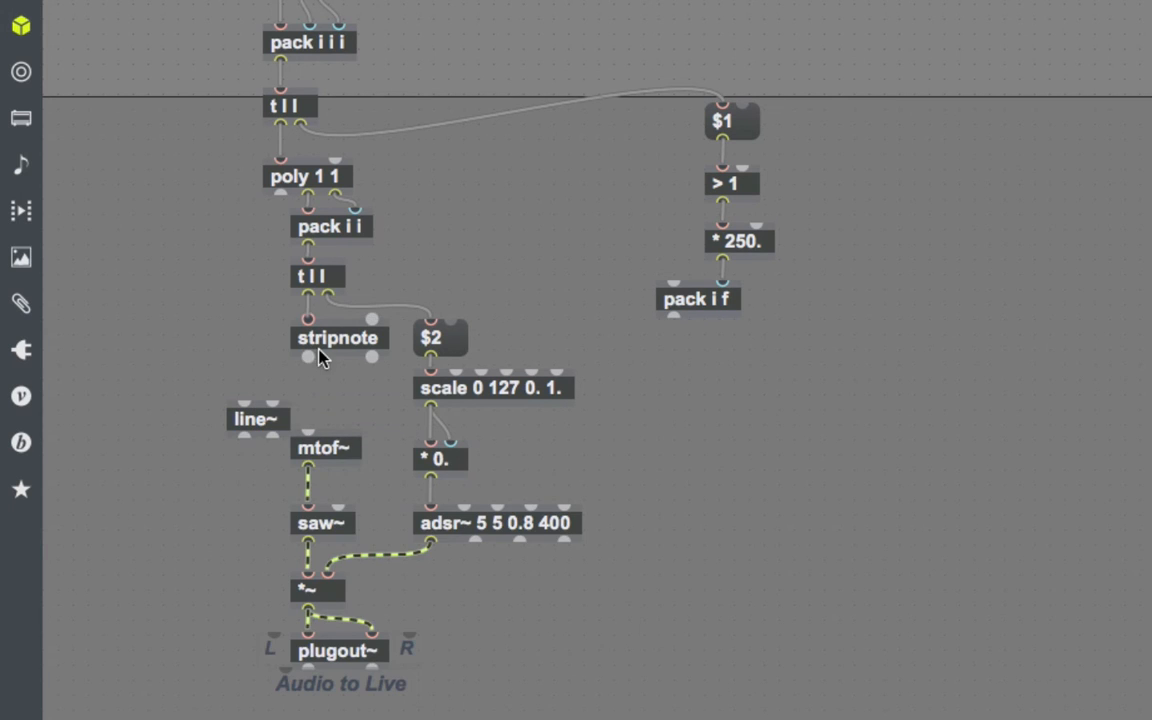
pyautogui.moveTo(256, 418); pyautogui.dragTo(318, 388)
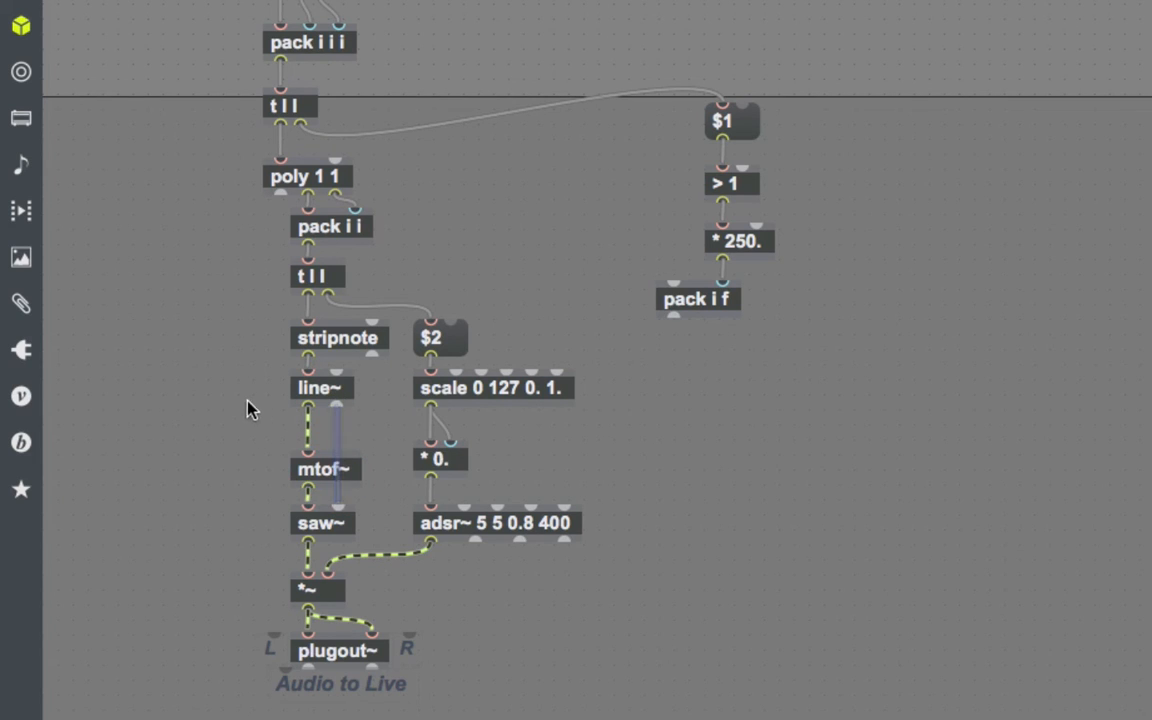
pyautogui.moveTo(320, 388); pyautogui.dragTo(320, 418)
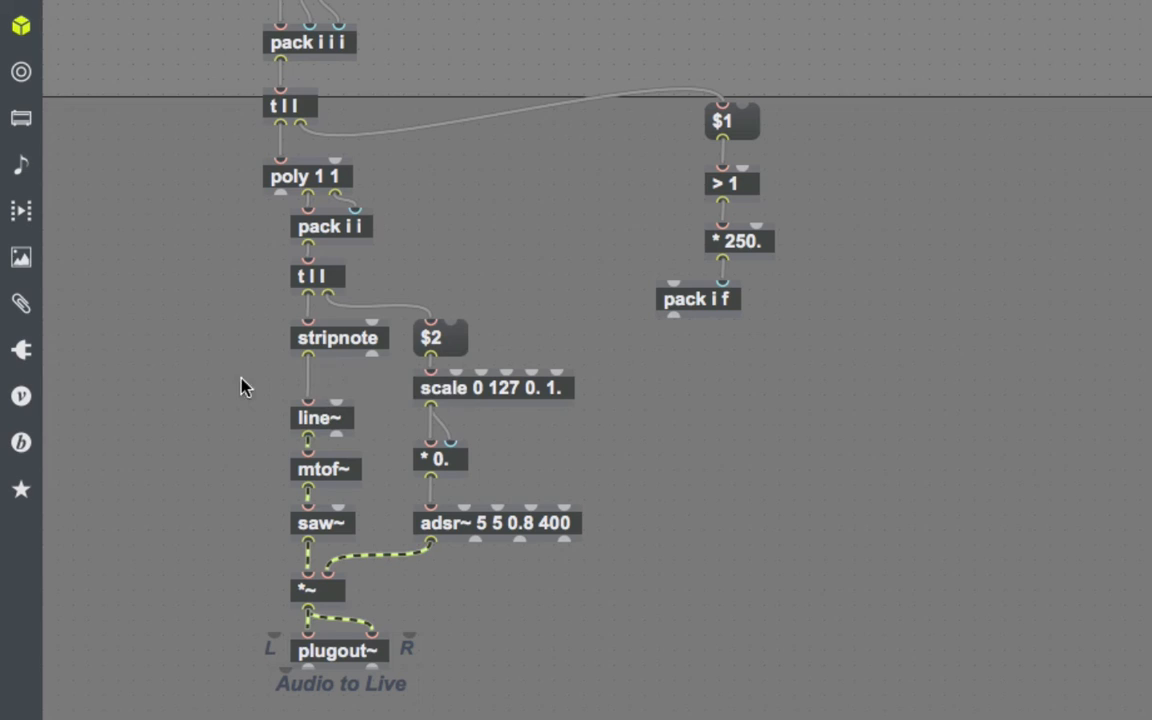
pyautogui.moveTo(312, 382)
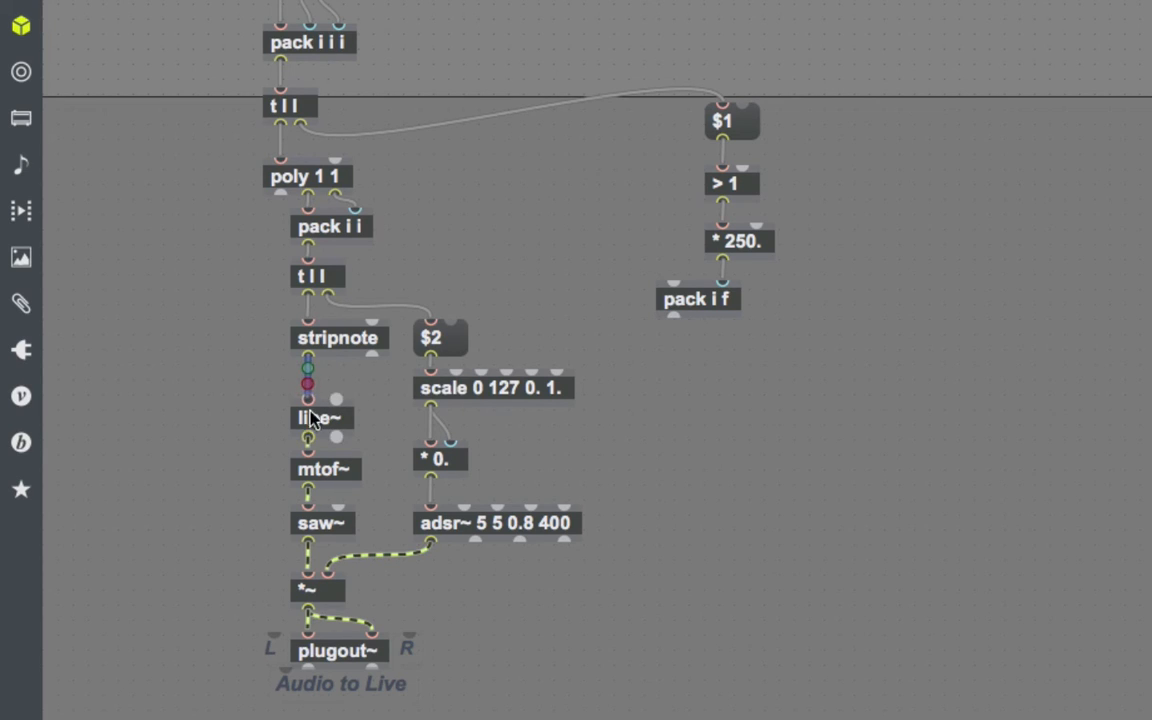
pyautogui.moveTo(362, 398)
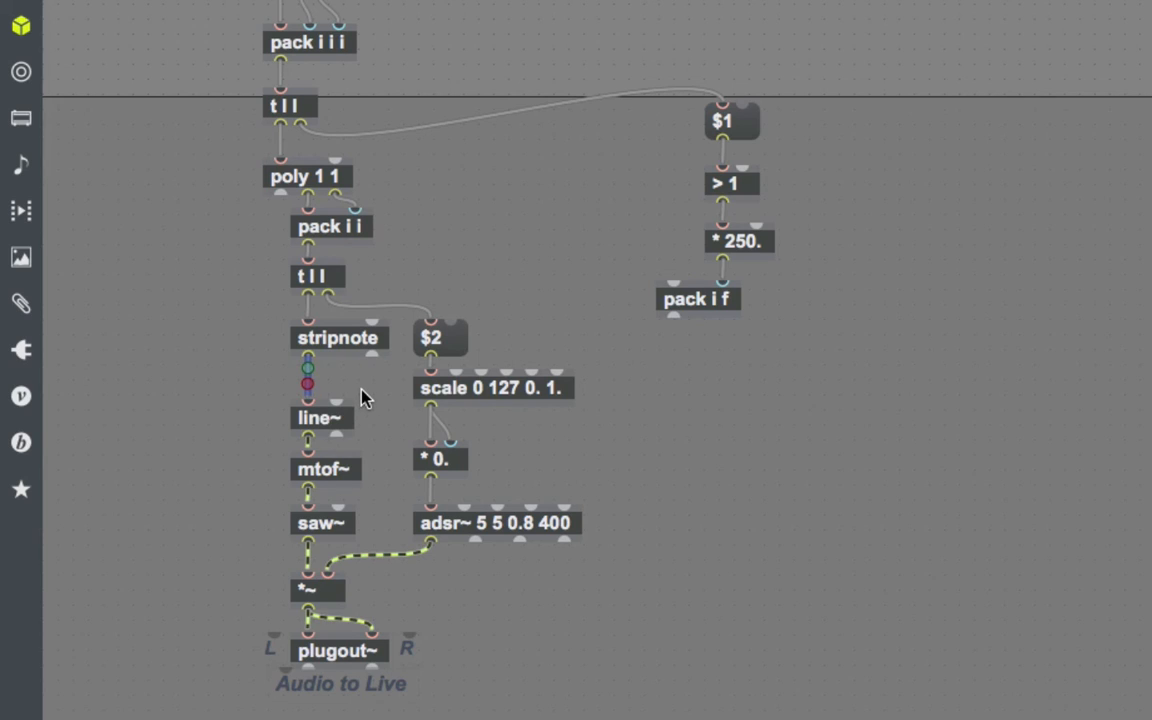
pyautogui.moveTo(368, 400)
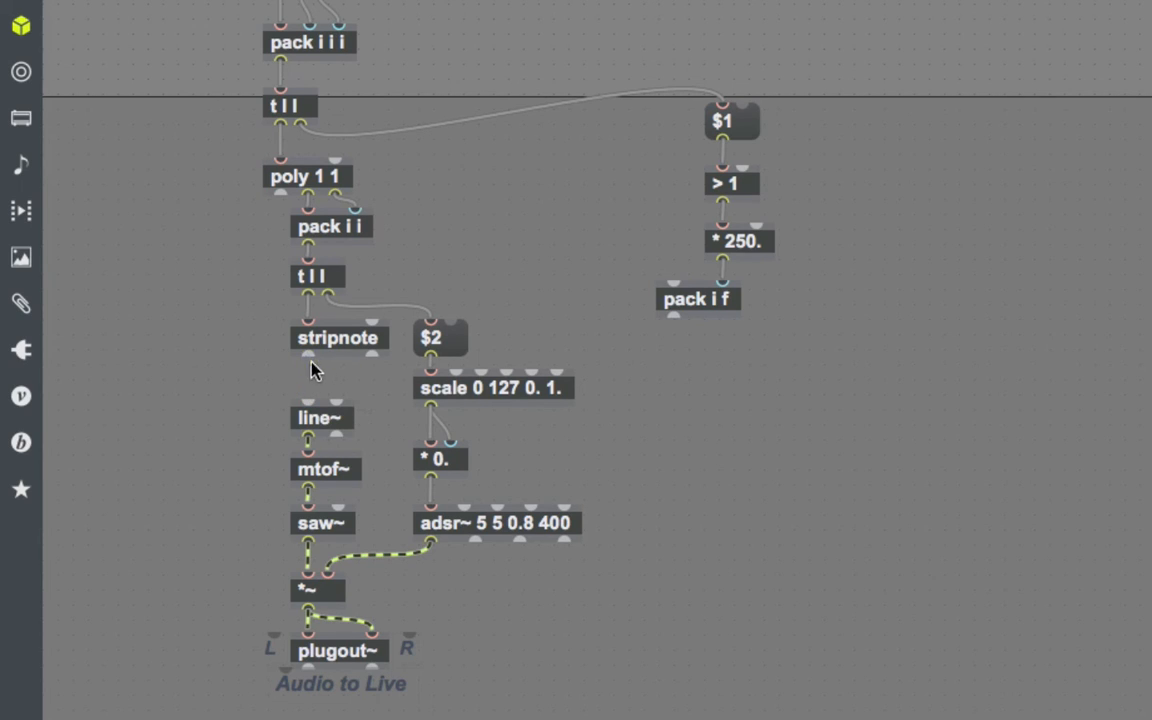
pyautogui.moveTo(308, 360)
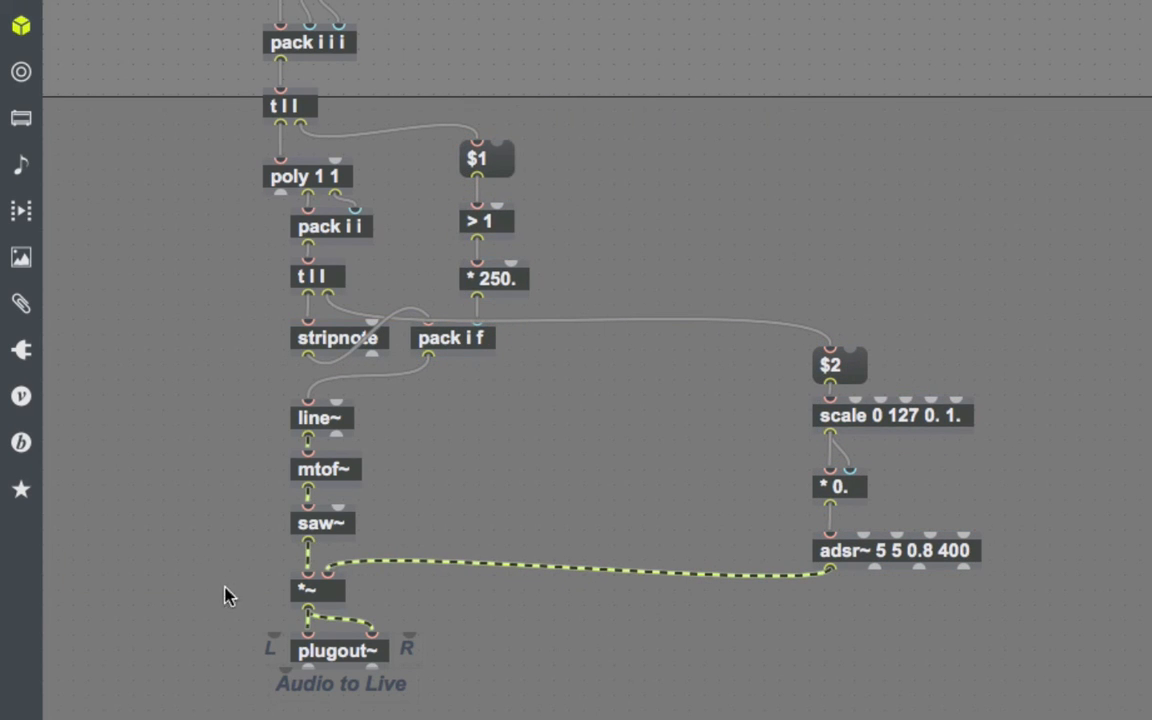
# Step: Select line~, mtof~ and saw~ and move the oscillator chain further down
pyautogui.moveTo(316, 590); pyautogui.dragTo(316, 608)
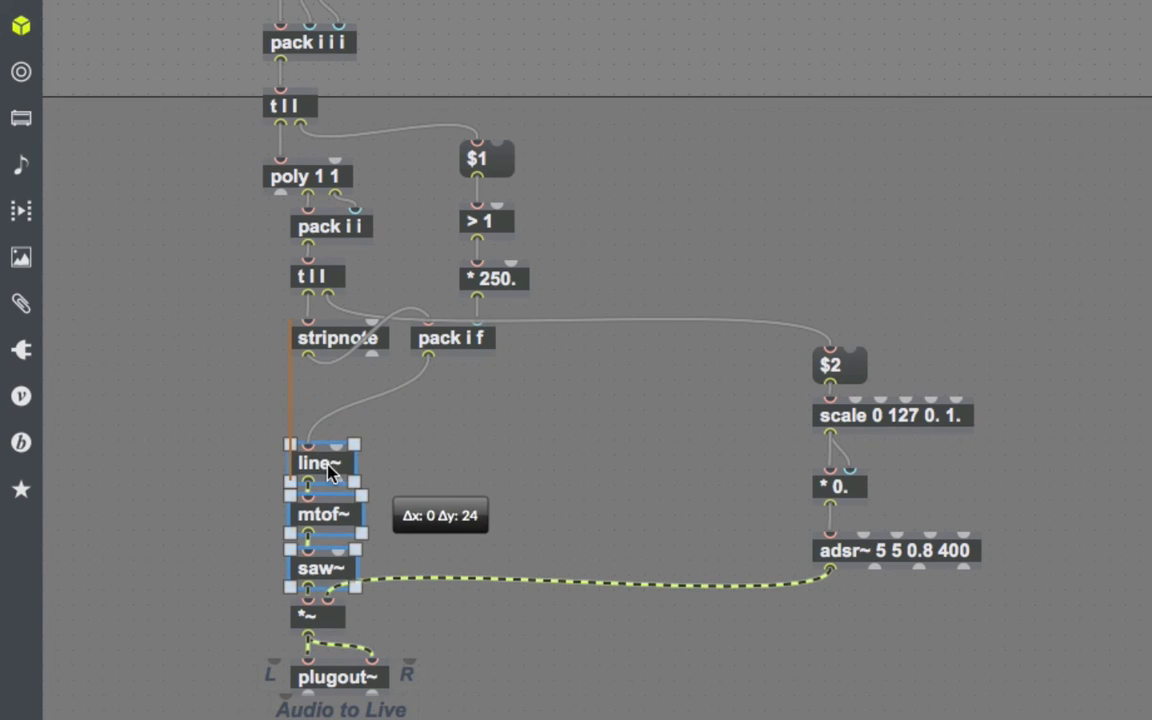
pyautogui.moveTo(452, 336); pyautogui.dragTo(340, 396)
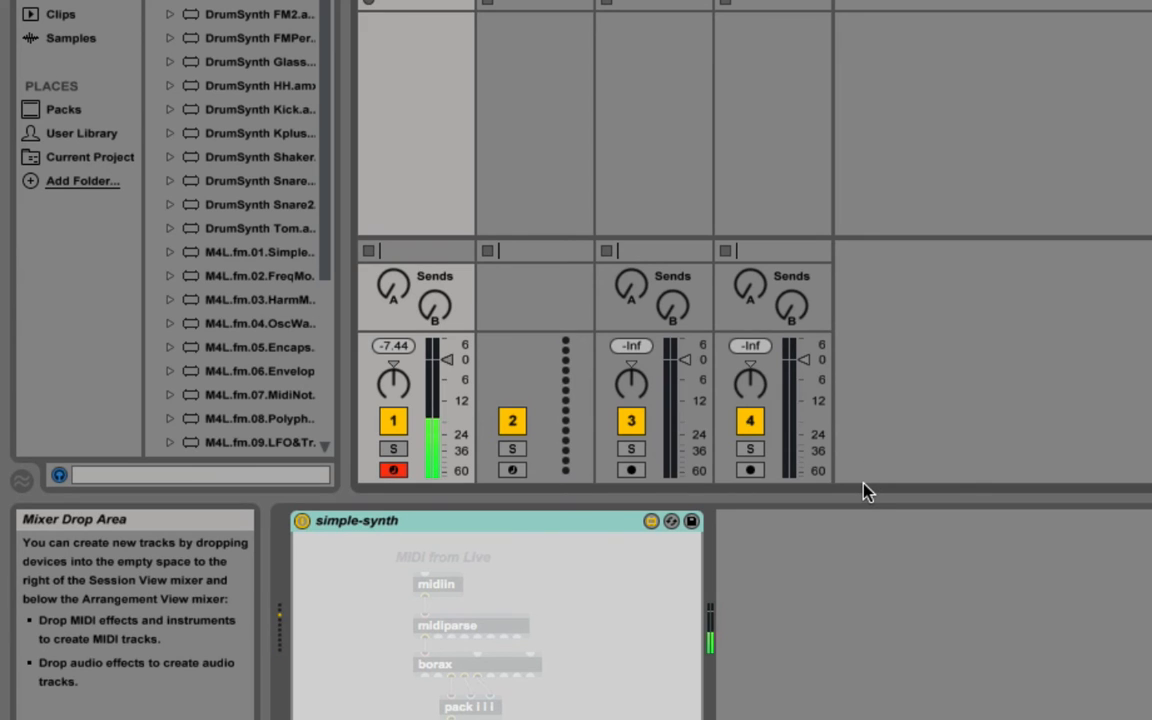
pyautogui.moveTo(750, 420)
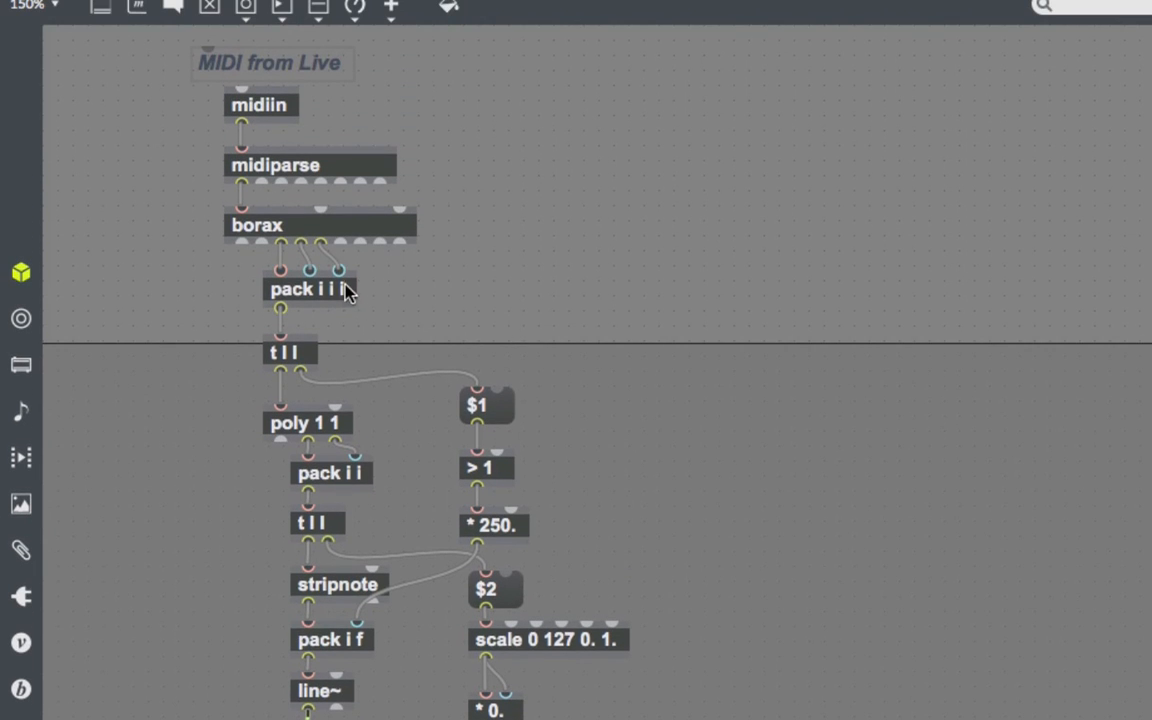
pyautogui.moveTo(584, 406)
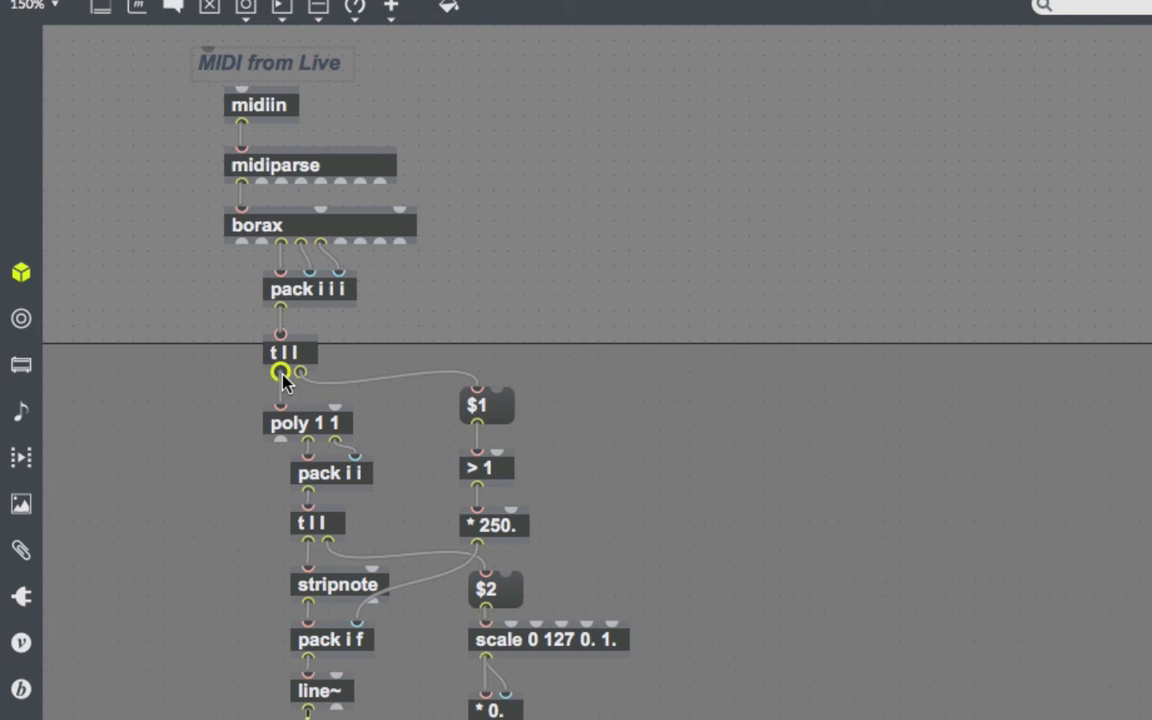
pyautogui.moveTo(284, 374)
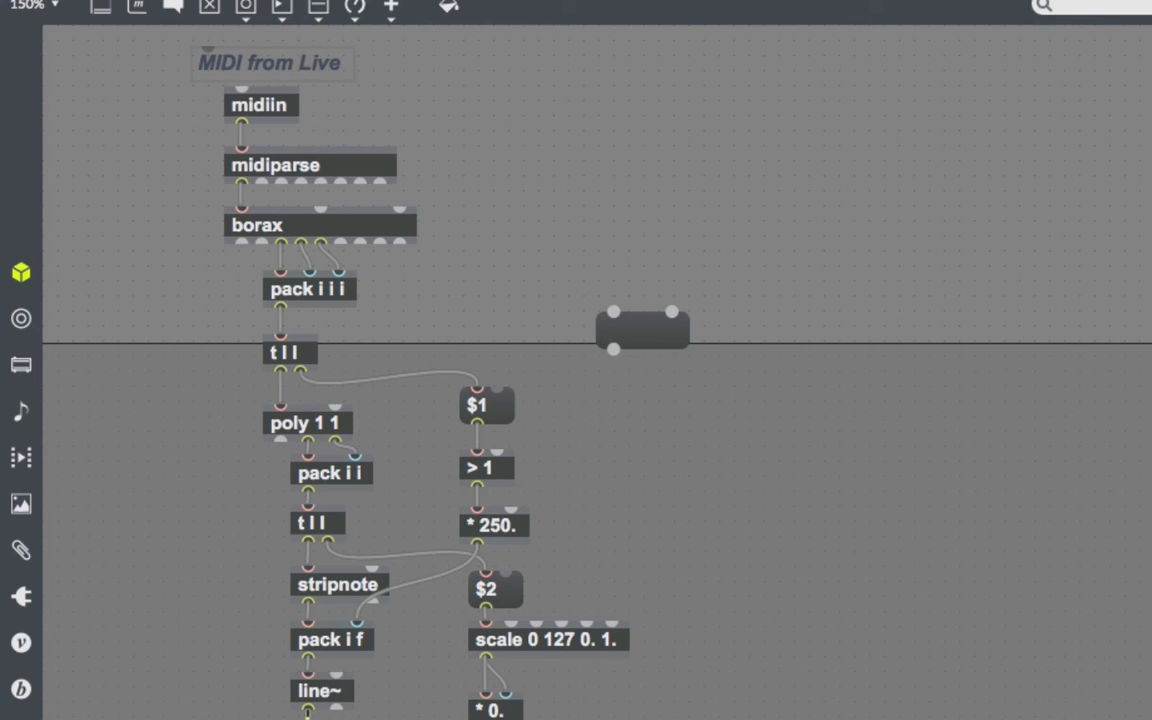
# Step: Create a $2 $3 message and patch the t l l trigger through it into the synth
pyautogui.write('$2 $3')
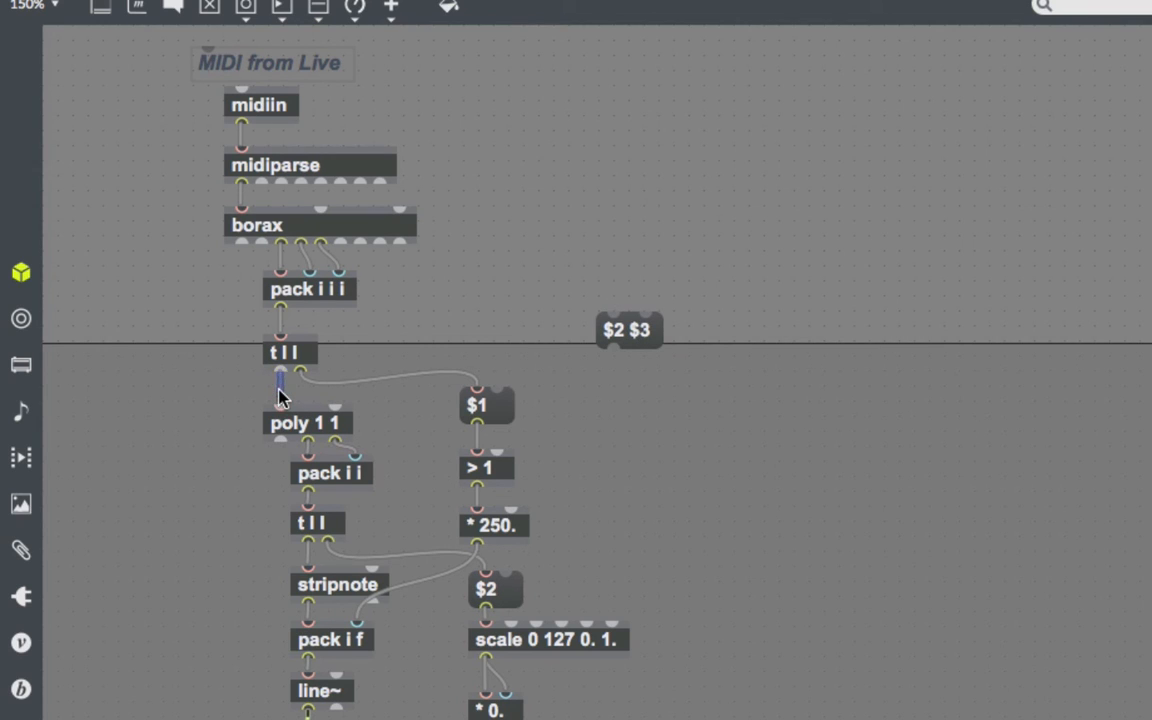
pyautogui.moveTo(282, 376); pyautogui.dragTo(610, 320)
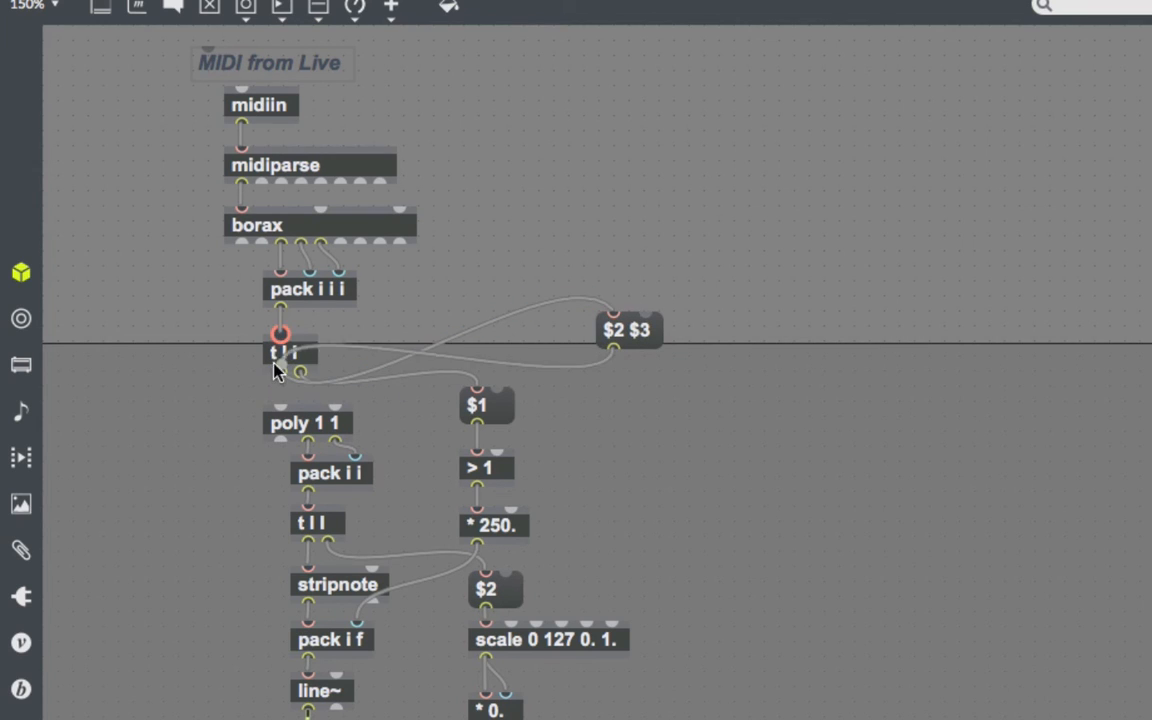
pyautogui.moveTo(630, 330); pyautogui.dragTo(200, 422)
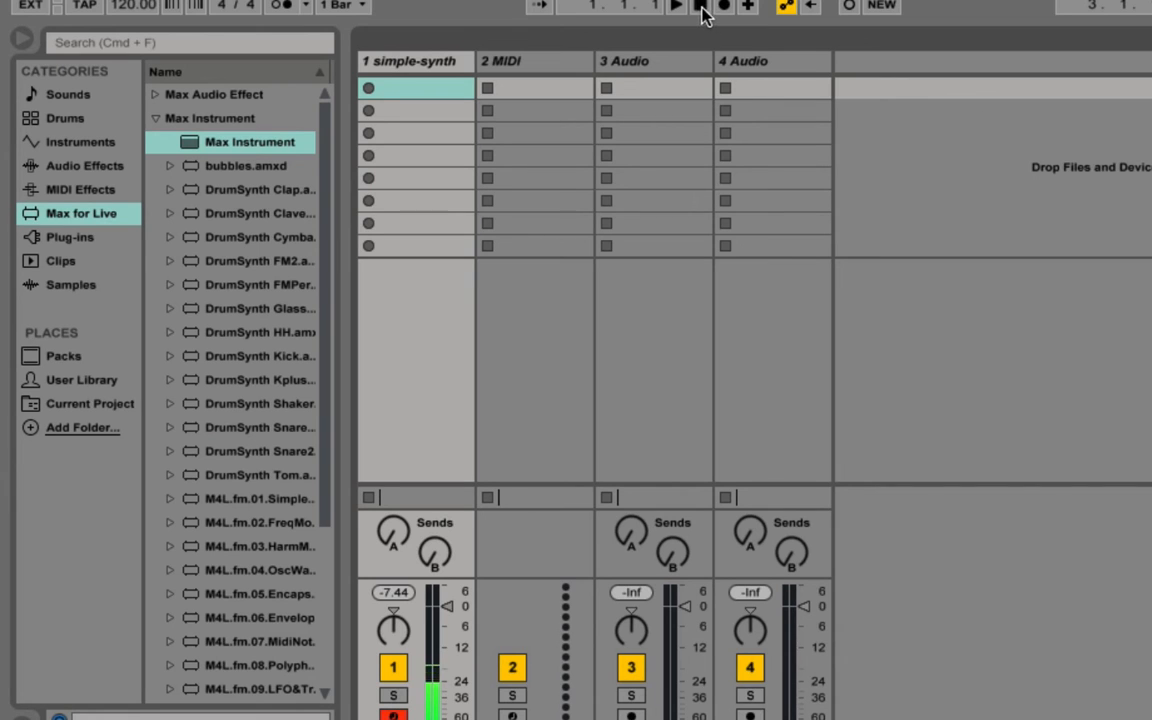
pyautogui.click(676, 8)
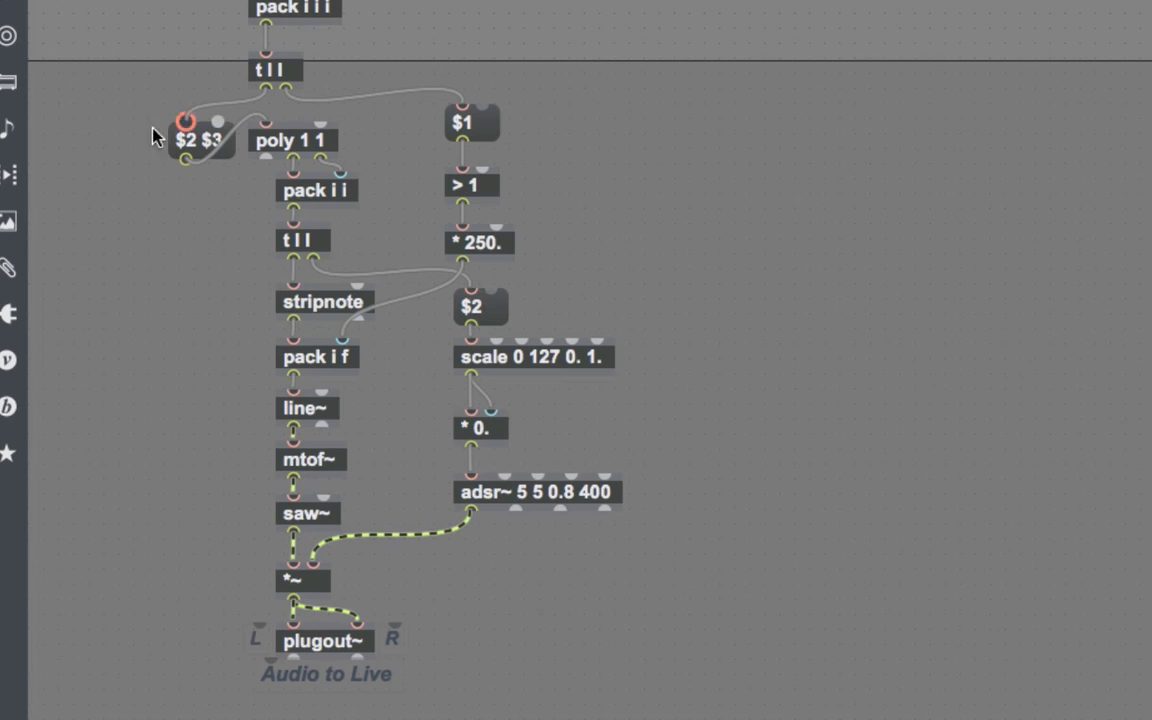
pyautogui.click(308, 512)
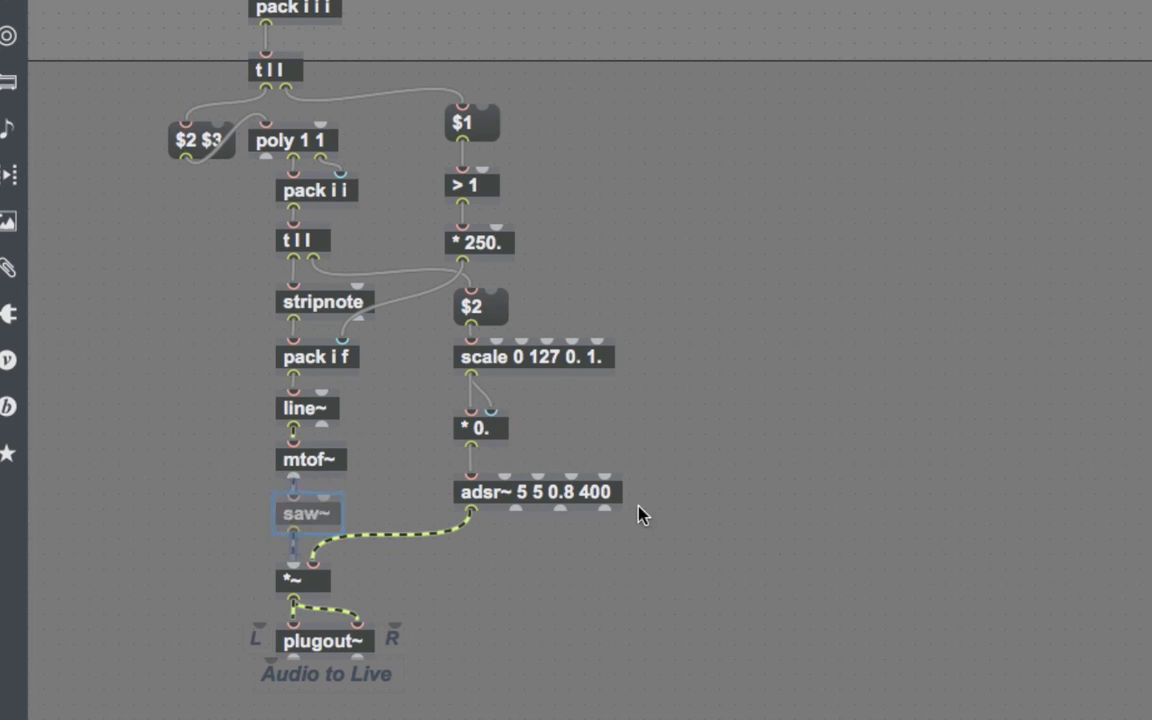
pyautogui.click(536, 492)
pyautogui.write(' @legato 1')
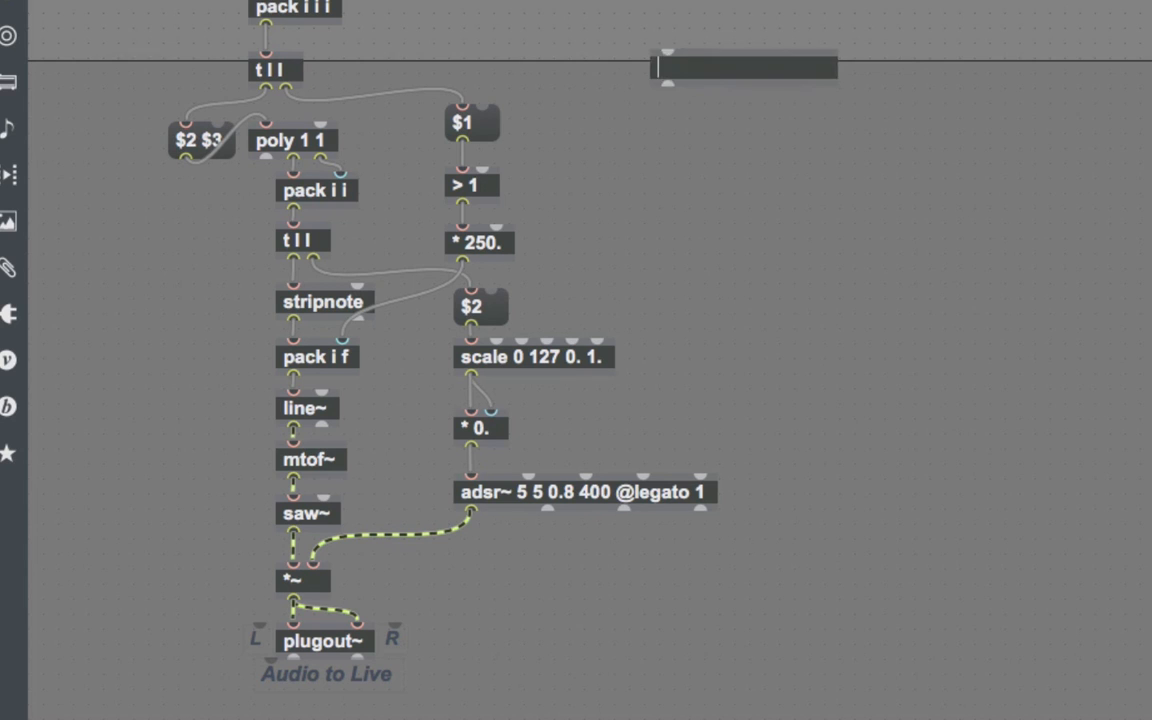
# Step: Create a live.dial named slur time with a millisecond range for the * 250. multiplier
pyautogui.write('liive.dial')
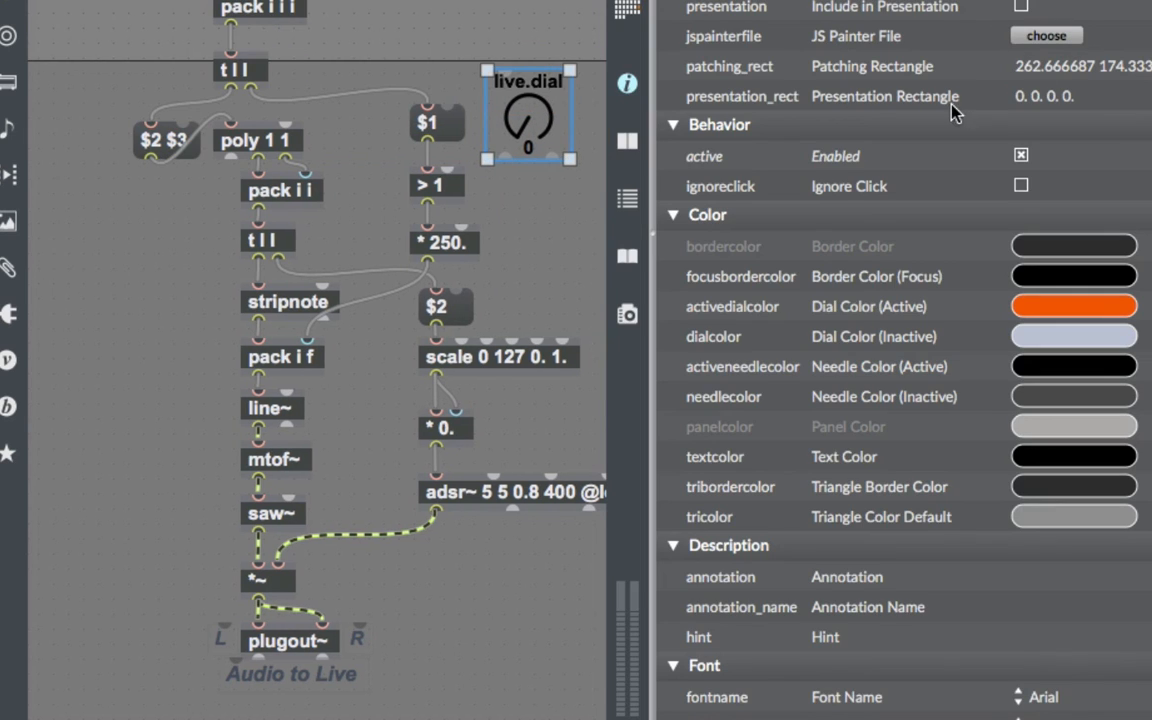
pyautogui.scroll(-3)
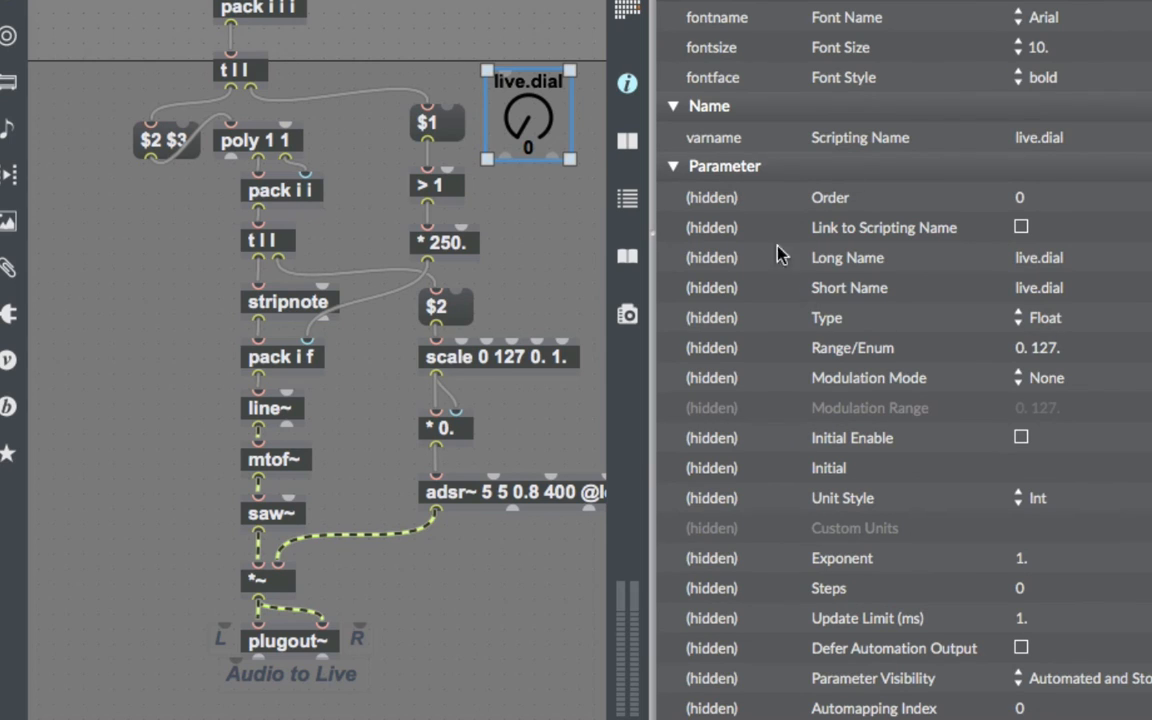
pyautogui.click(1038, 256)
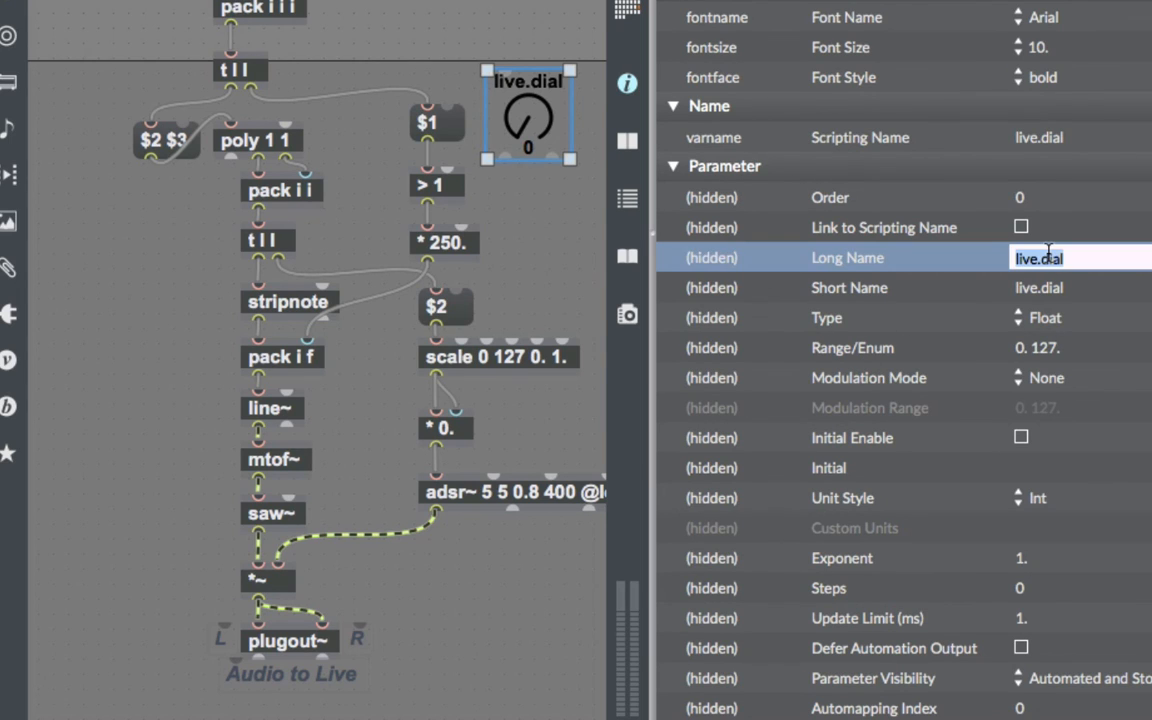
pyautogui.write('slup')
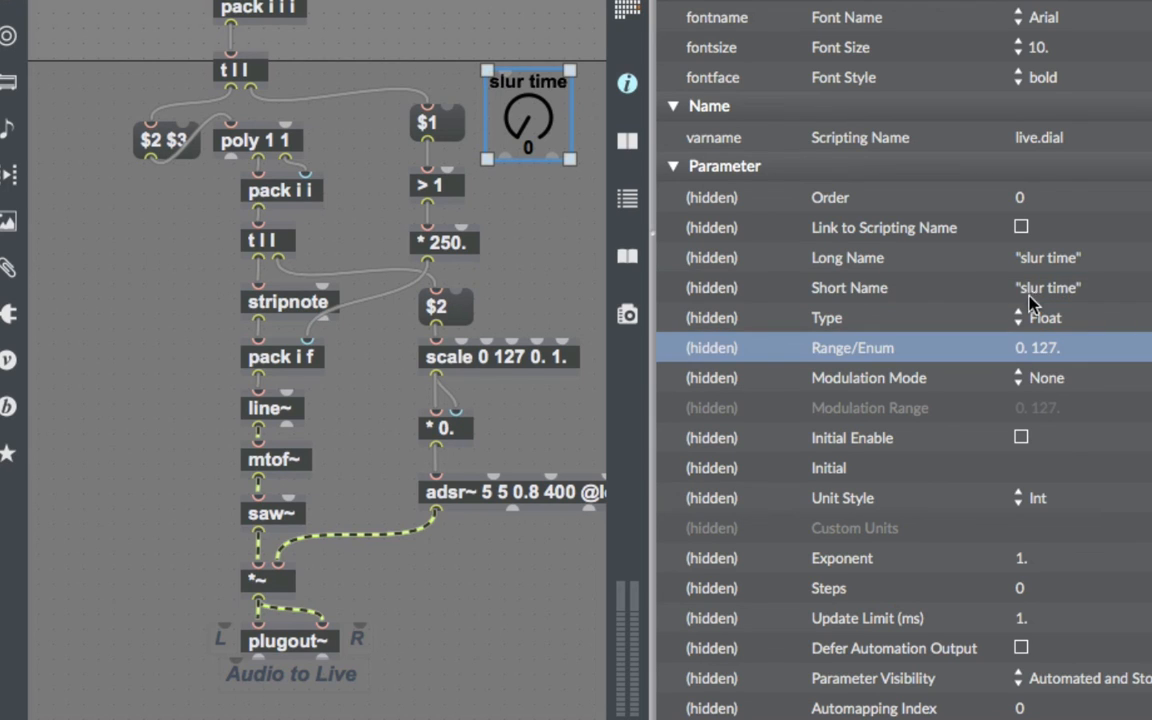
pyautogui.click(1040, 498)
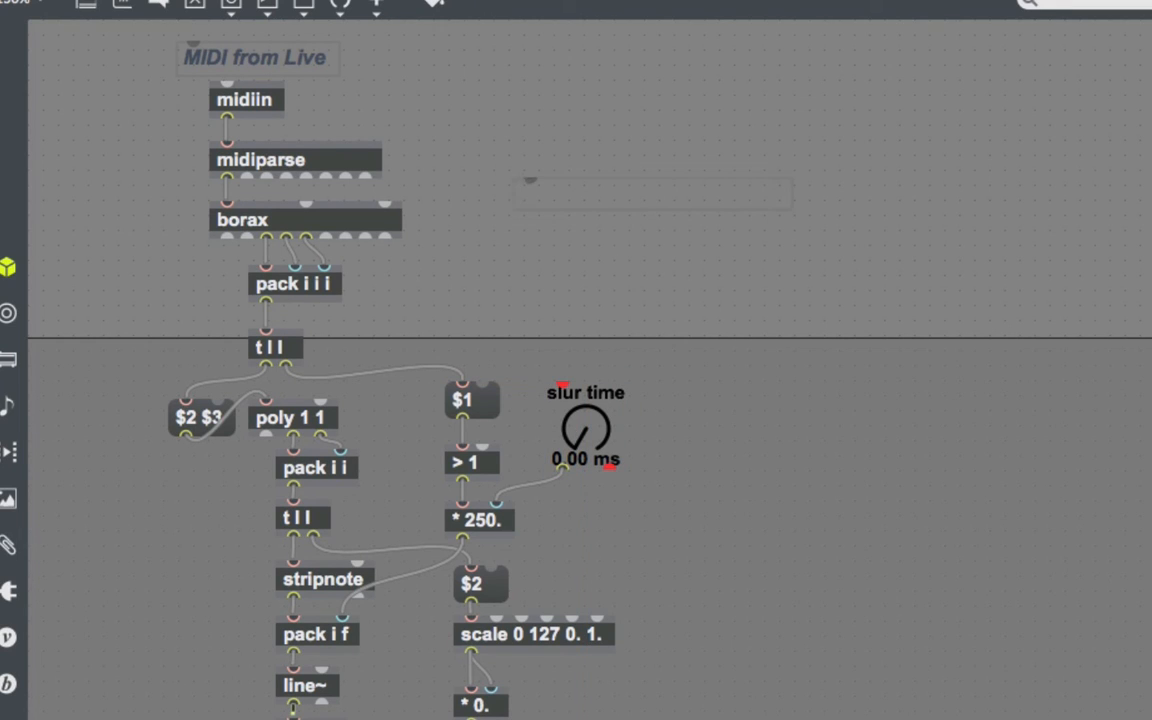
# Step: Add a Simple Synth title comment and arrange the slur time dial beneath it in presentation
pyautogui.write('Simpe Synt')
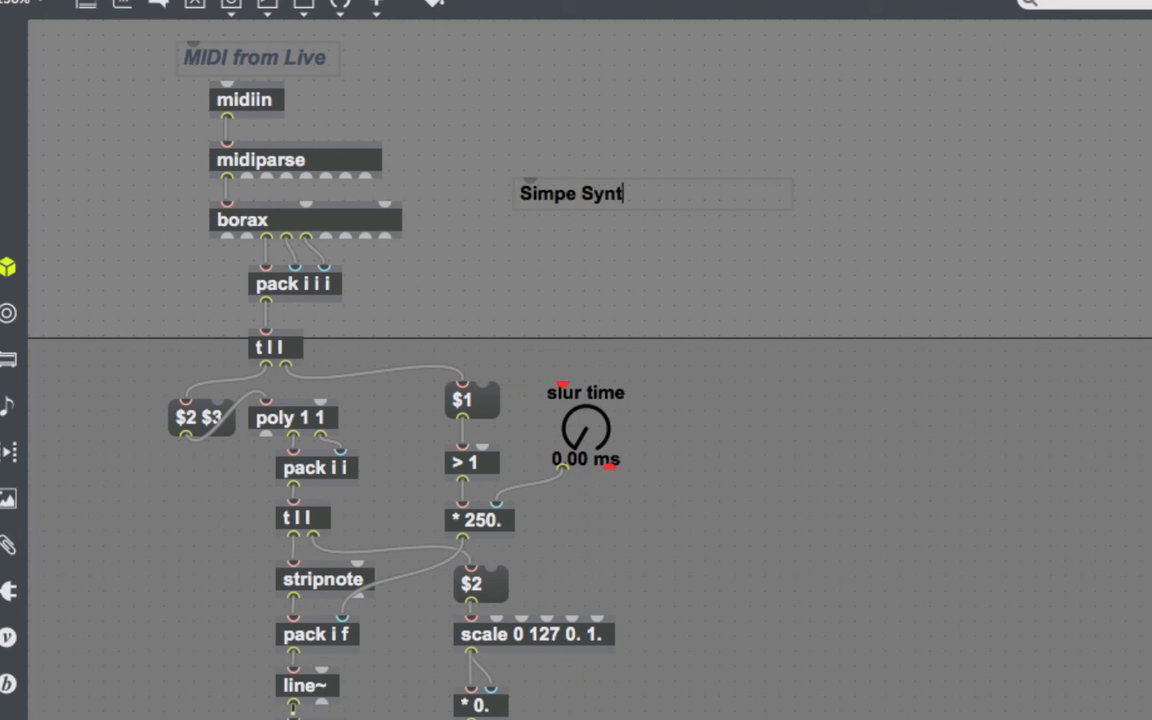
pyautogui.write('h')
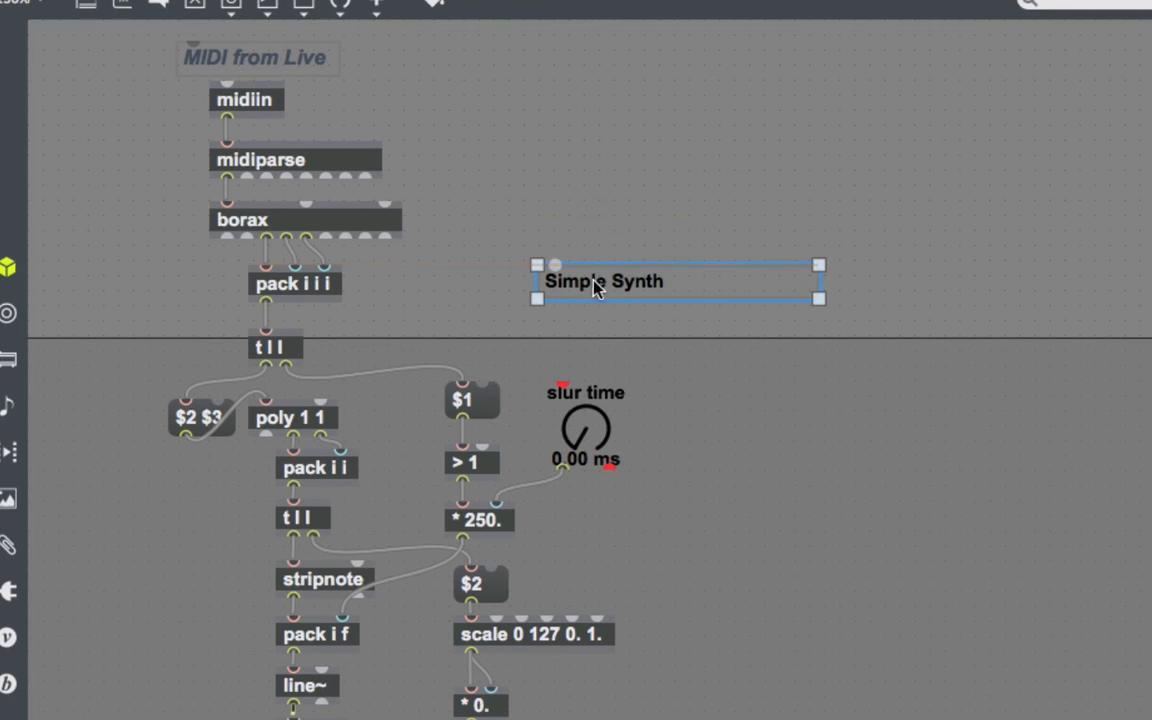
pyautogui.click(586, 424)
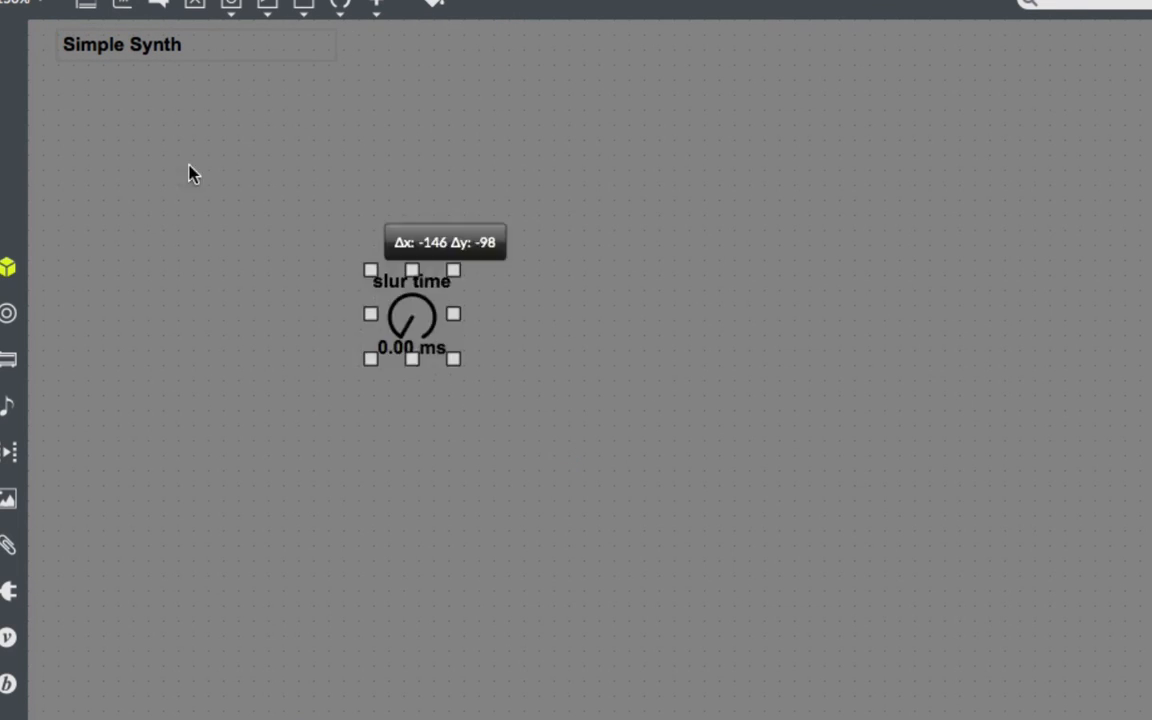
pyautogui.moveTo(412, 316); pyautogui.dragTo(96, 120)
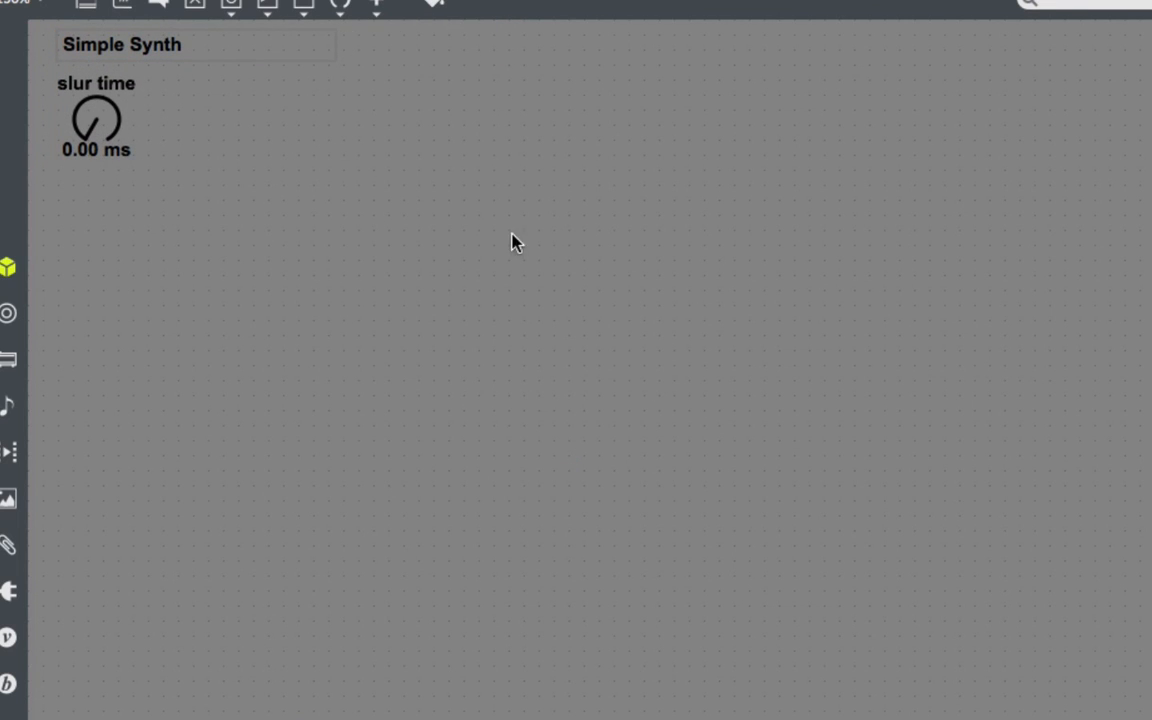
pyautogui.moveTo(456, 196)
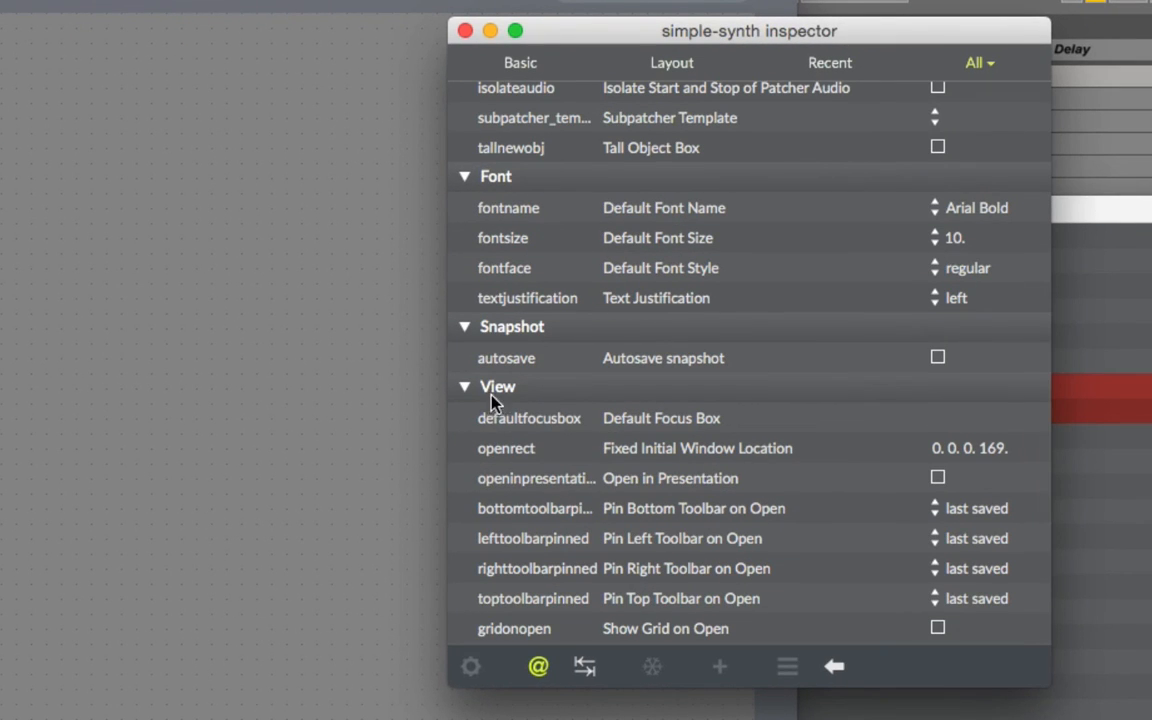
pyautogui.moveTo(950, 480)
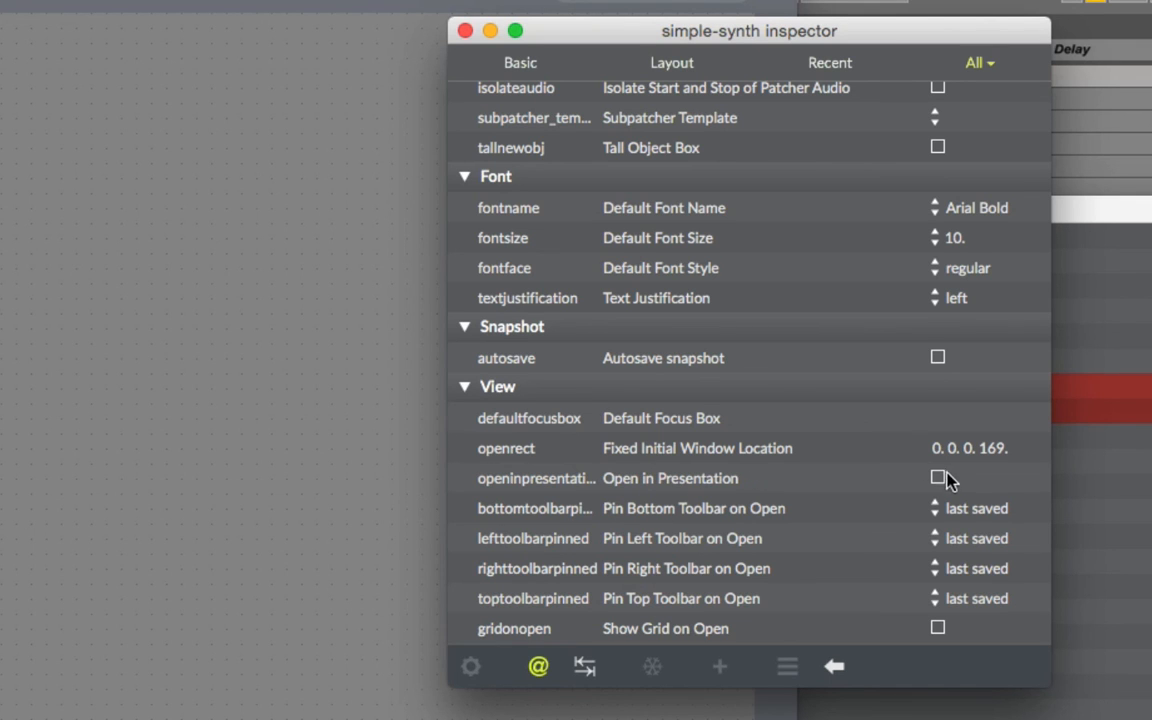
# Step: Tick Open in Presentation in the Patcher Inspector's View section
pyautogui.click(936, 476)
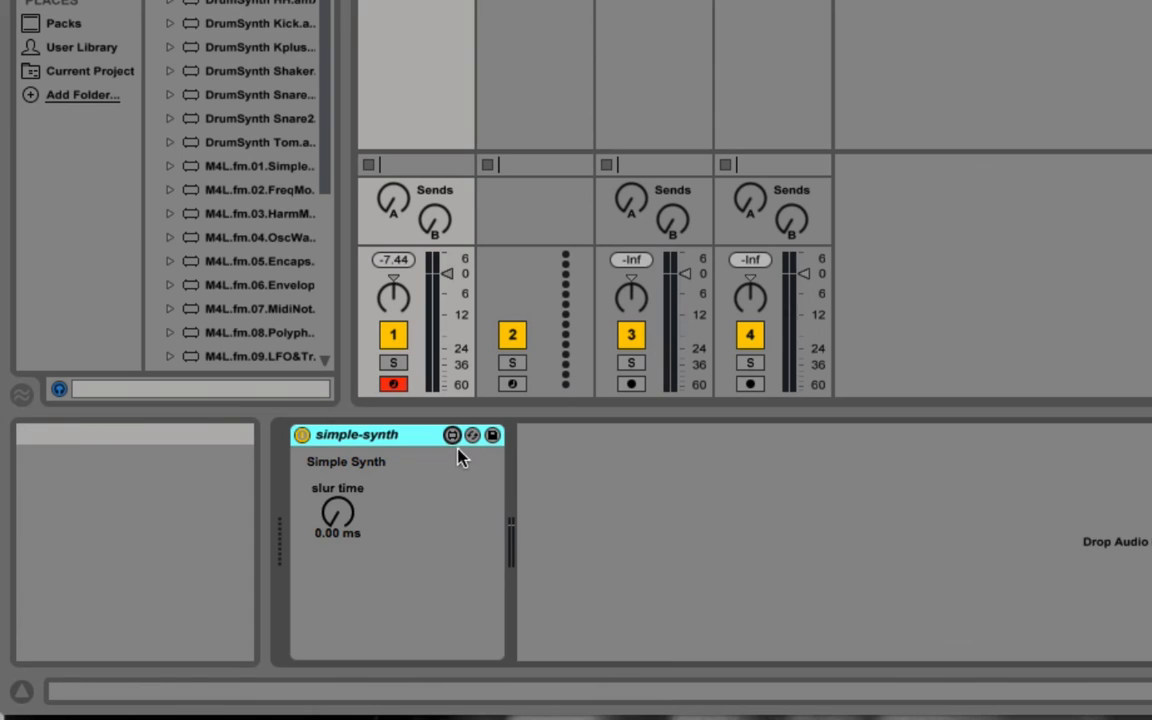
pyautogui.moveTo(484, 310)
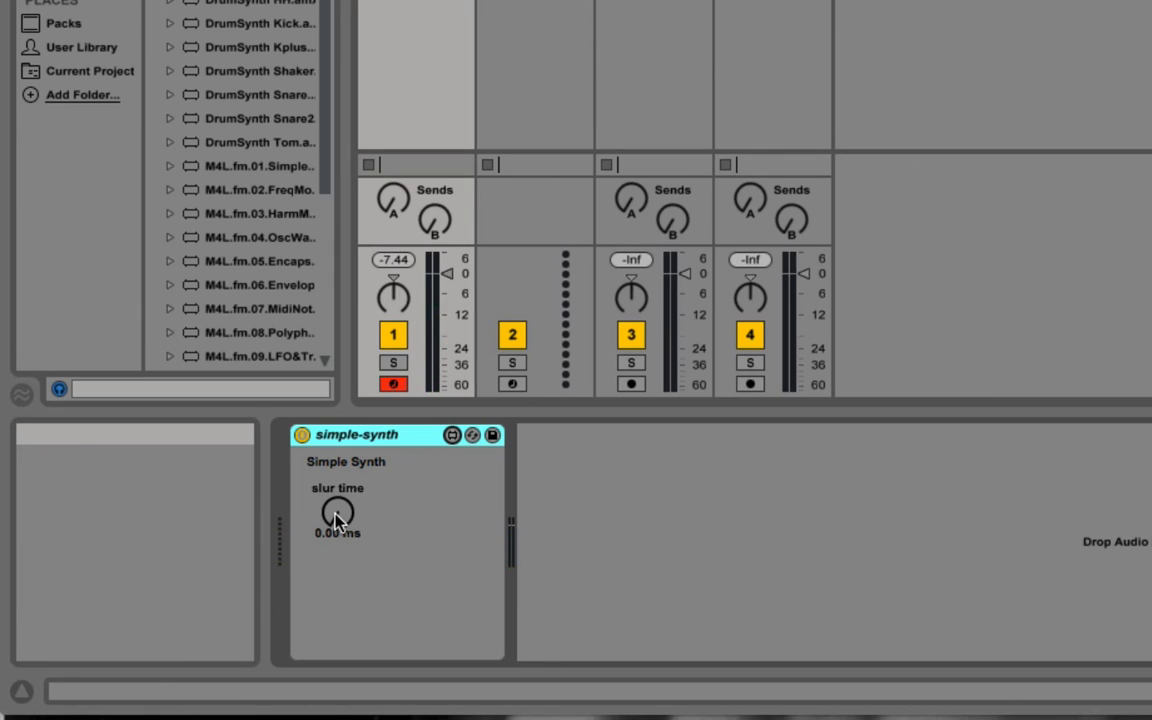
pyautogui.moveTo(336, 512); pyautogui.dragTo(336, 460)
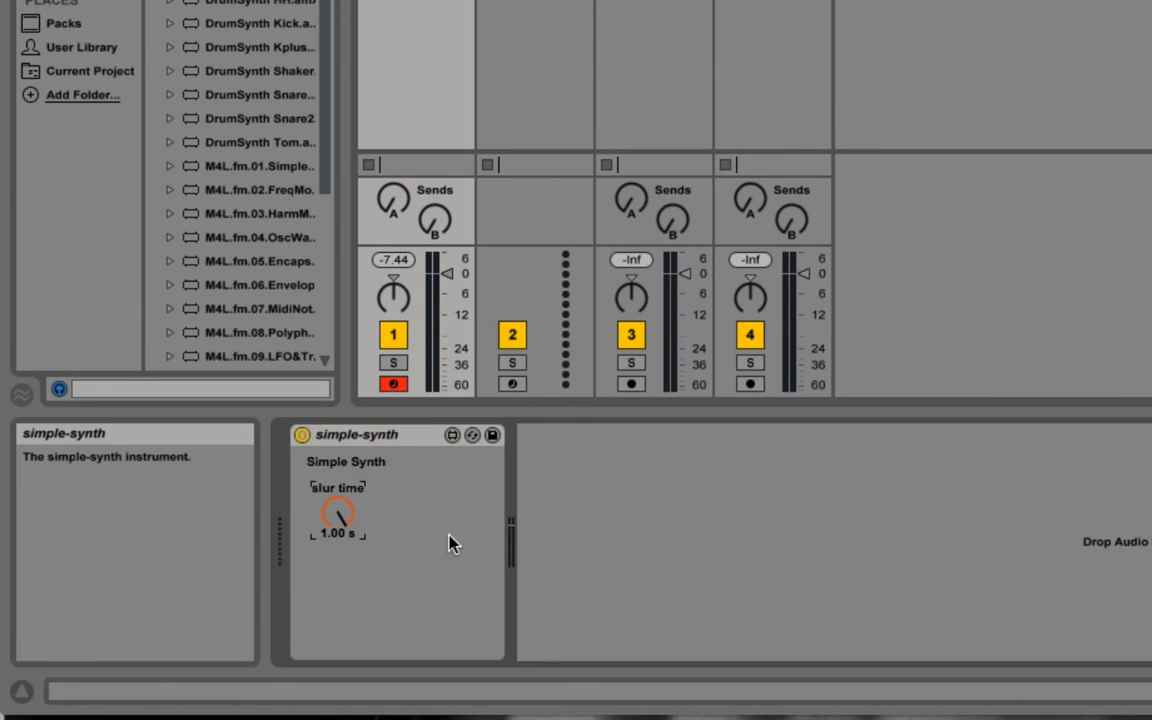